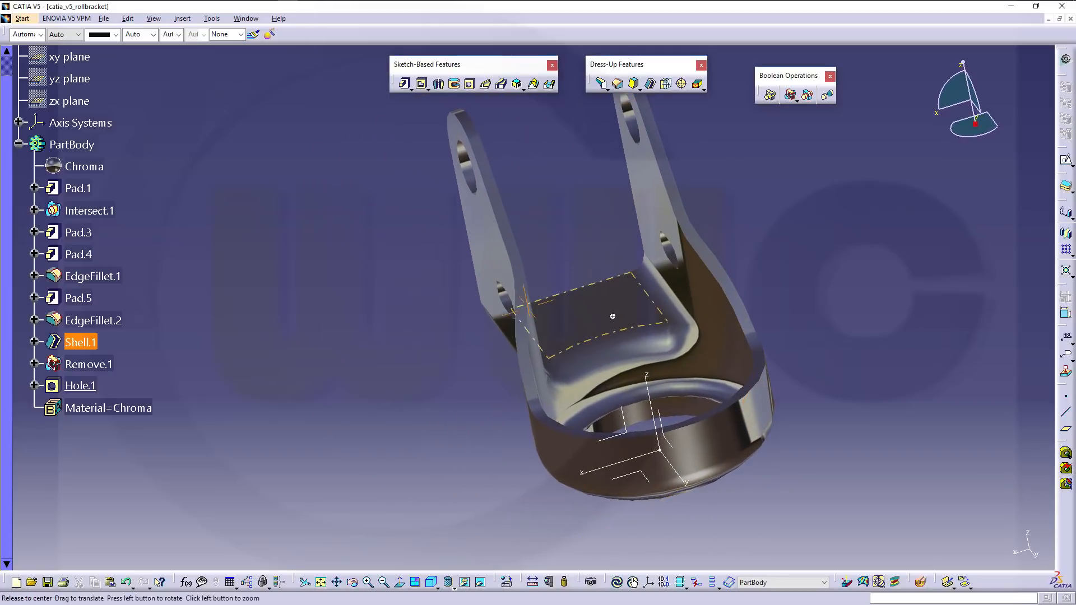
Step: Insert Body.3 into the part and define Body.2 as the in-work object
left_click_drag(612, 316, 611, 337)
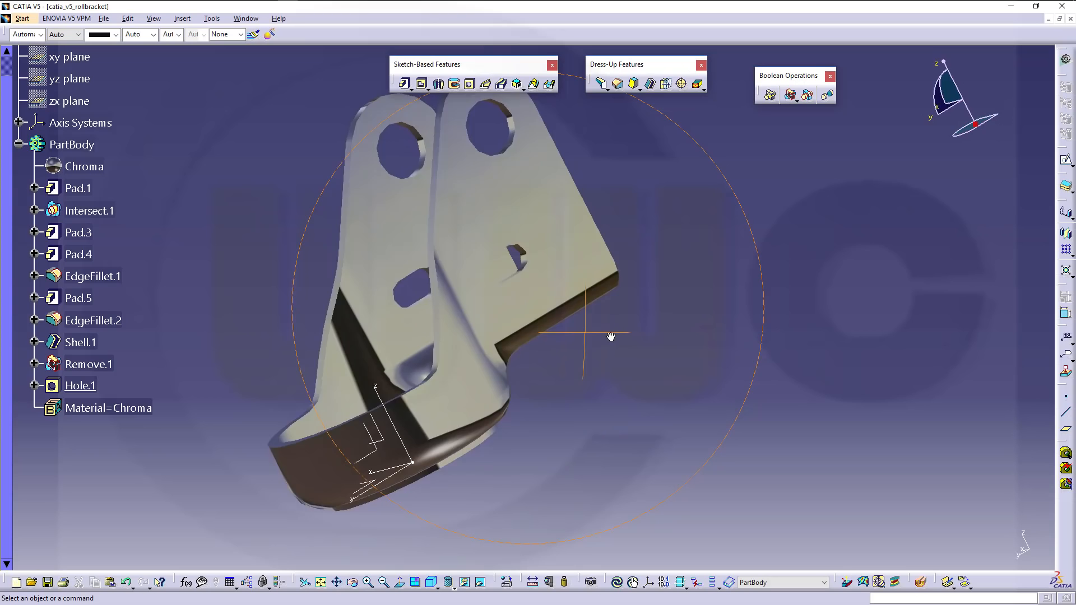
left_click_drag(610, 336, 724, 336)
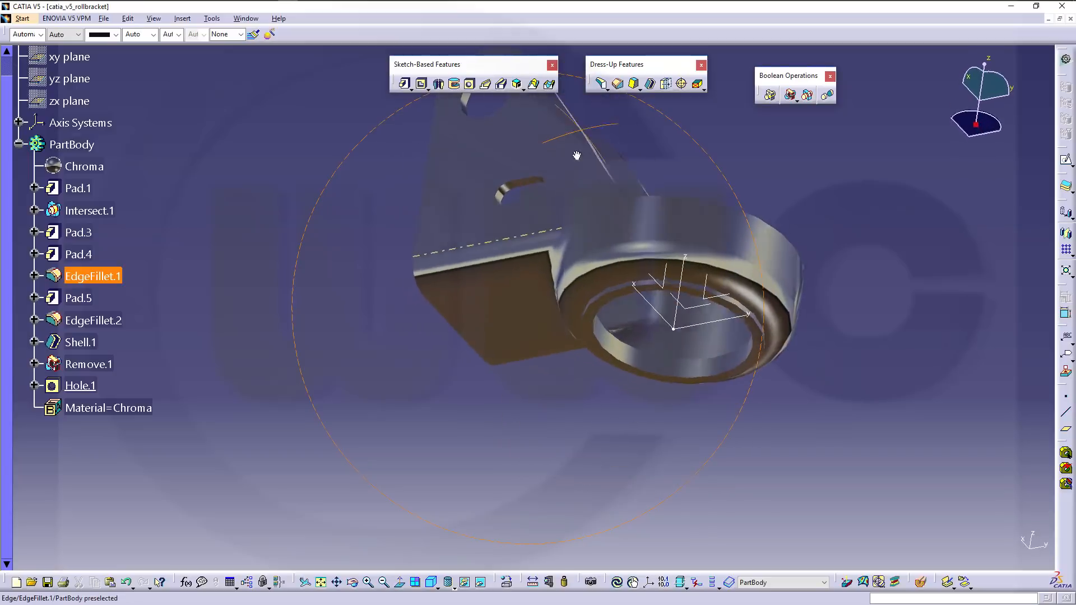
left_click_drag(576, 155, 796, 307)
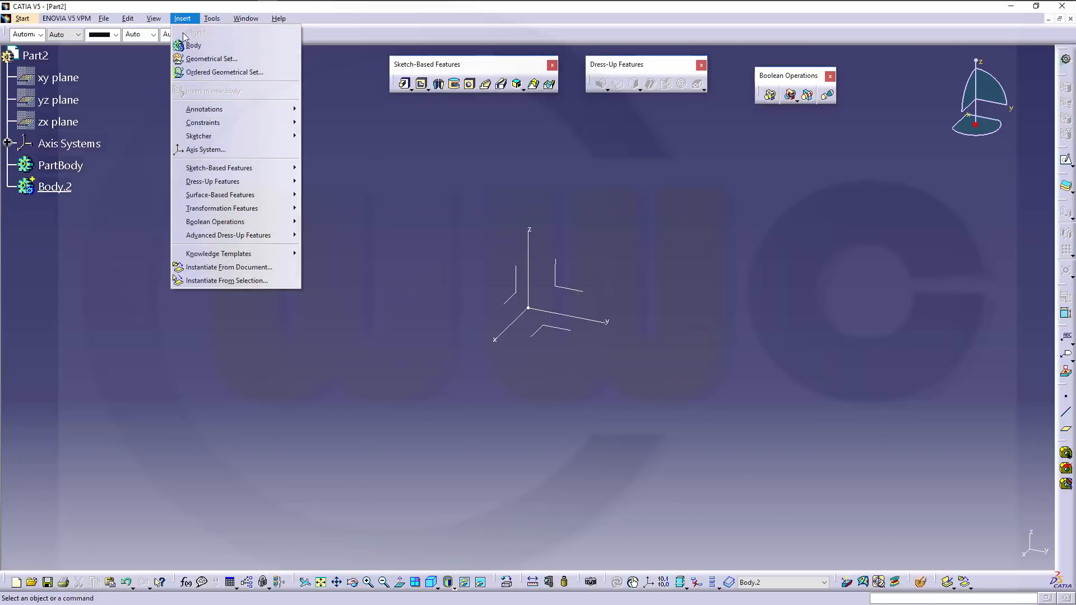
left_click(193, 46)
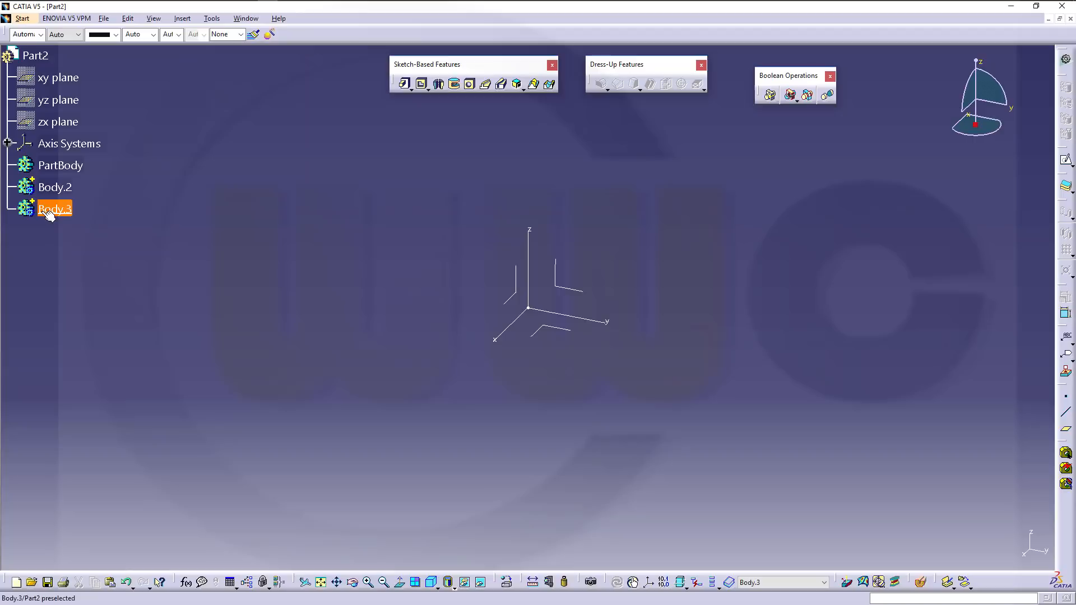
mouse_move(54, 209)
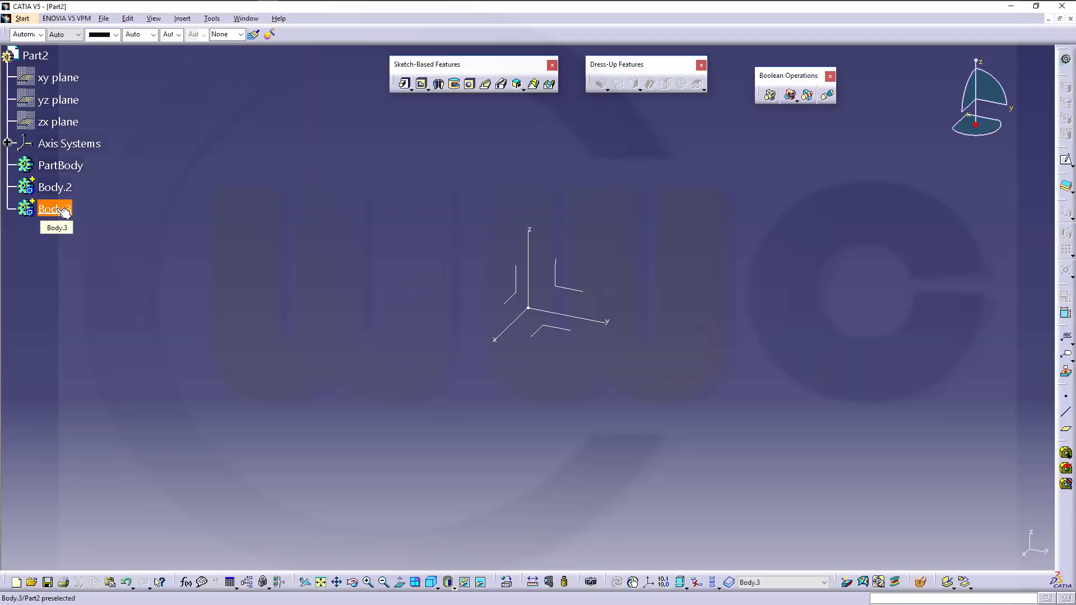
right_click(55, 186)
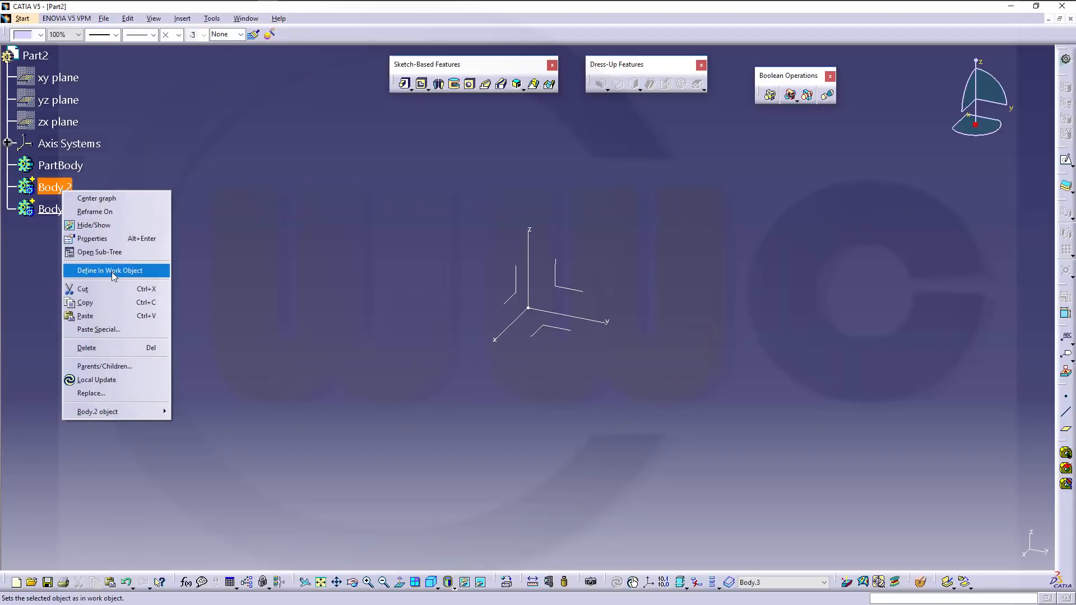
left_click(108, 270)
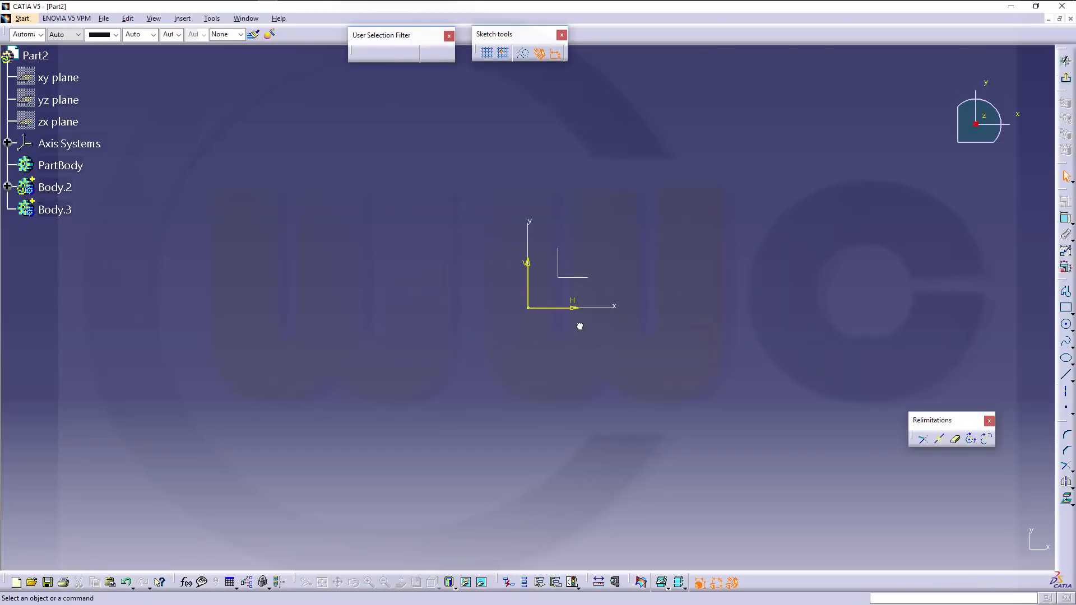
Step: Draw Sketch.1, a 42 mm diameter circle with its centre on the origin
left_click(55, 187)
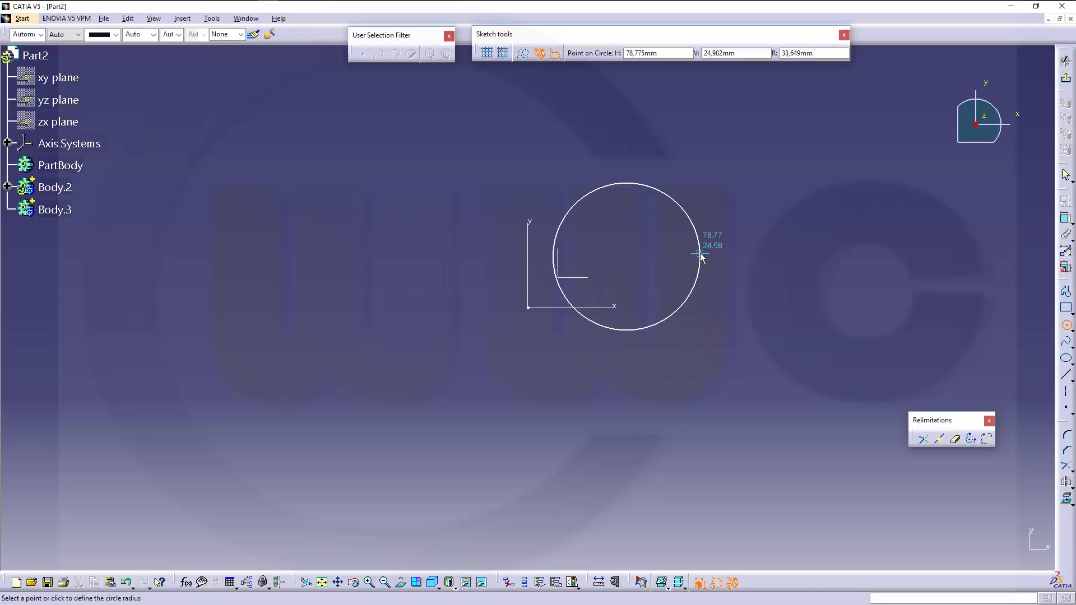
left_click(700, 256)
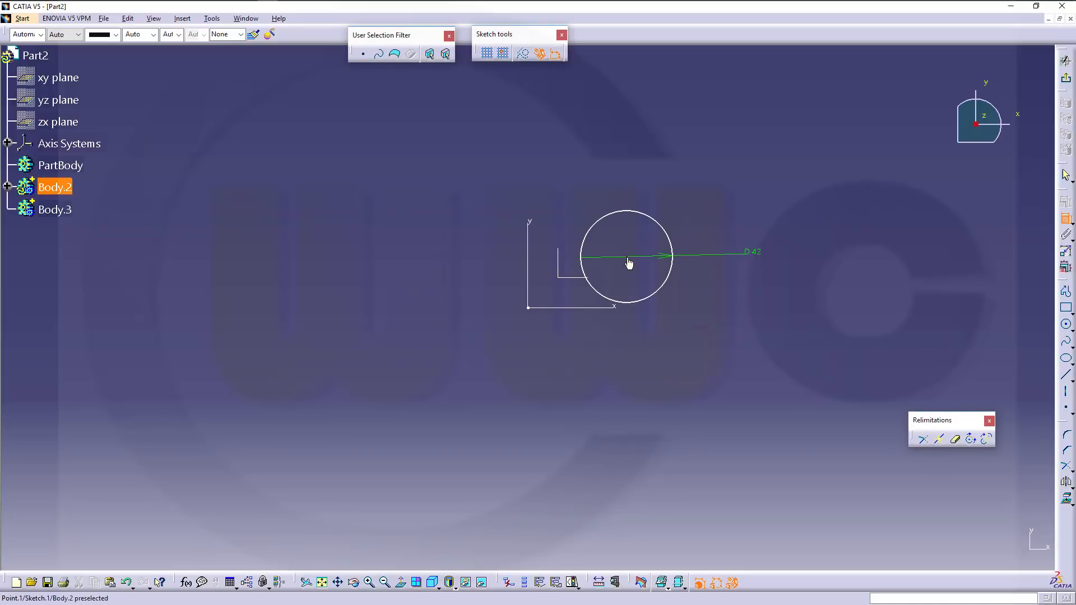
left_click(626, 258)
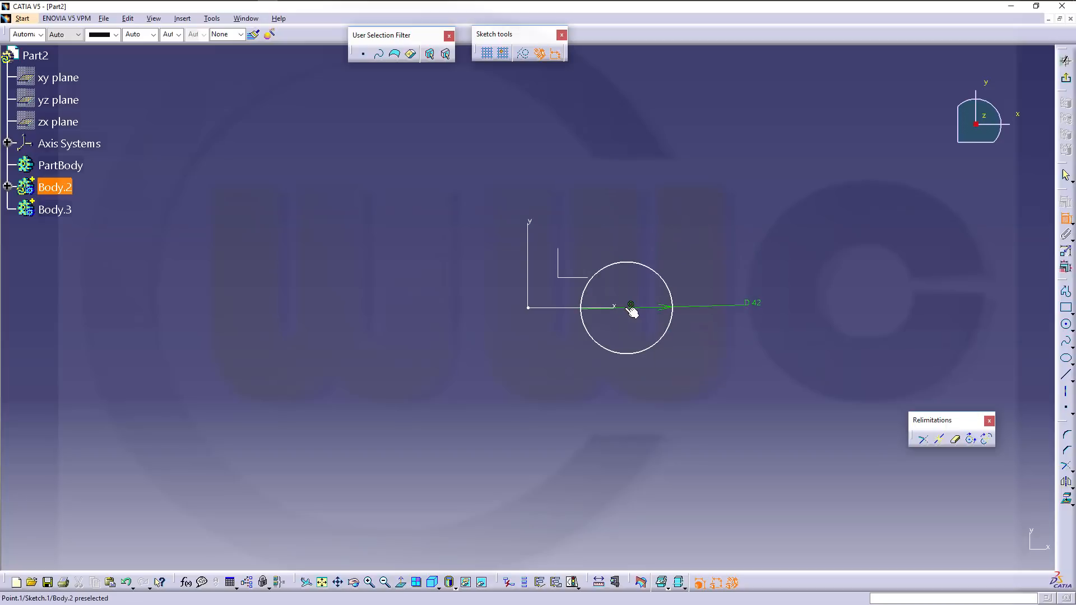
left_click(630, 304)
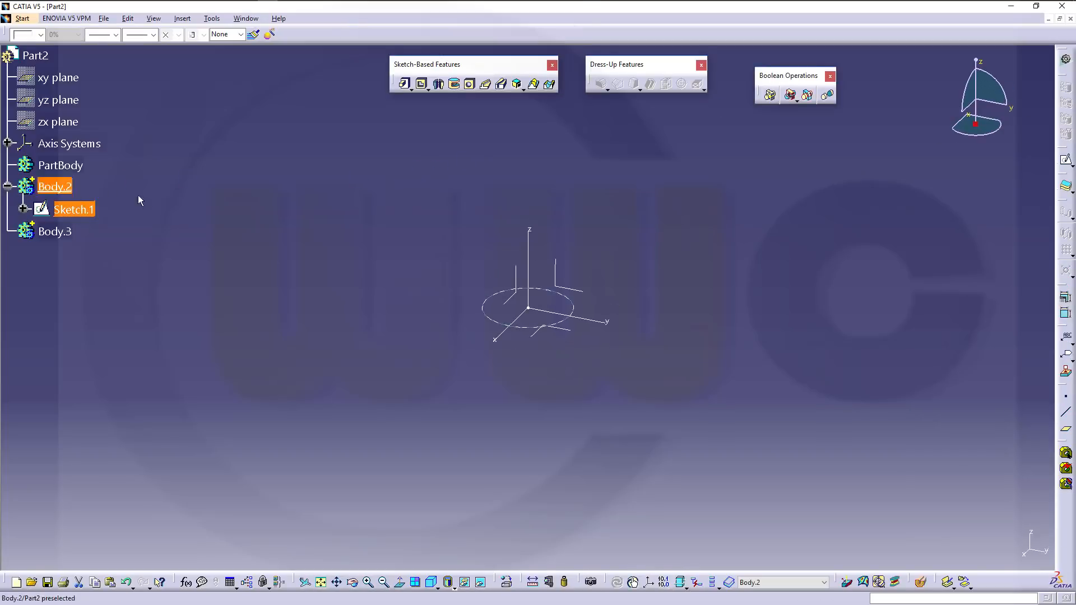
Step: Paste Sketch.1 as Sketch.2 and reduce the copied circle's diameter
left_click(73, 209)
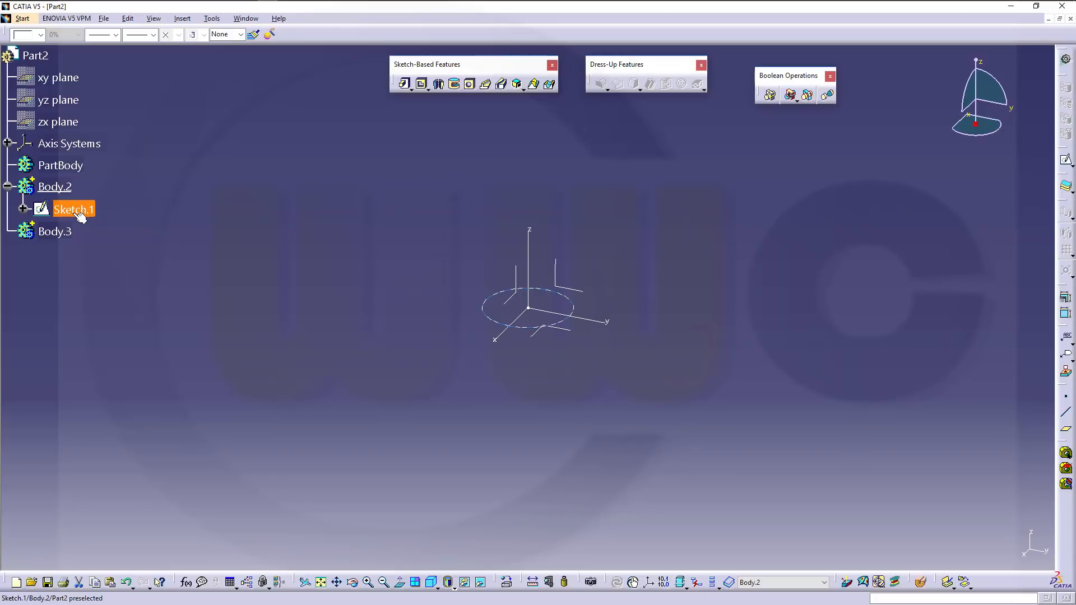
mouse_move(80, 211)
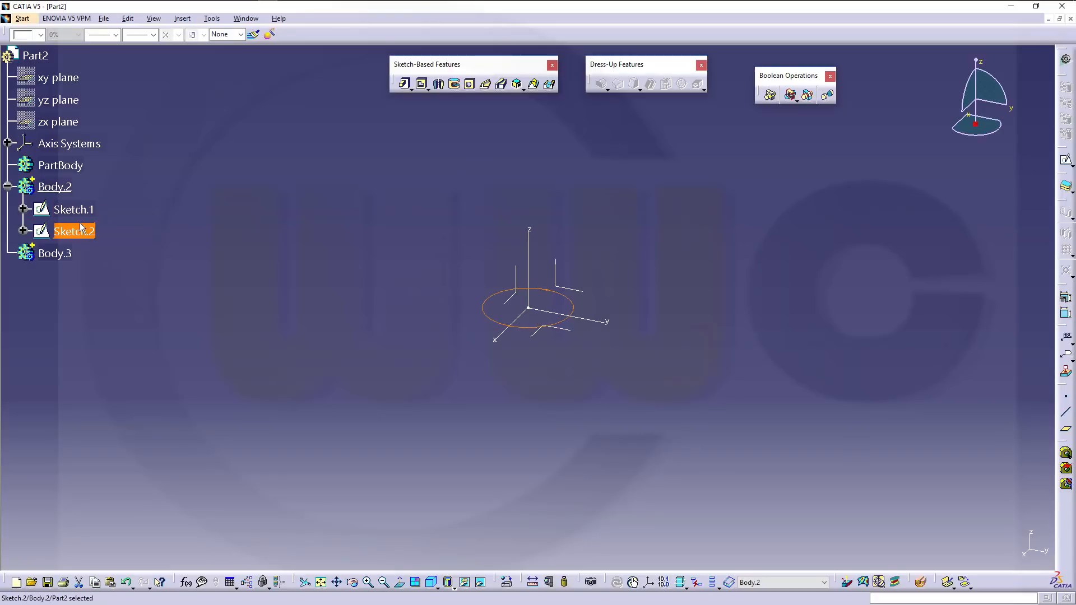
double_click(74, 230)
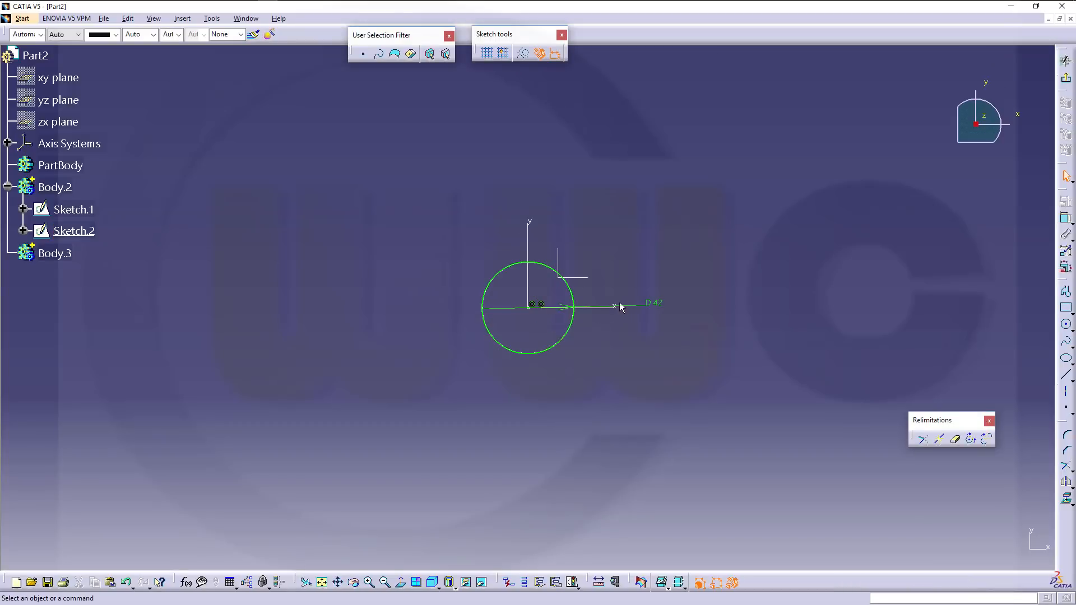
double_click(652, 302)
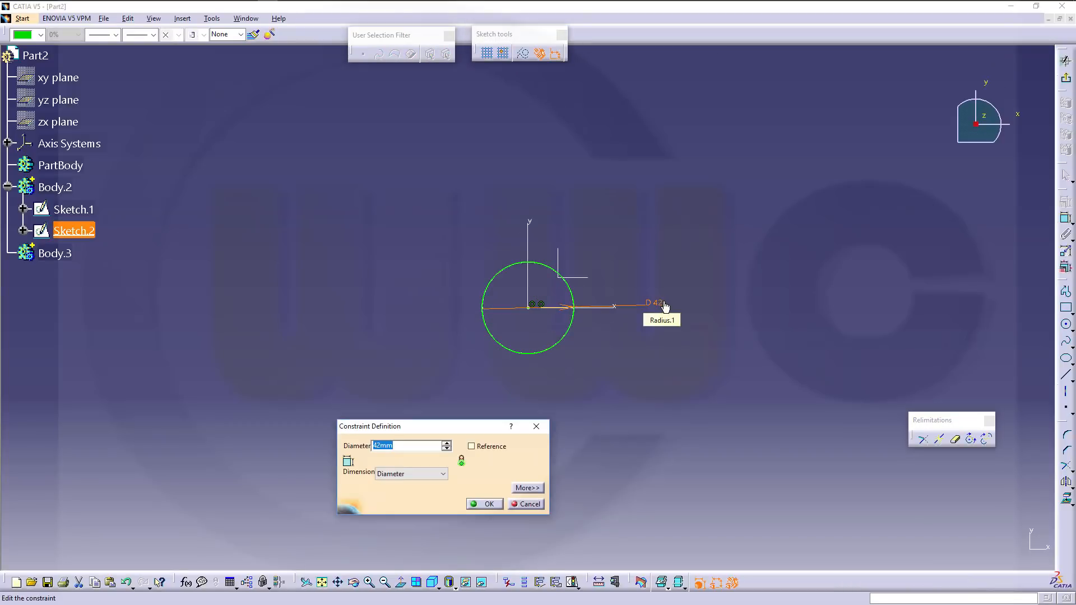
left_click(483, 504)
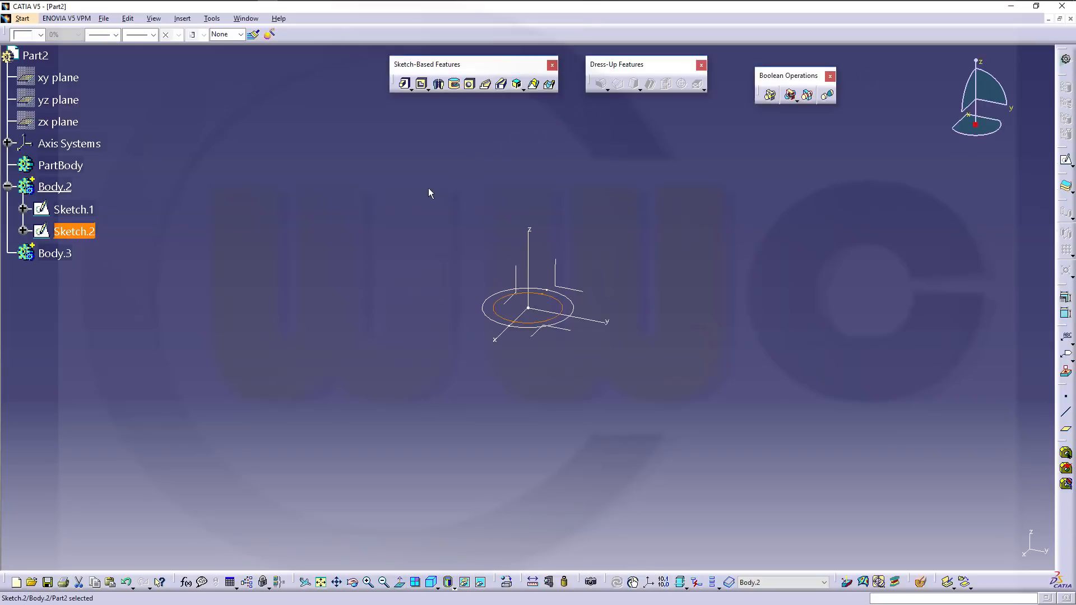
mouse_move(72, 209)
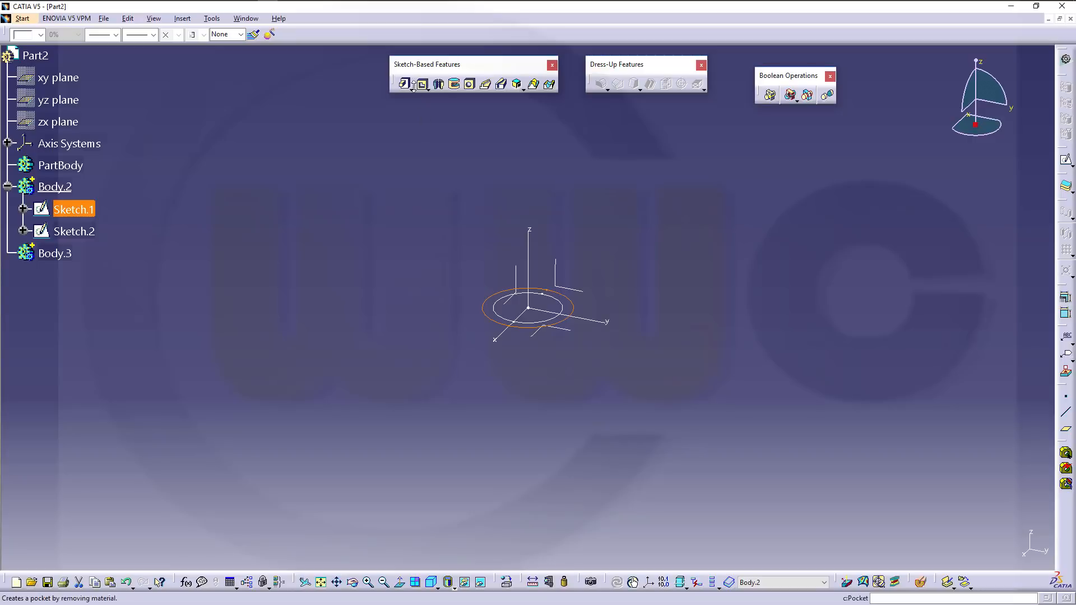
Step: Extrude the Sketch.1 circle into the tall cylinder Pad.1
left_click(404, 83)
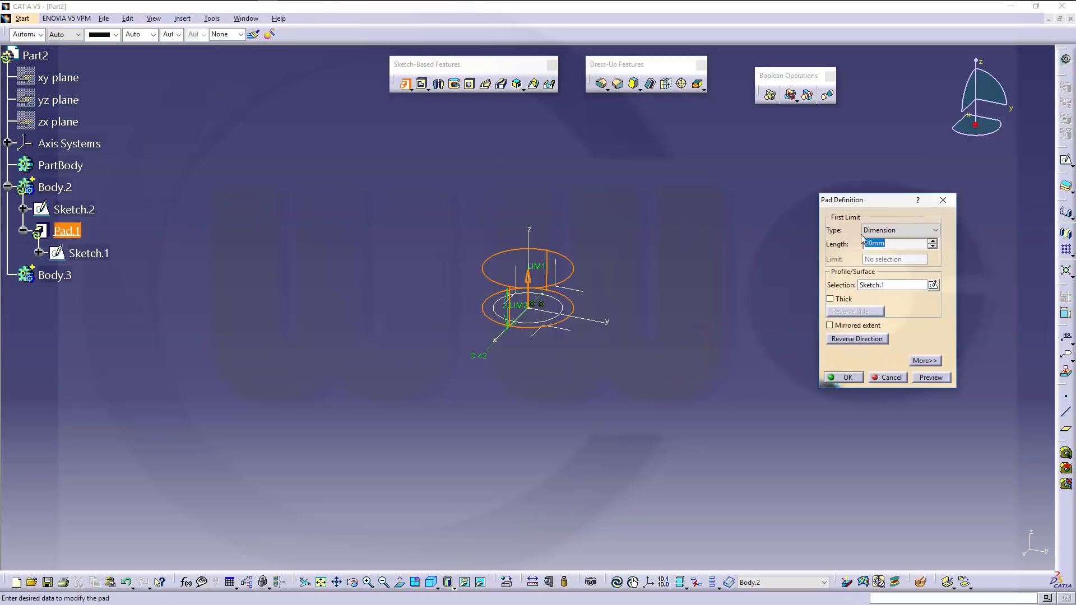
left_click(843, 377)
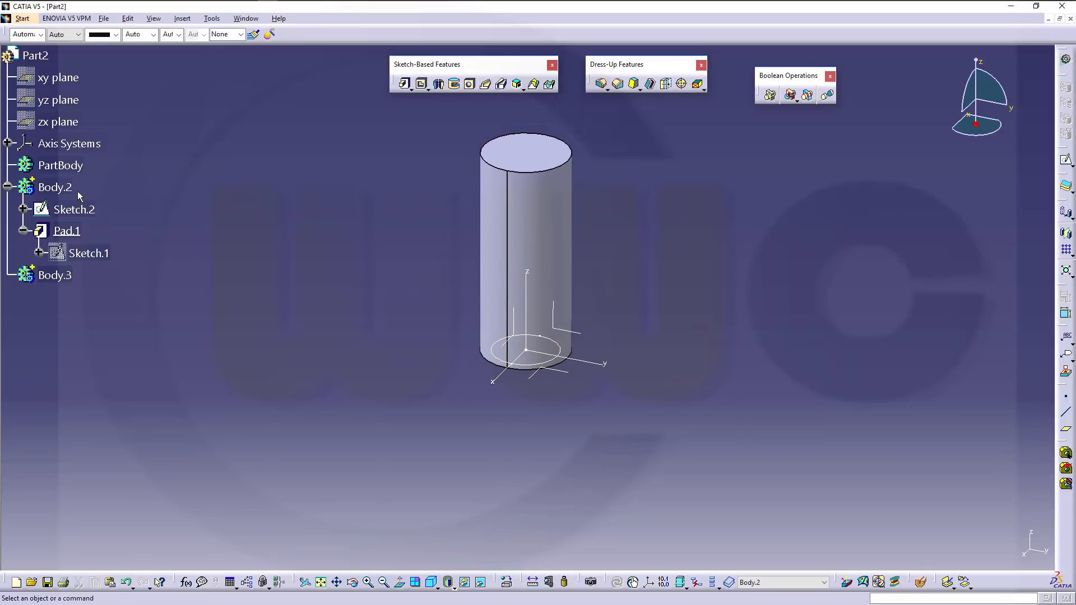
Step: Make PartBody the work object and sketch a closed outline with a diagonal edge and a small step
right_click(60, 165)
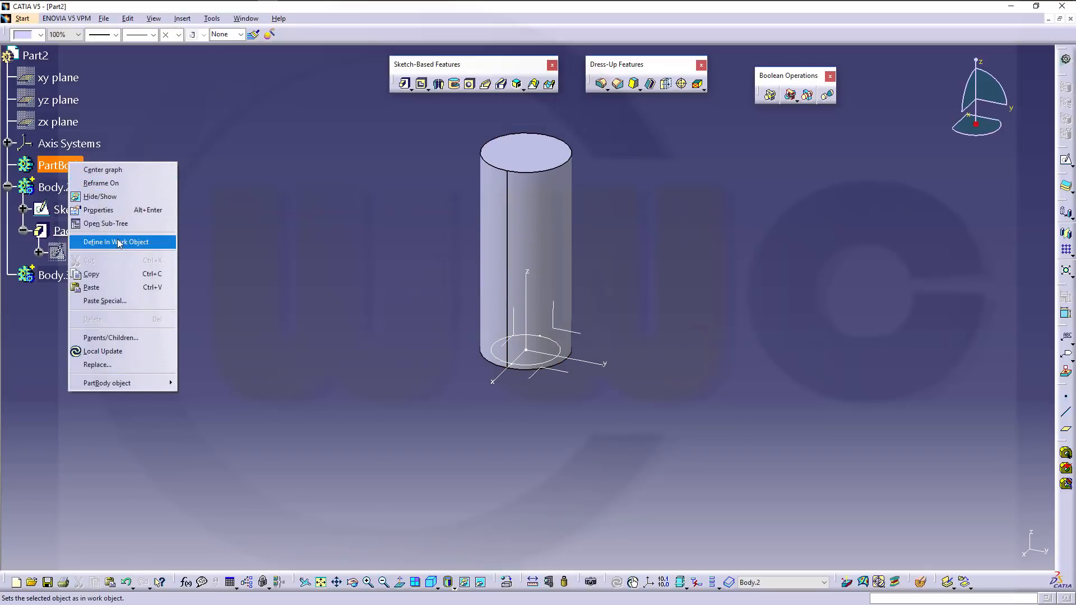
left_click(116, 241)
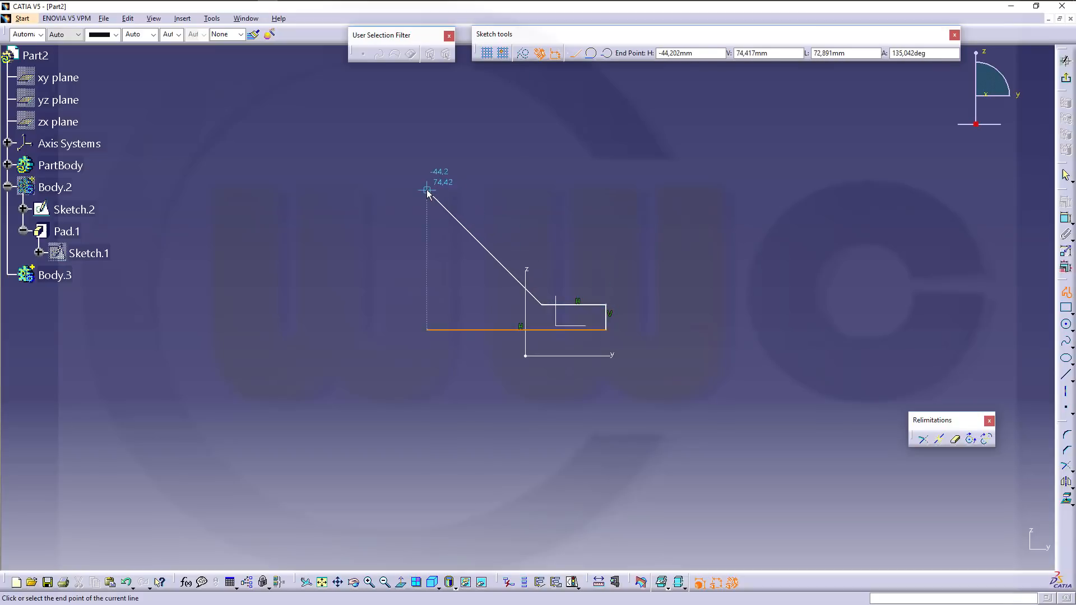
left_click(426, 317)
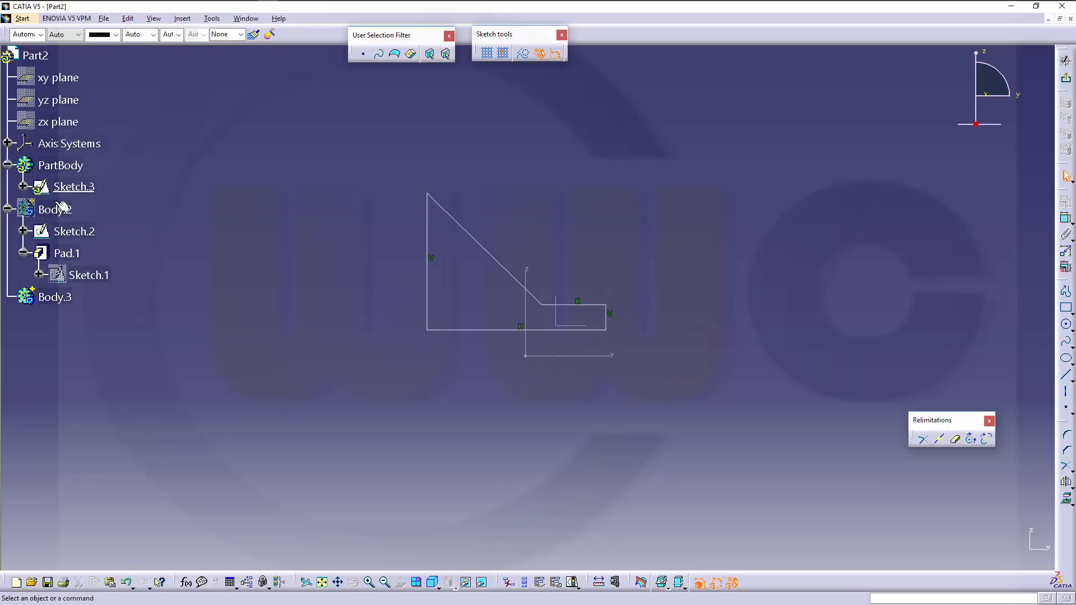
left_click(11, 186)
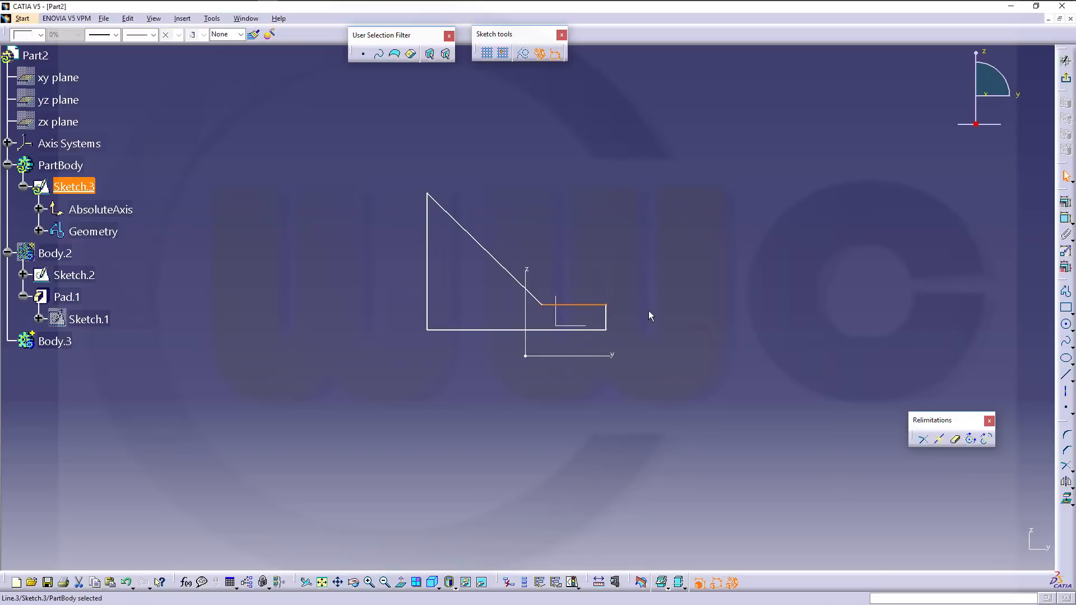
Step: Dimension the outline's overall width and the diagonal edge's angle
left_click(590, 324)
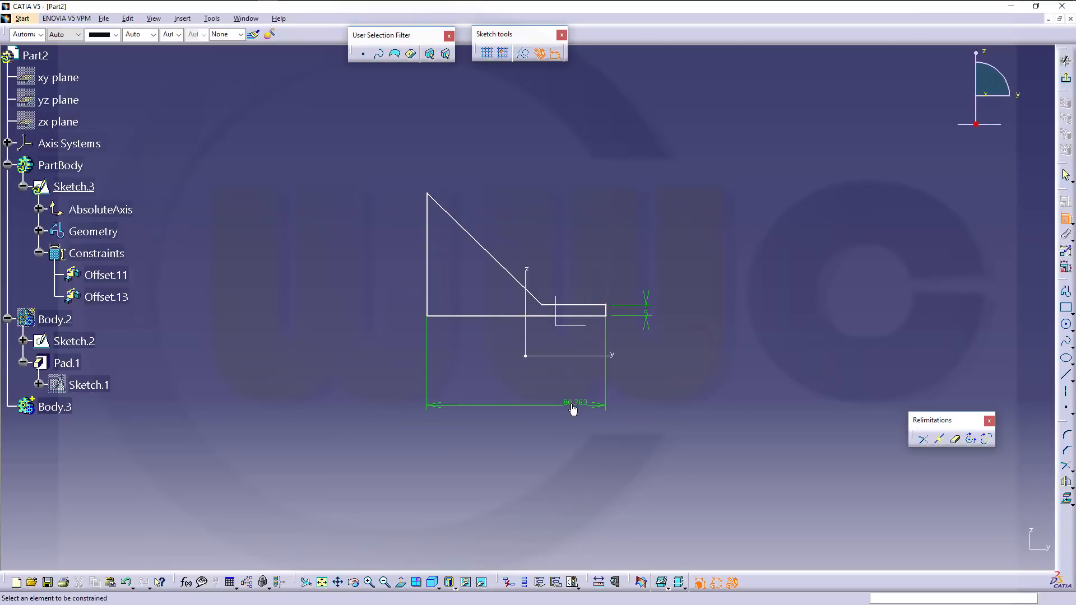
double_click(573, 404)
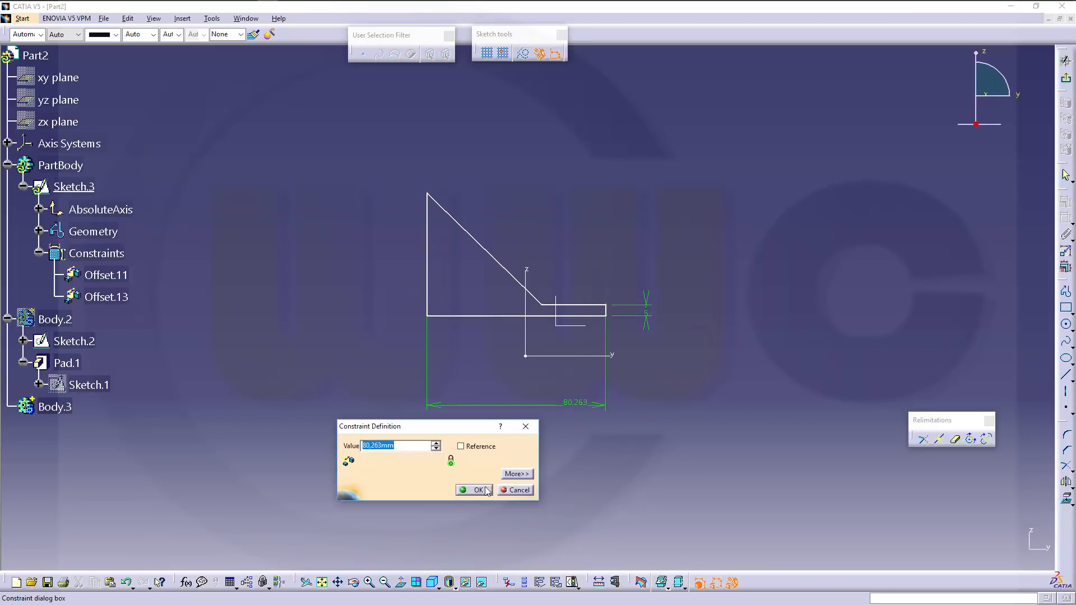
left_click(478, 490)
type("126")
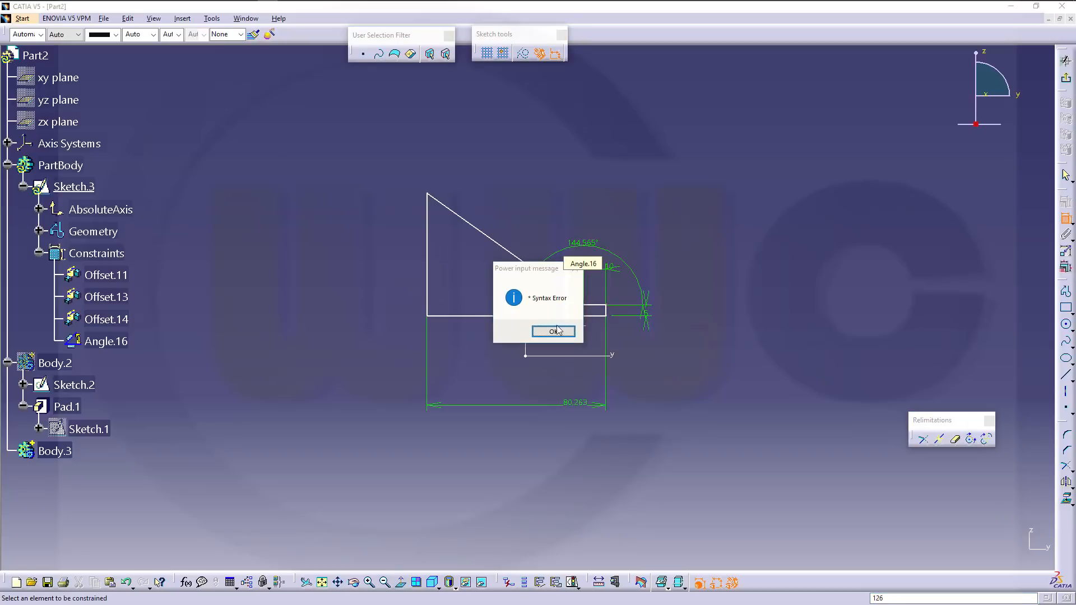
left_click(553, 331)
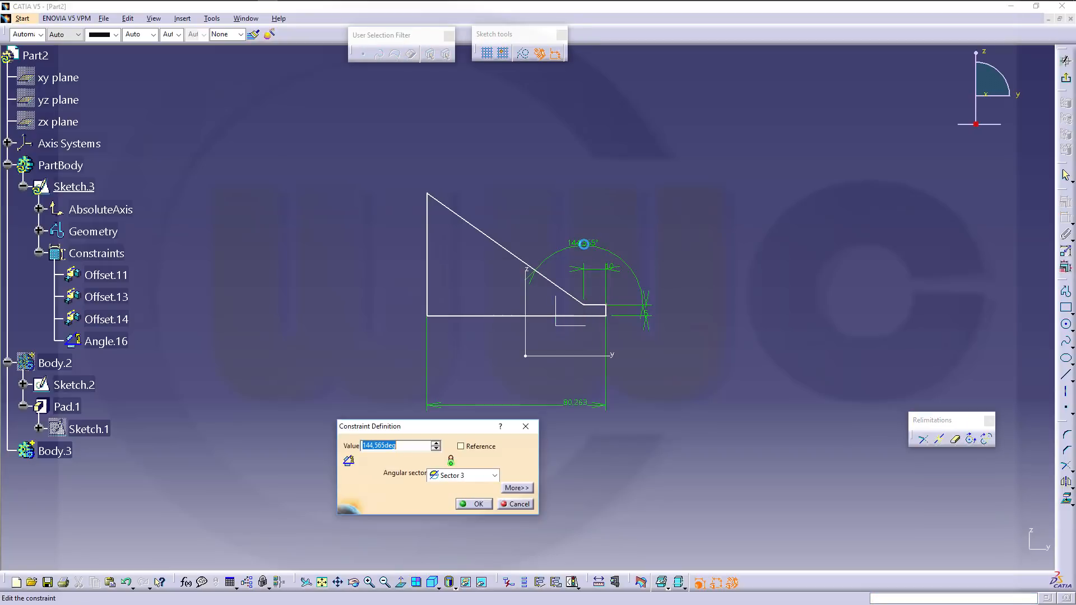
left_click(473, 504)
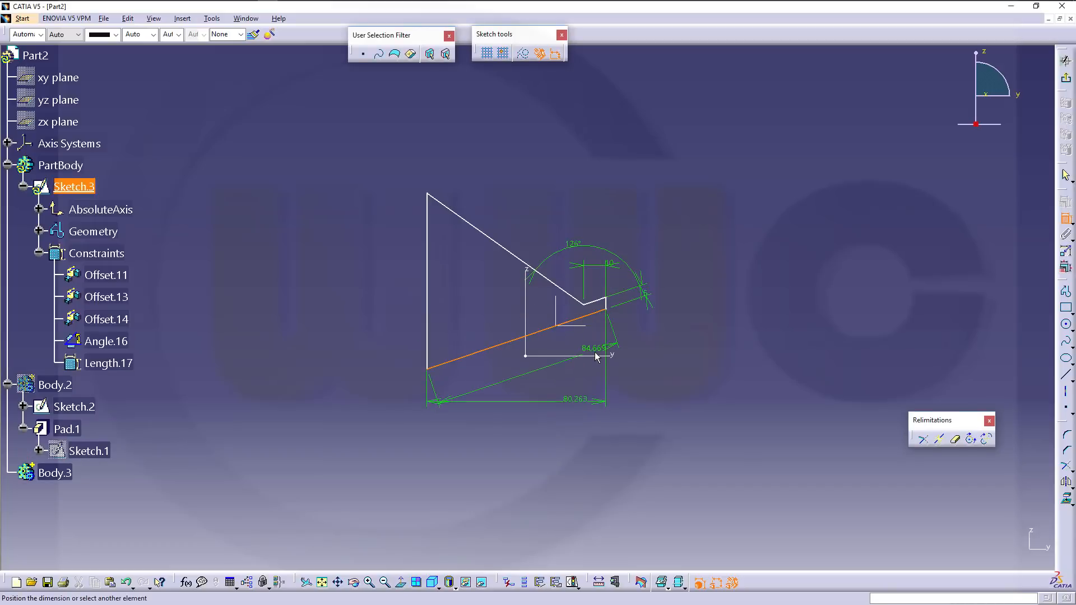
left_click(597, 357)
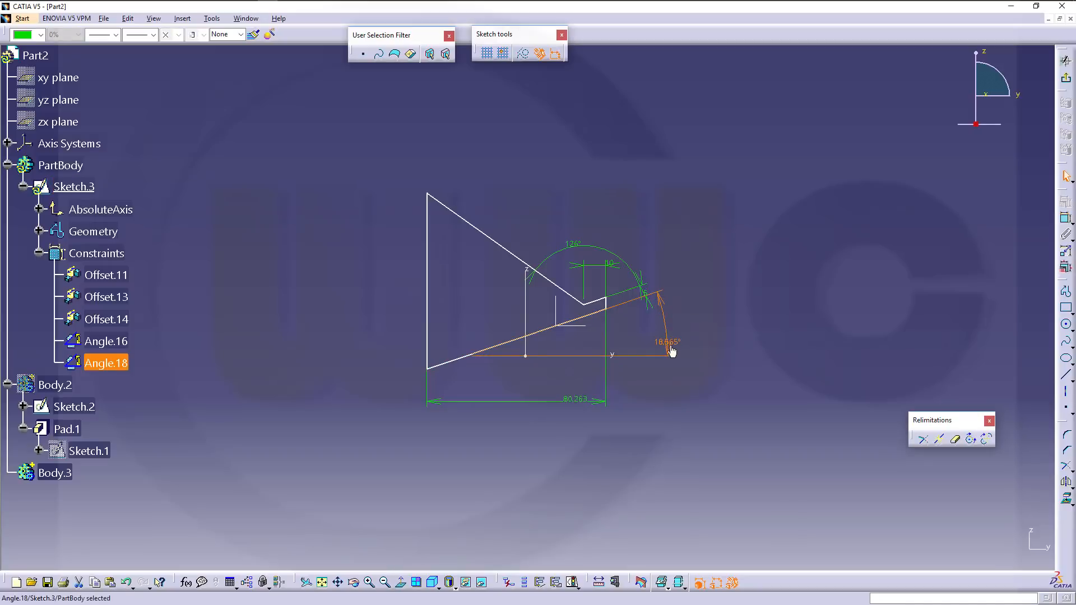
Step: Delete the angle constraint, add a base distance dimension, and make two points coincide
key("Delete")
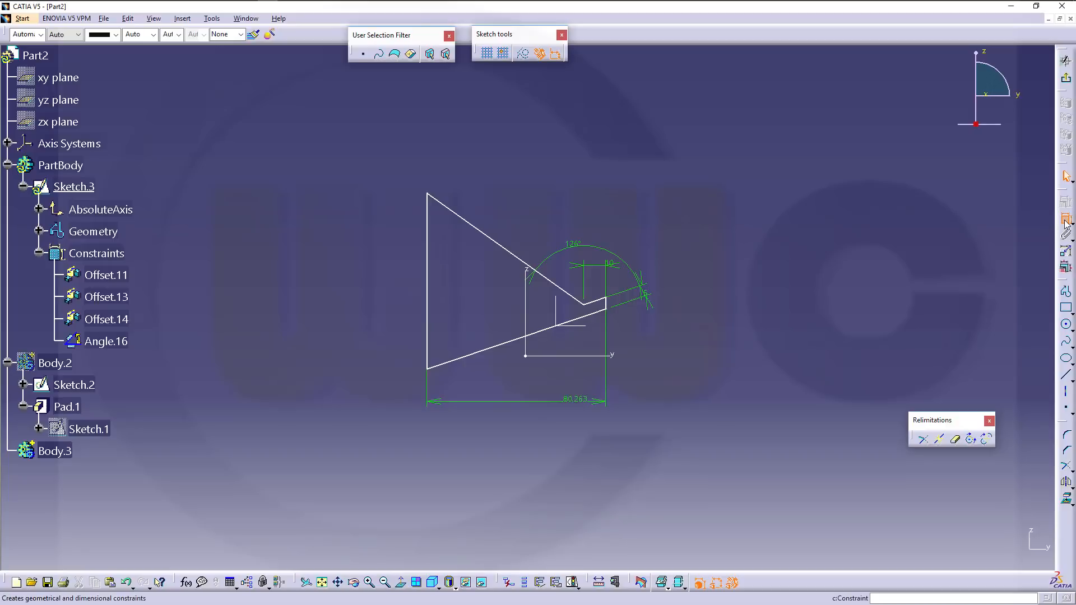
left_click(604, 357)
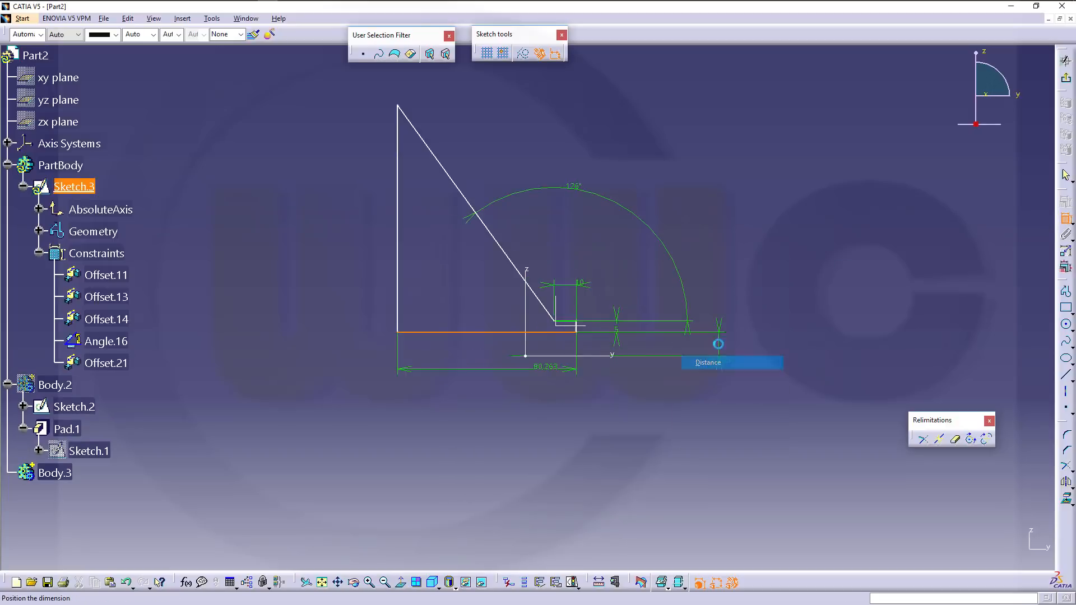
double_click(718, 343)
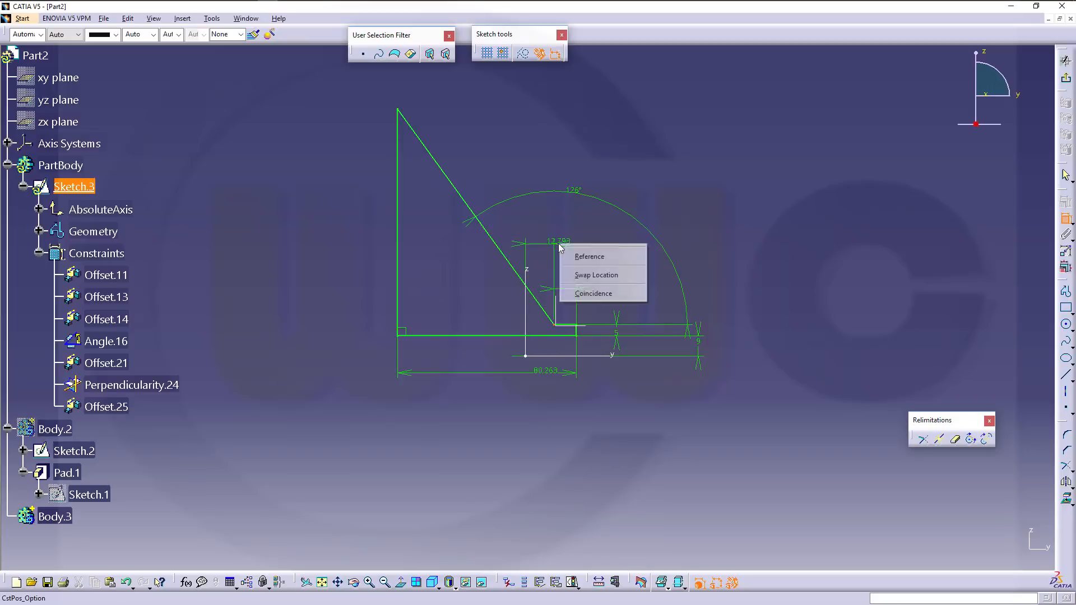
left_click(593, 293)
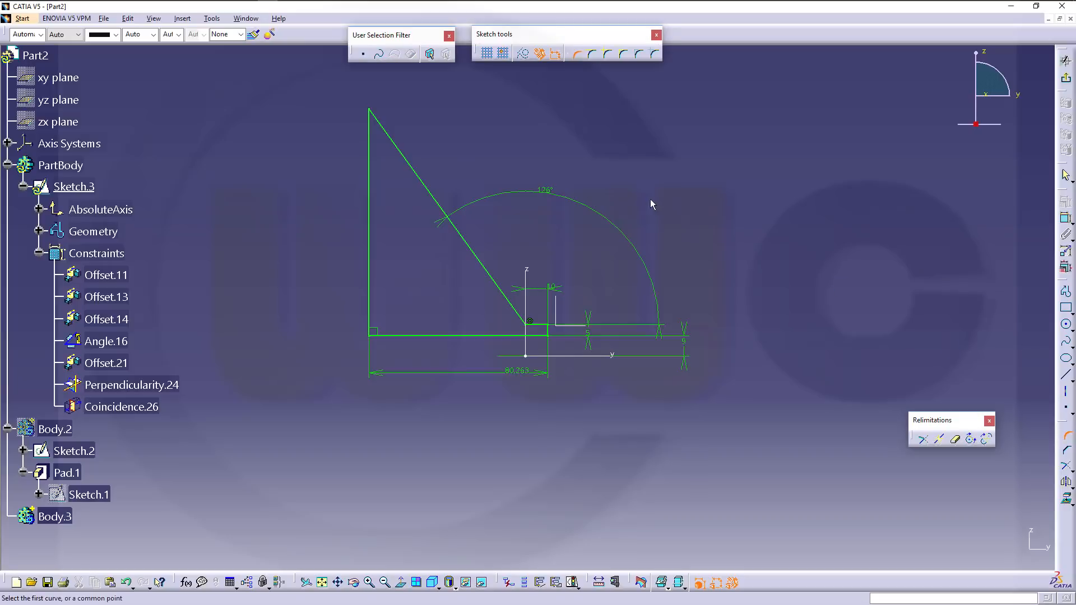
mouse_move(379, 156)
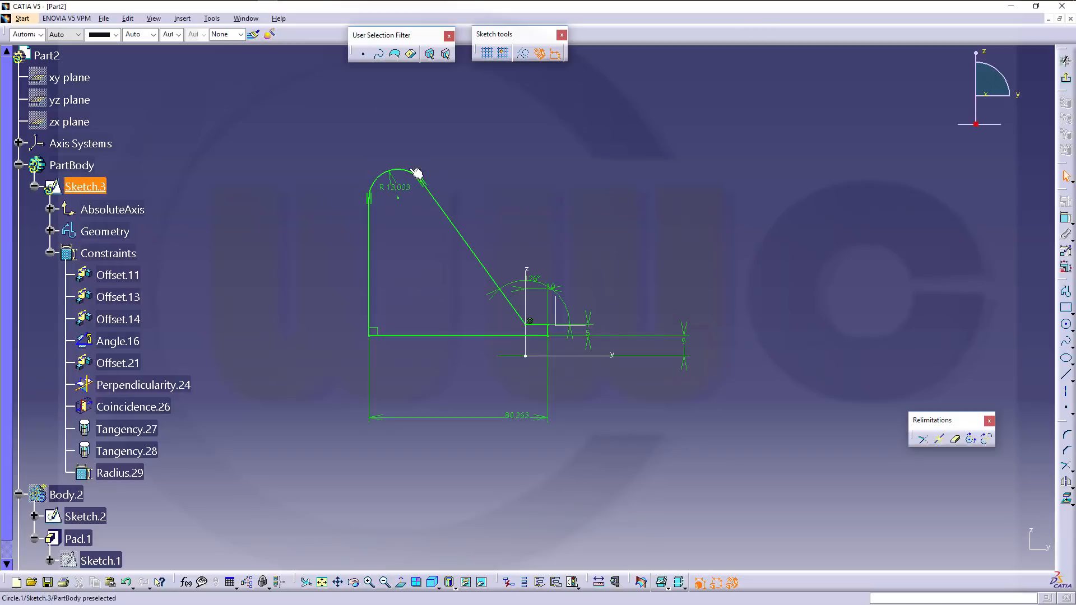
Step: Set the radius of the rounded top corner arc
double_click(398, 187)
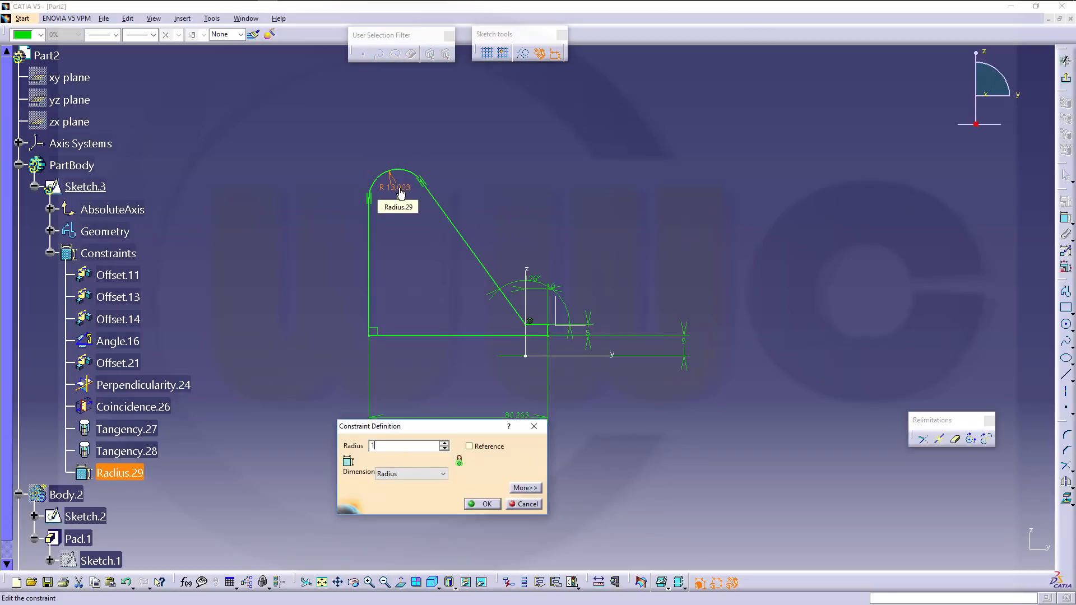
left_click(481, 503)
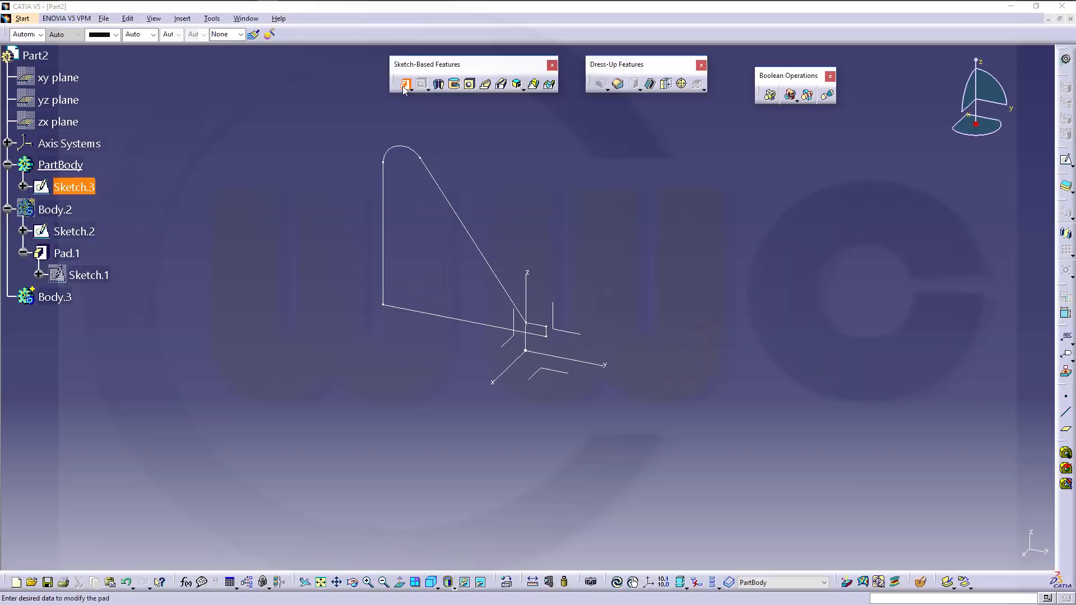
Step: Pad Sketch.3 into Pad.2, 100 mm long with mirrored extent
left_click(405, 84)
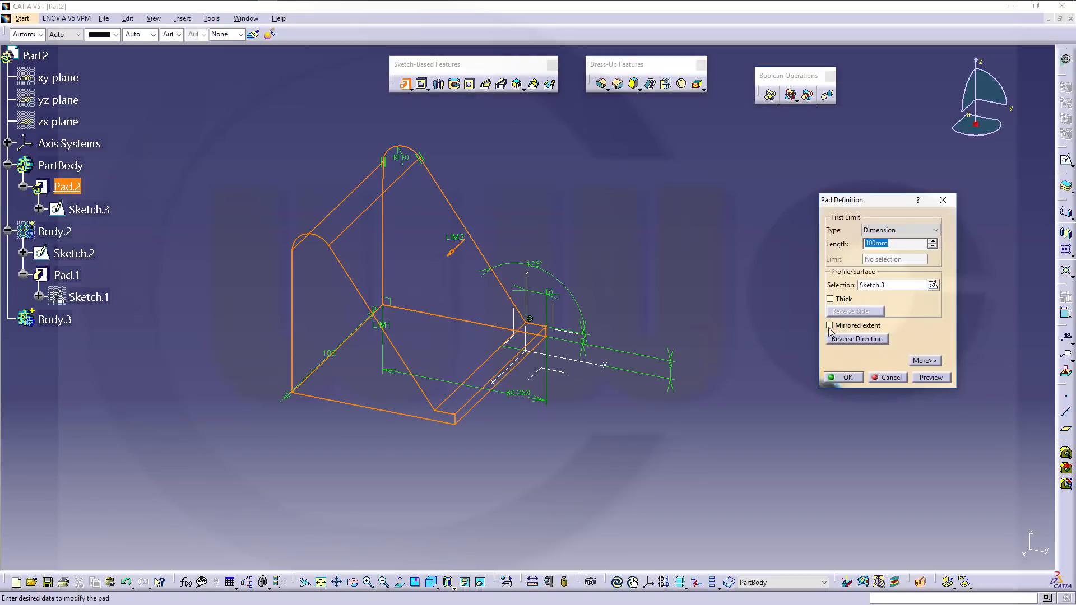
left_click(830, 325)
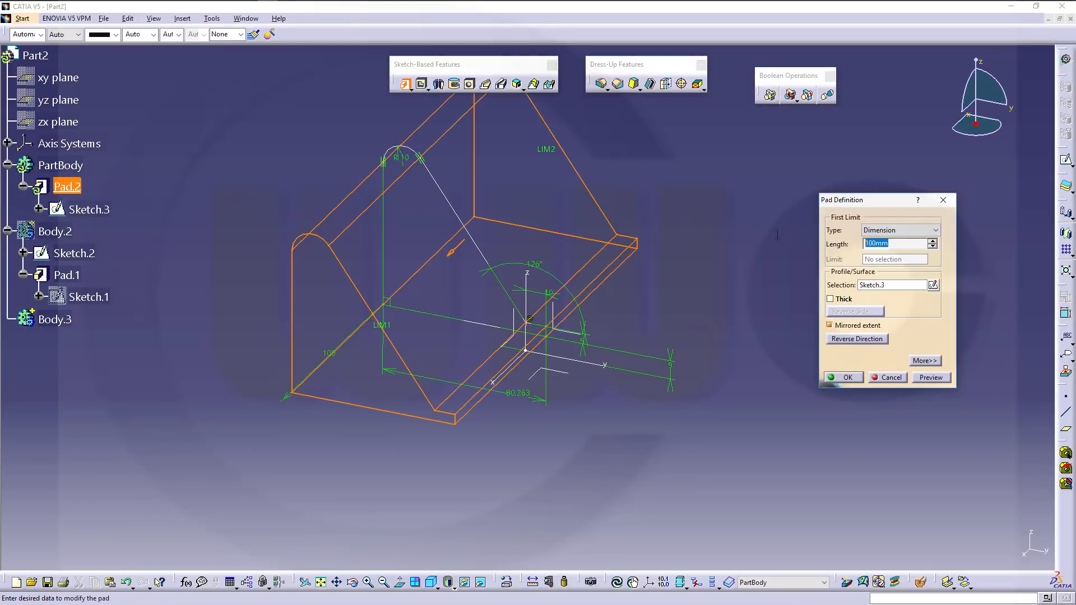
left_click(842, 376)
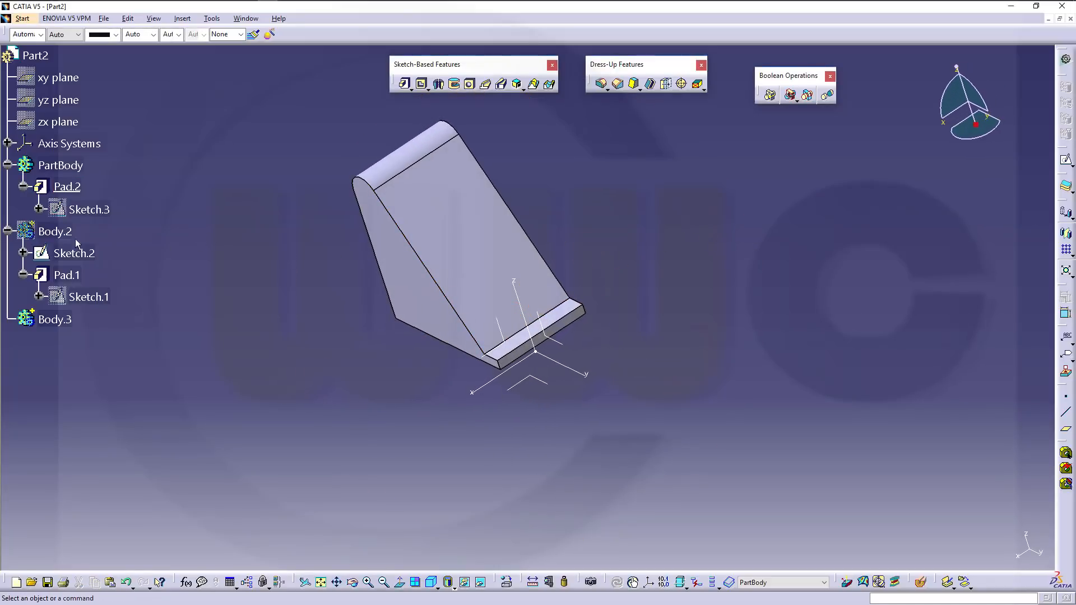
Step: Show Body.2 and intersect it with PartBody to create Intersect.1
right_click(55, 232)
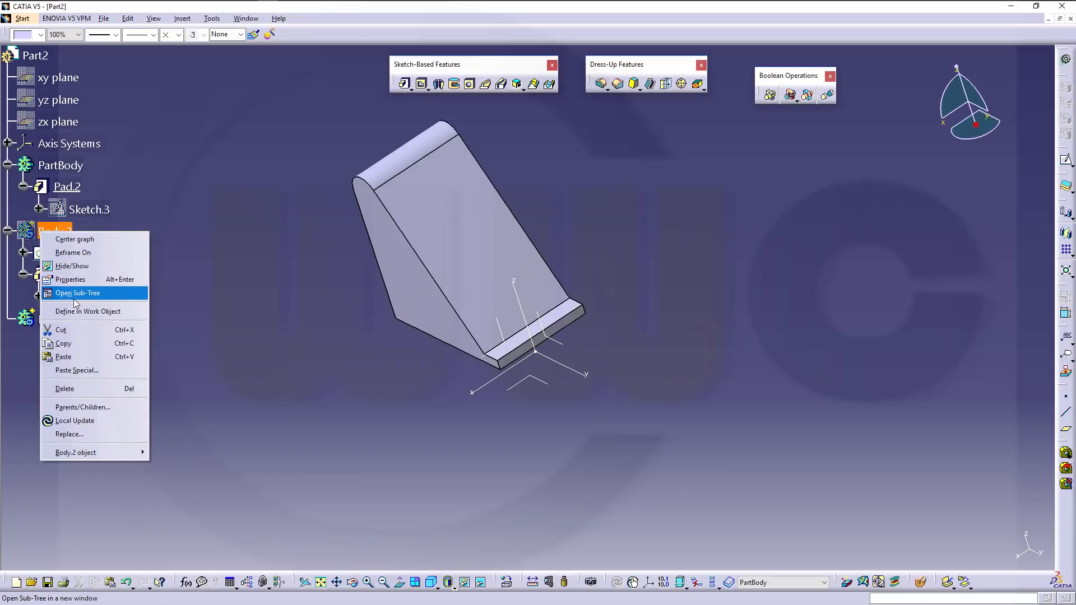
left_click(77, 293)
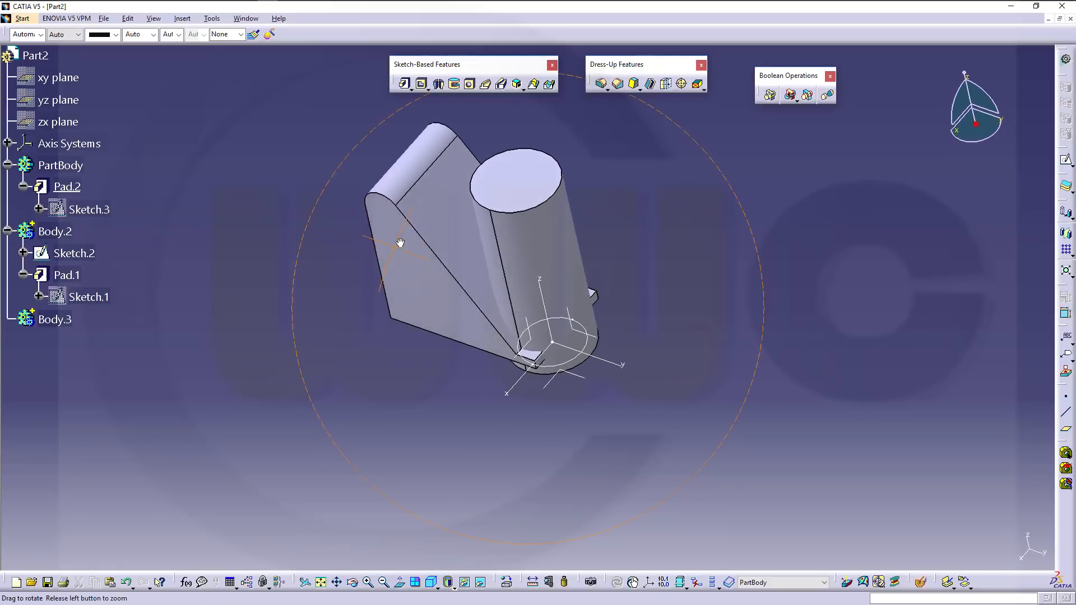
left_click_drag(400, 242, 460, 139)
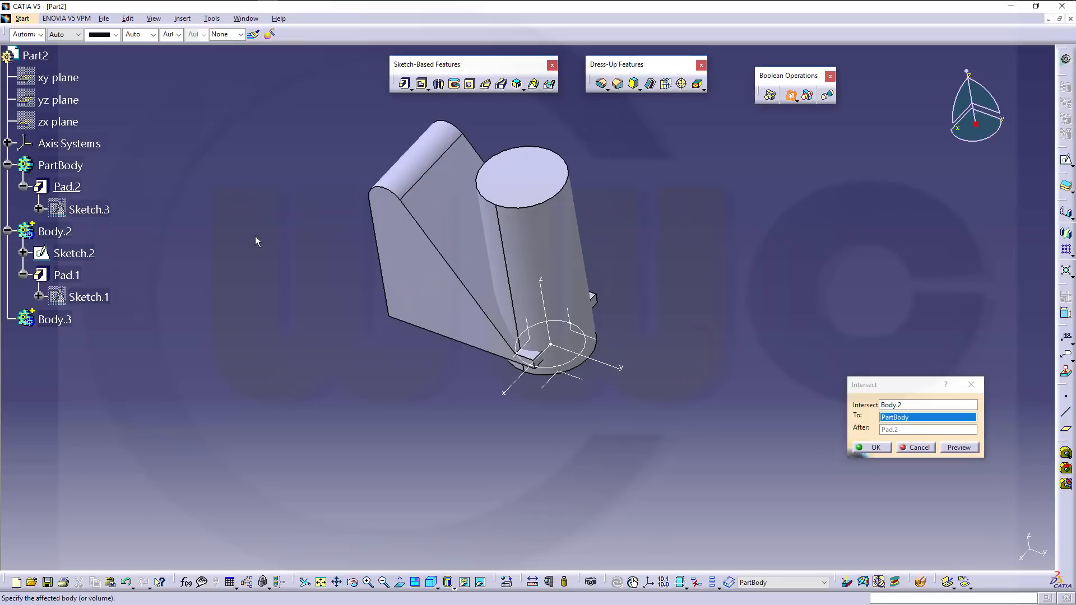
left_click(958, 447)
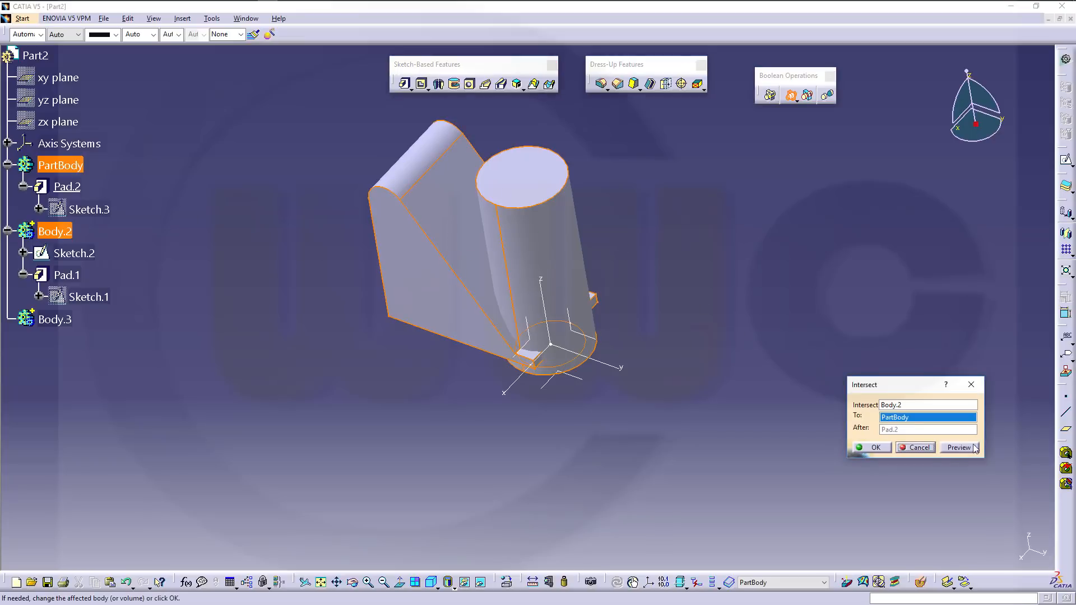
left_click(870, 447)
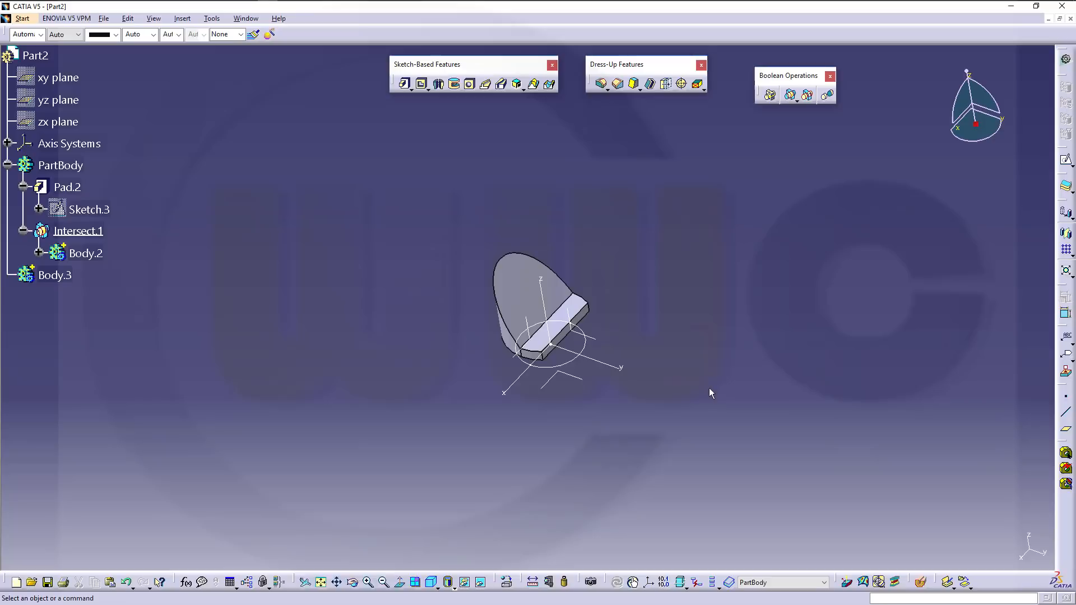
mouse_move(296, 282)
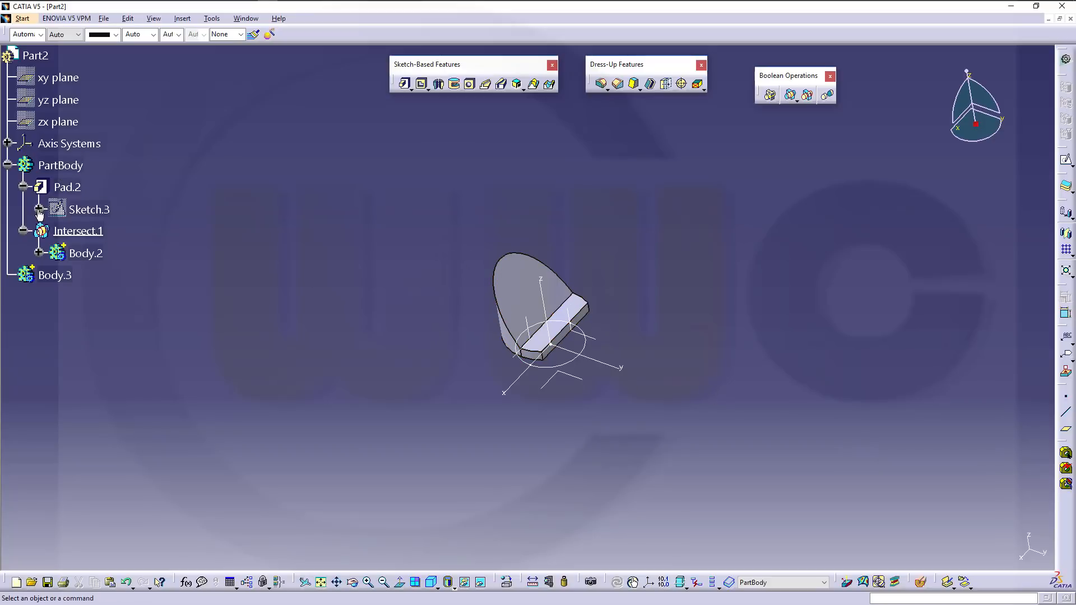
left_click(51, 209)
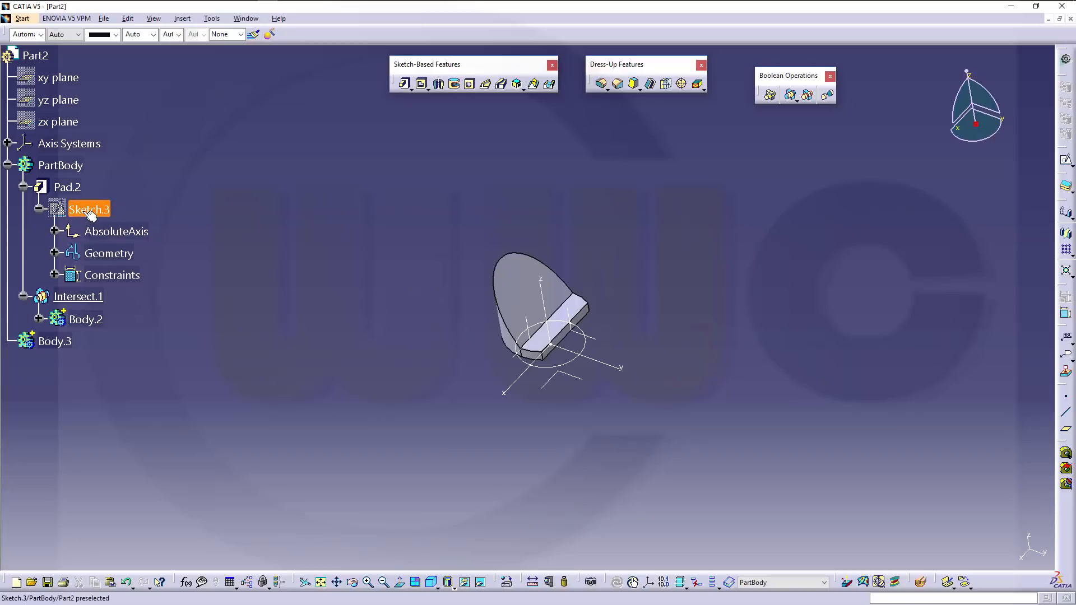
left_click(39, 187)
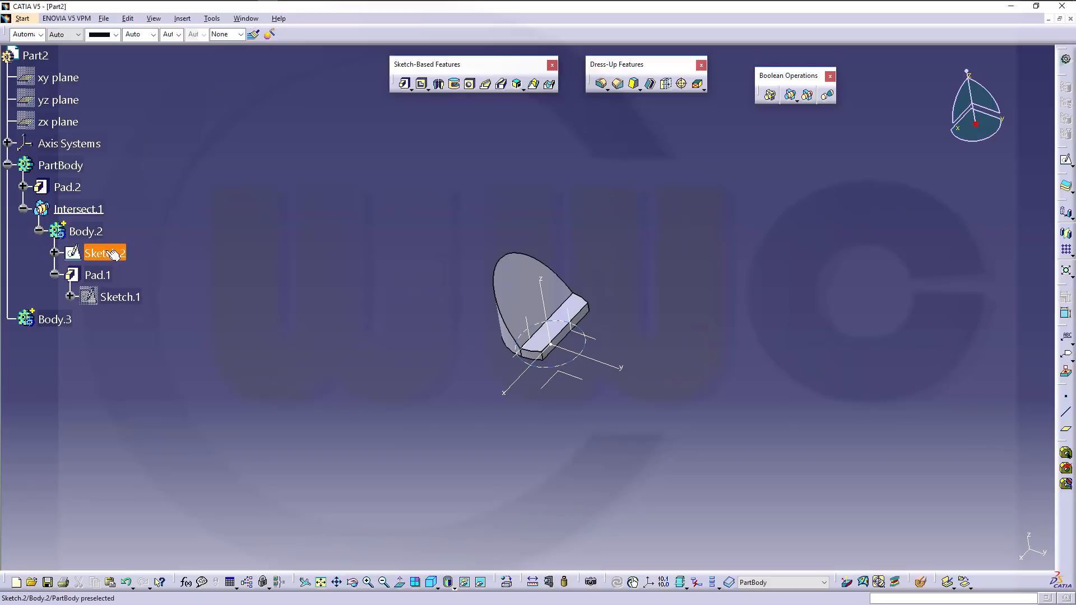
left_click(101, 253)
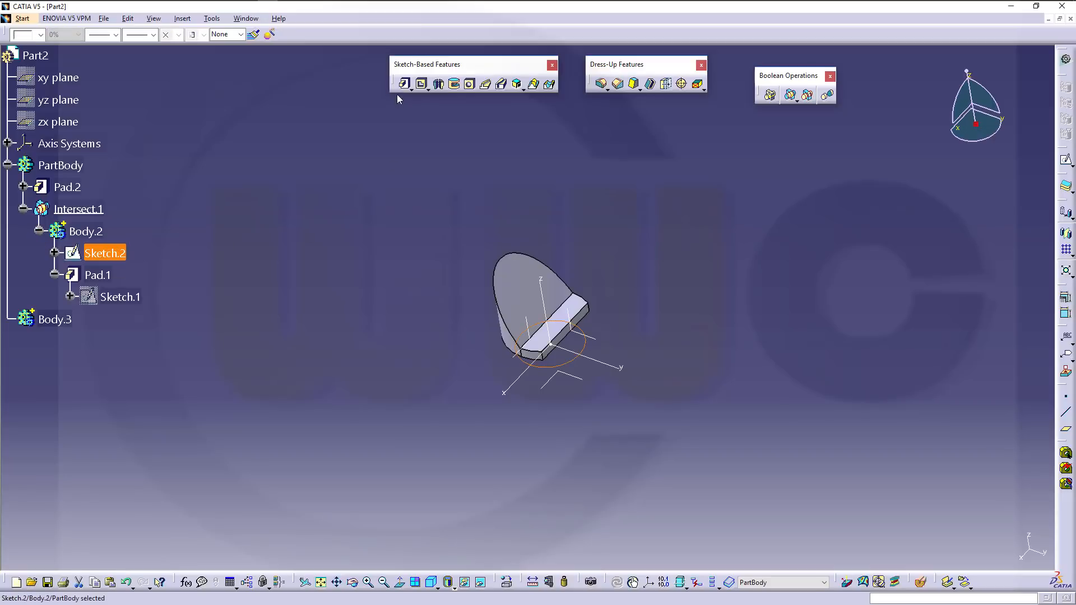
left_click(404, 83)
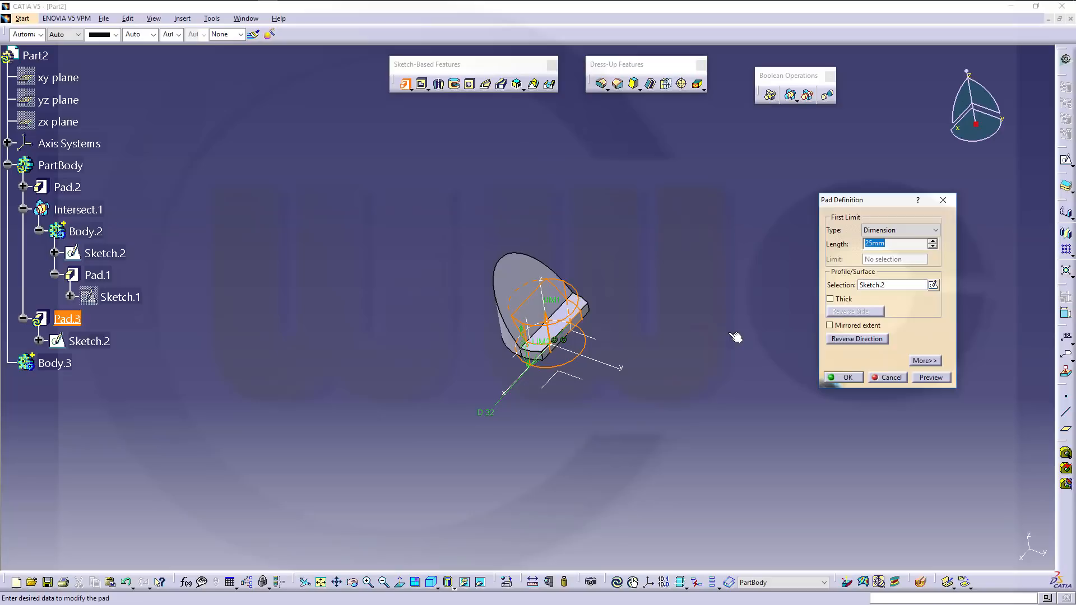
type("14")
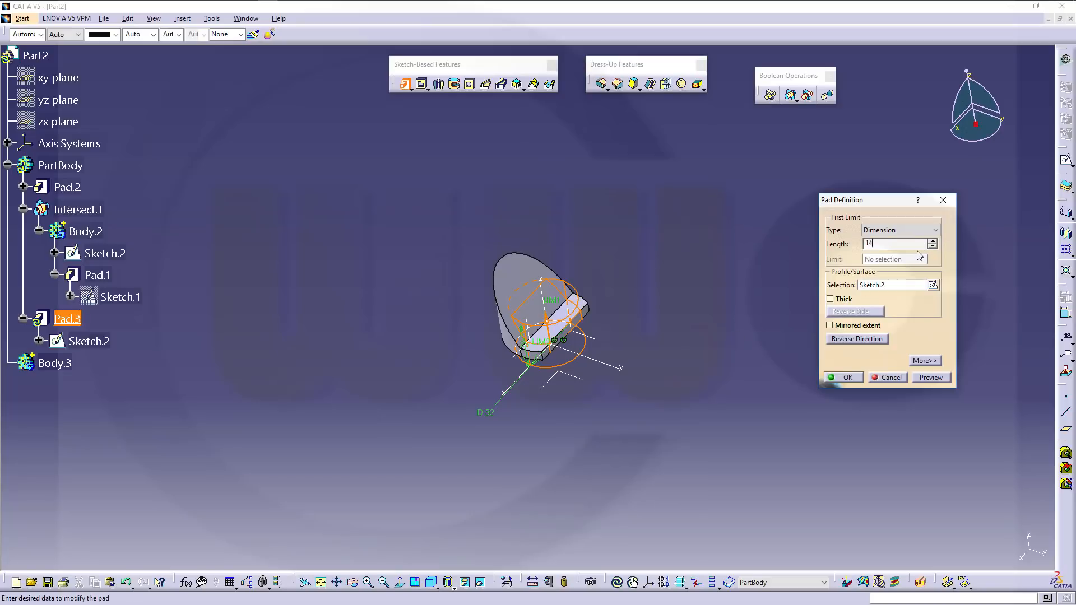
left_click(842, 377)
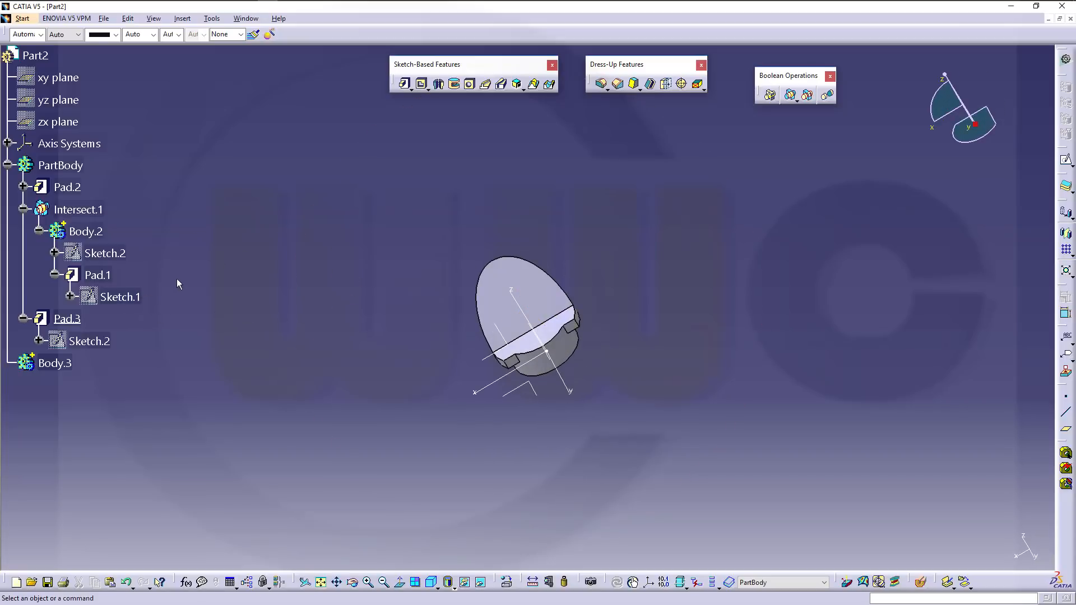
left_click(104, 253)
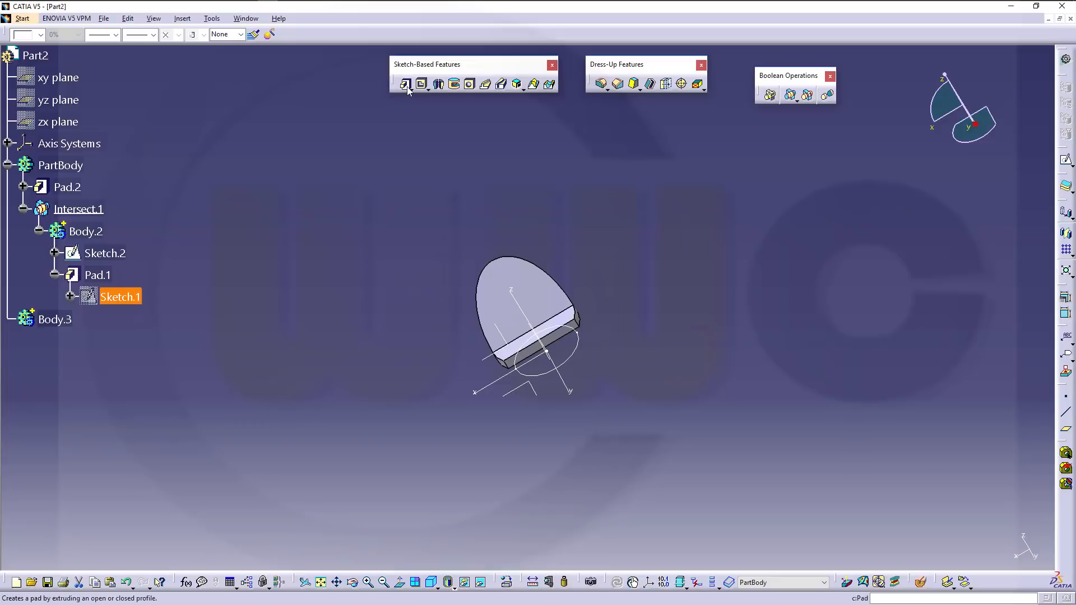
Step: Extrude Sketch.1 into Pad.3, then begin padding Sketch.2 as Pad.4
left_click(405, 83)
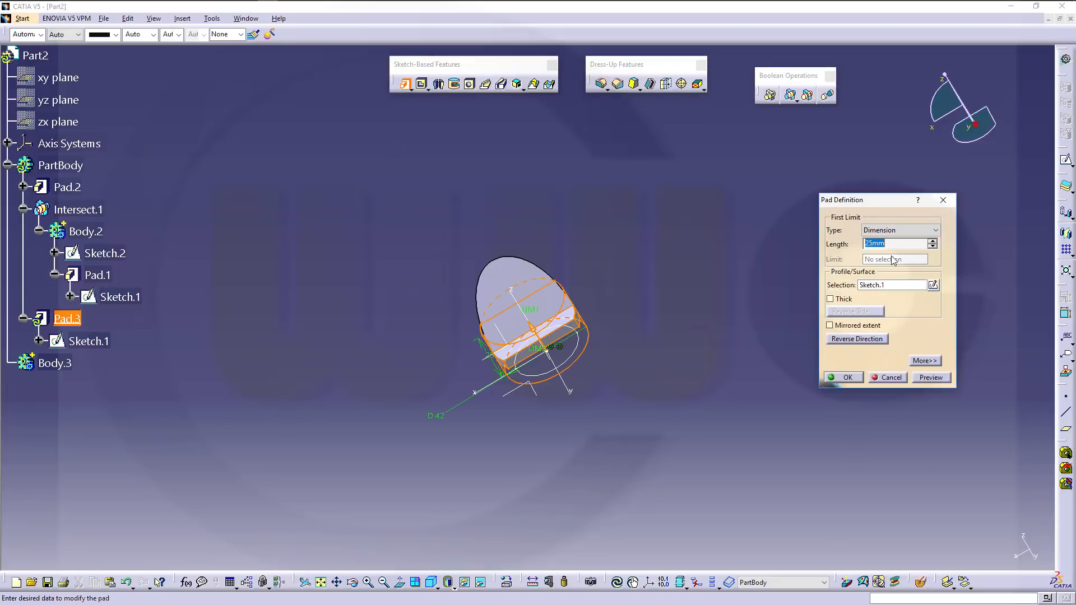
left_click(843, 377)
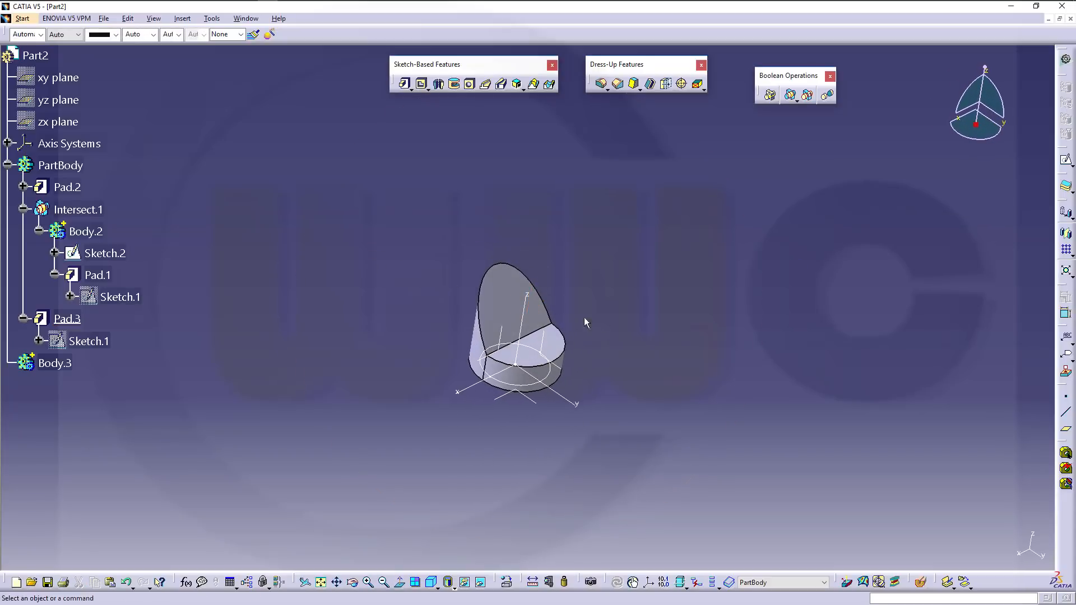
left_click_drag(583, 323, 425, 187)
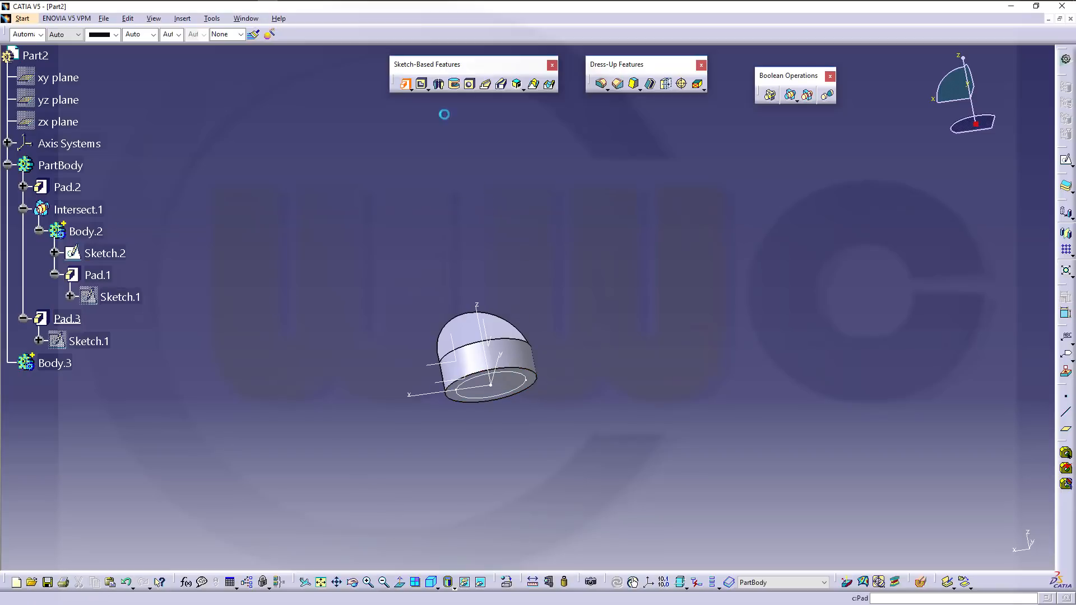
left_click(406, 83)
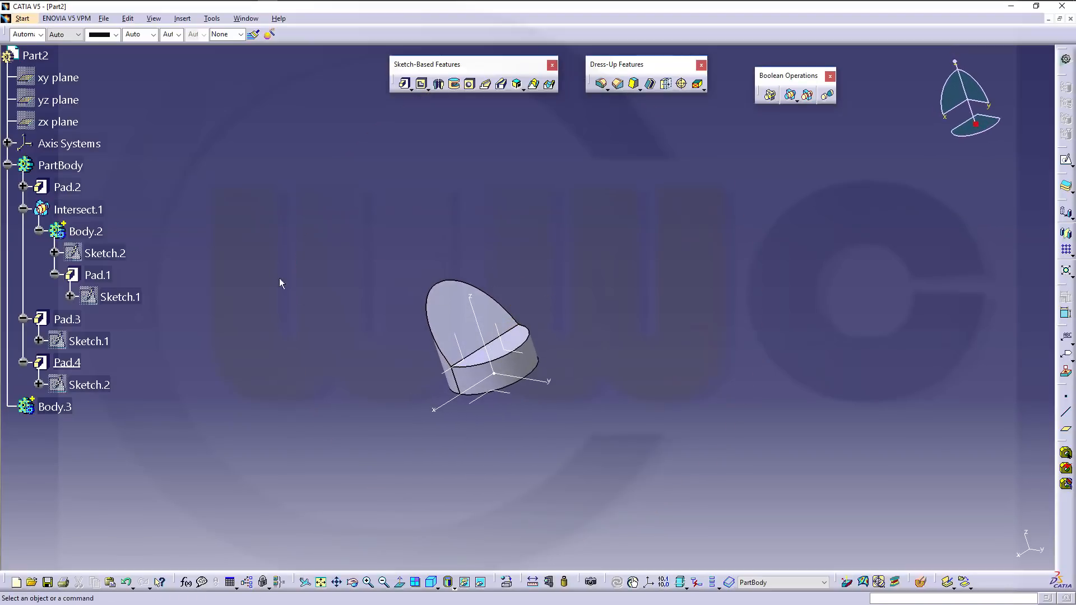
Step: Mirror-pad Sketch.3 into Pad.5, the tapered upright arm, then reopen Sketch.3 for editing
left_click(54, 187)
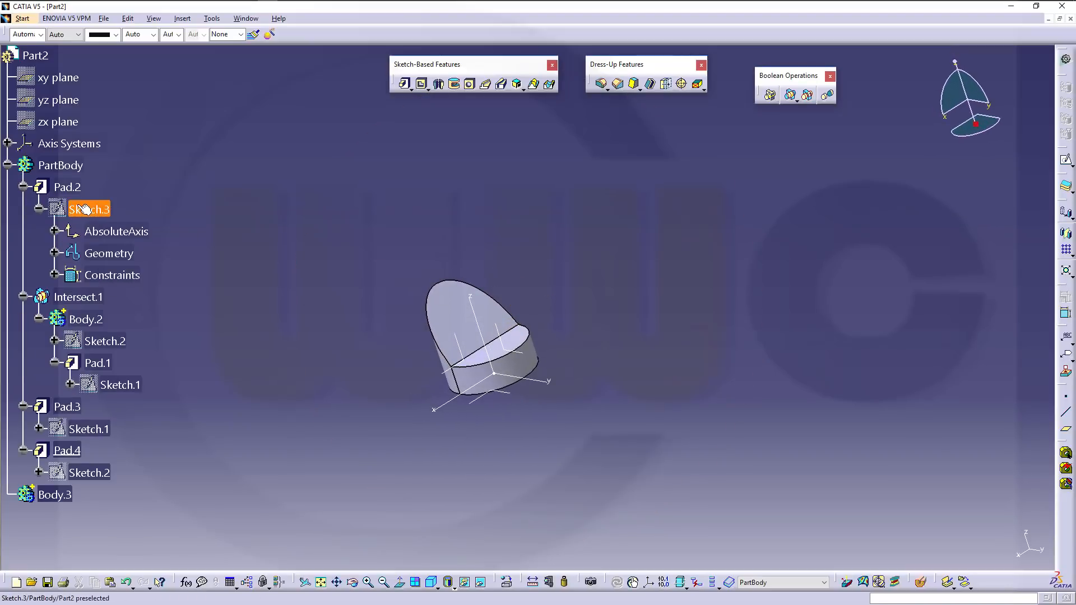
right_click(88, 209)
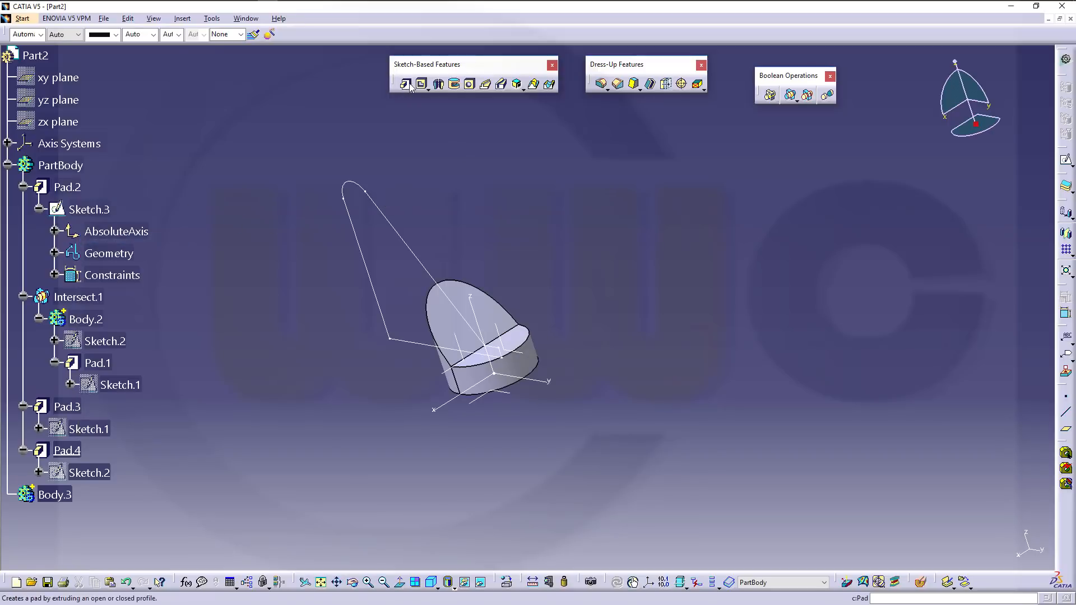
left_click(405, 84)
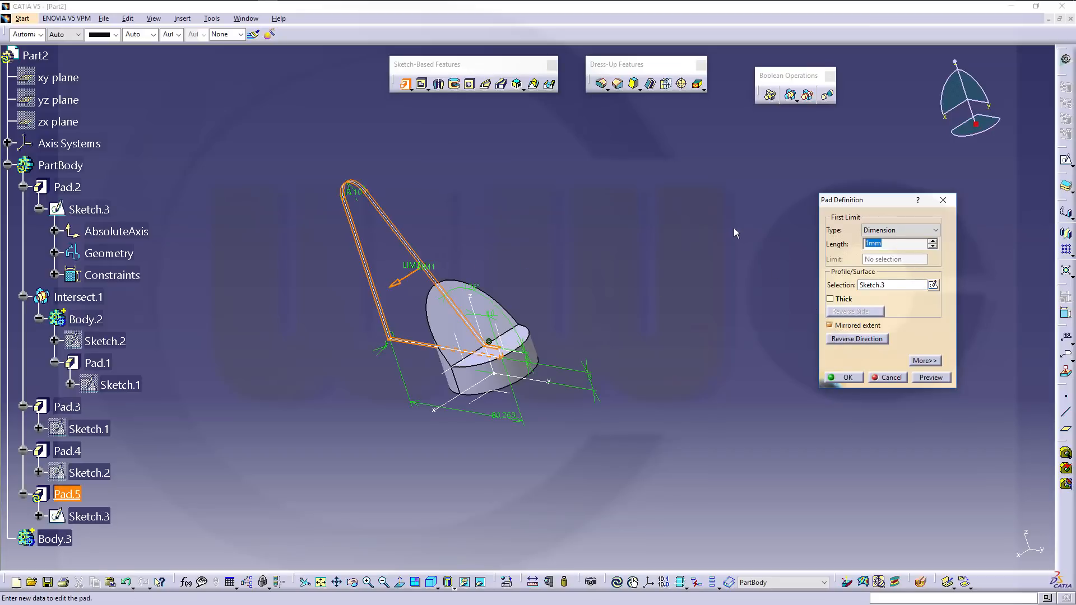
left_click(844, 377)
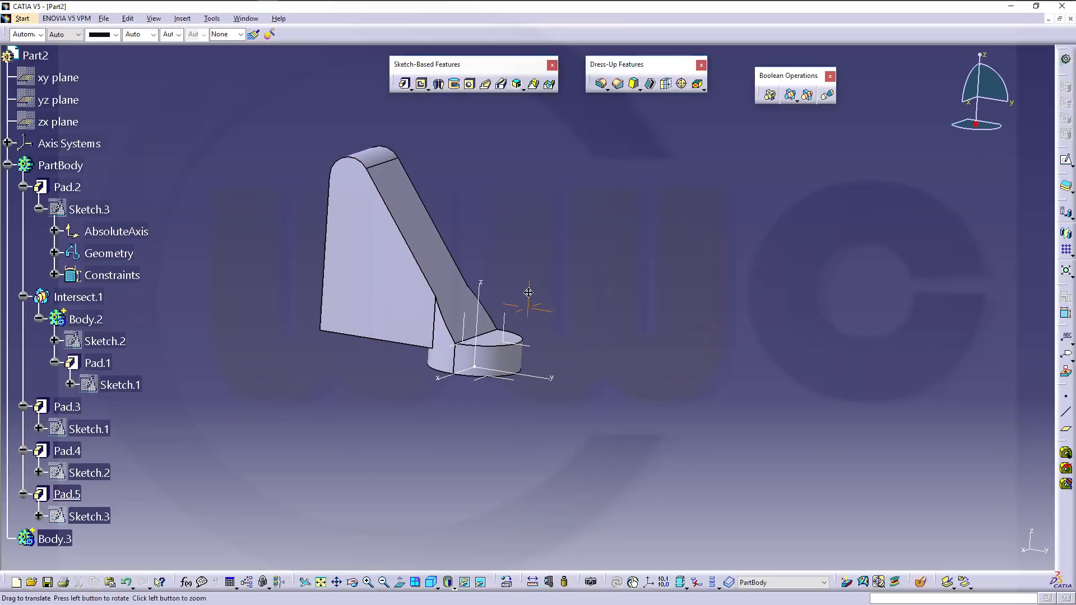
left_click_drag(528, 293, 510, 450)
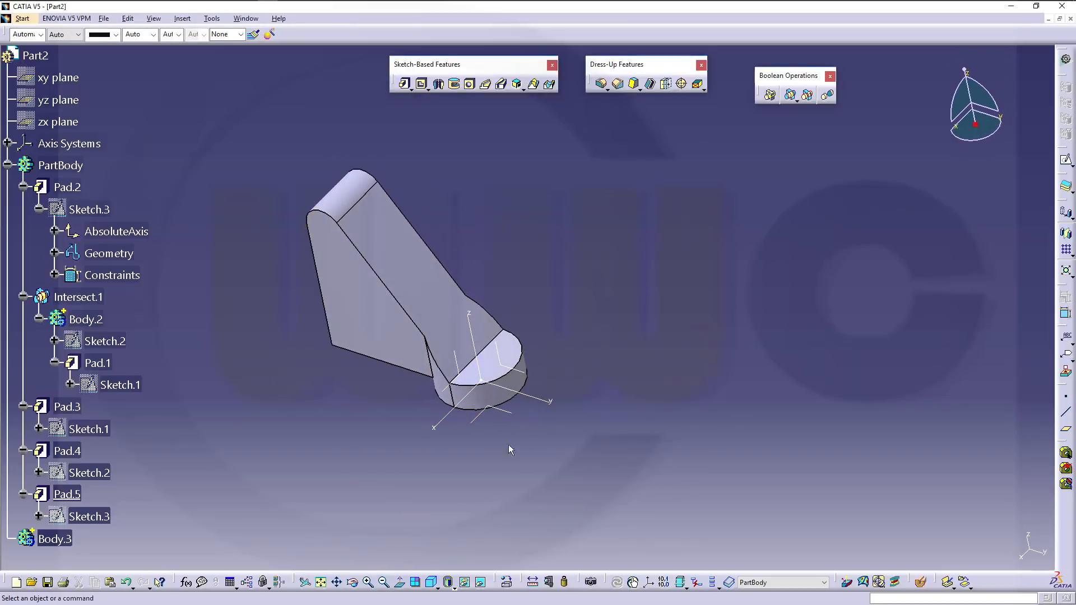
mouse_move(288, 406)
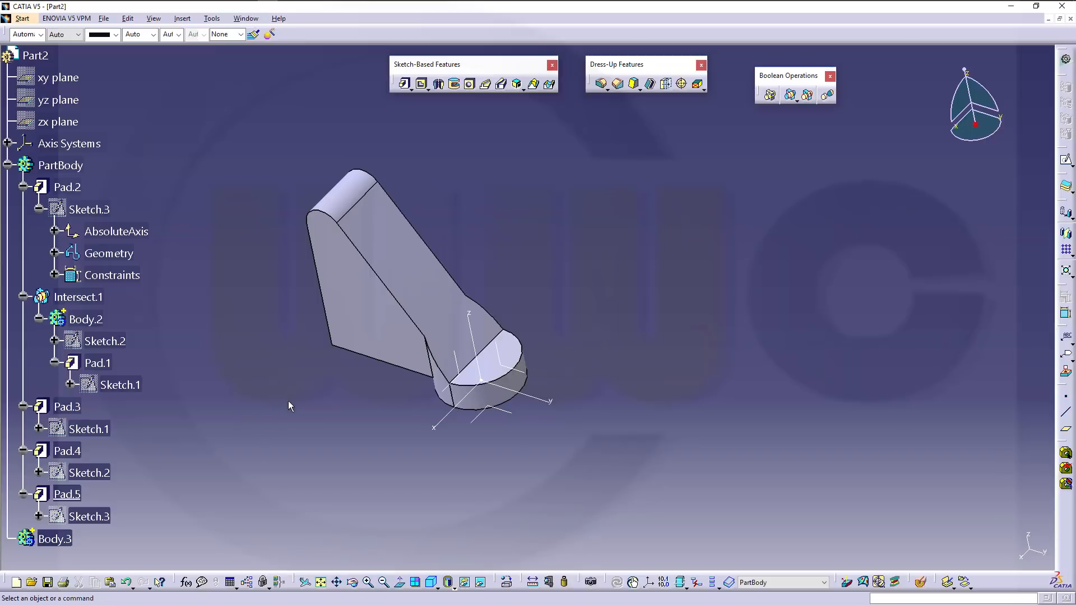
mouse_move(184, 329)
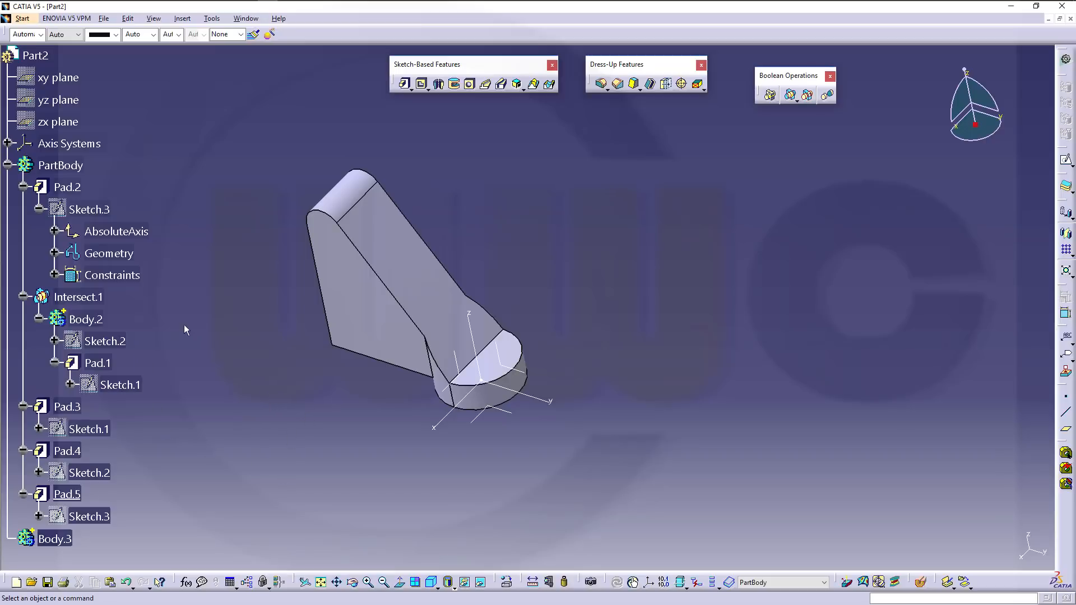
mouse_move(195, 314)
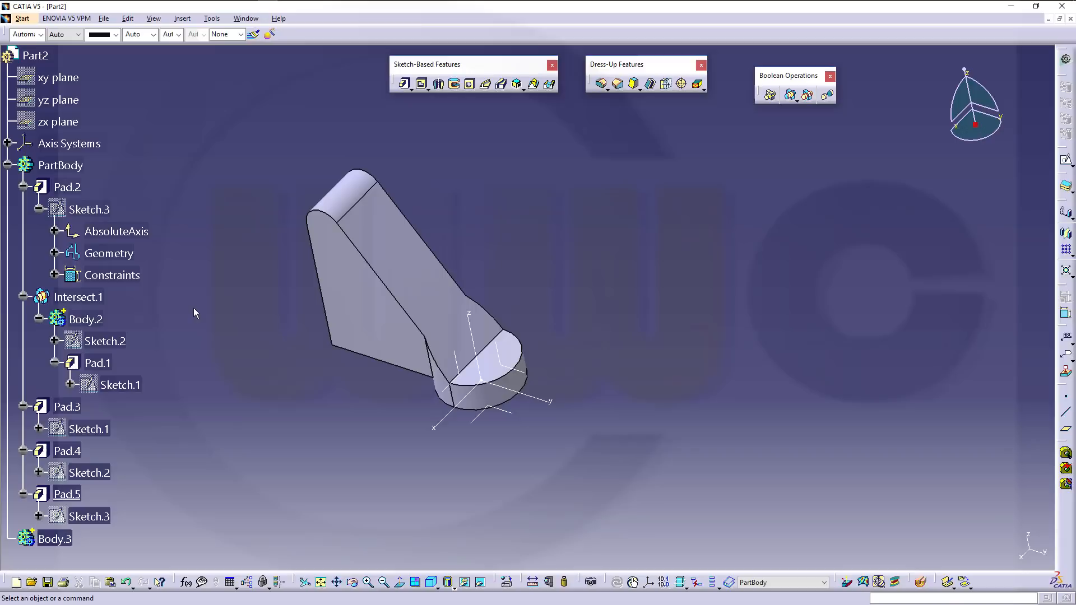
left_click(89, 209)
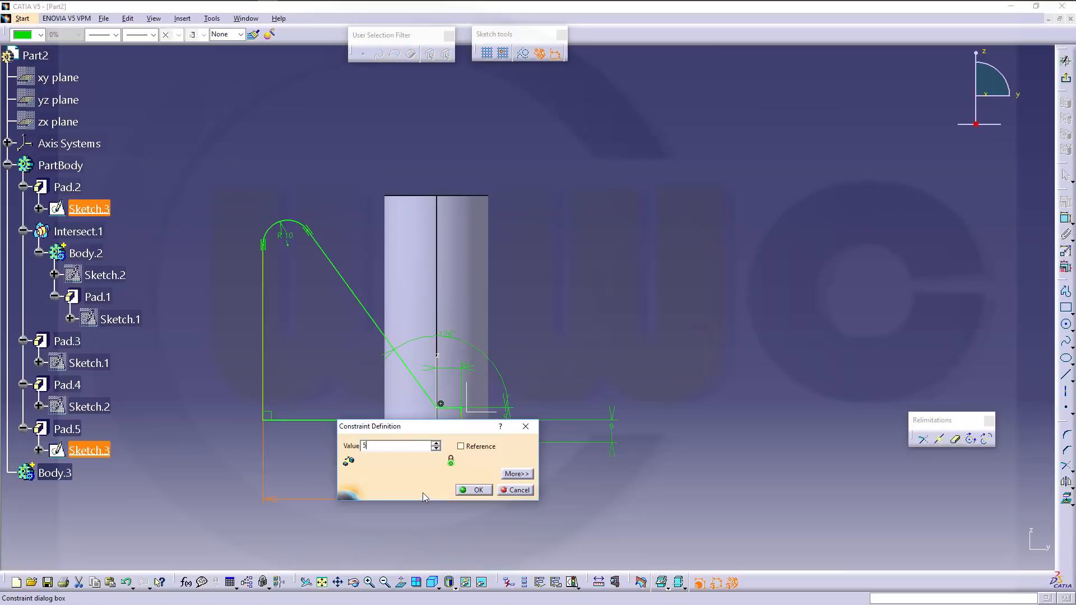
Step: Confirm the revised Sketch.3 dimension so Pad.5's arm rebuilds more compactly
left_click(474, 490)
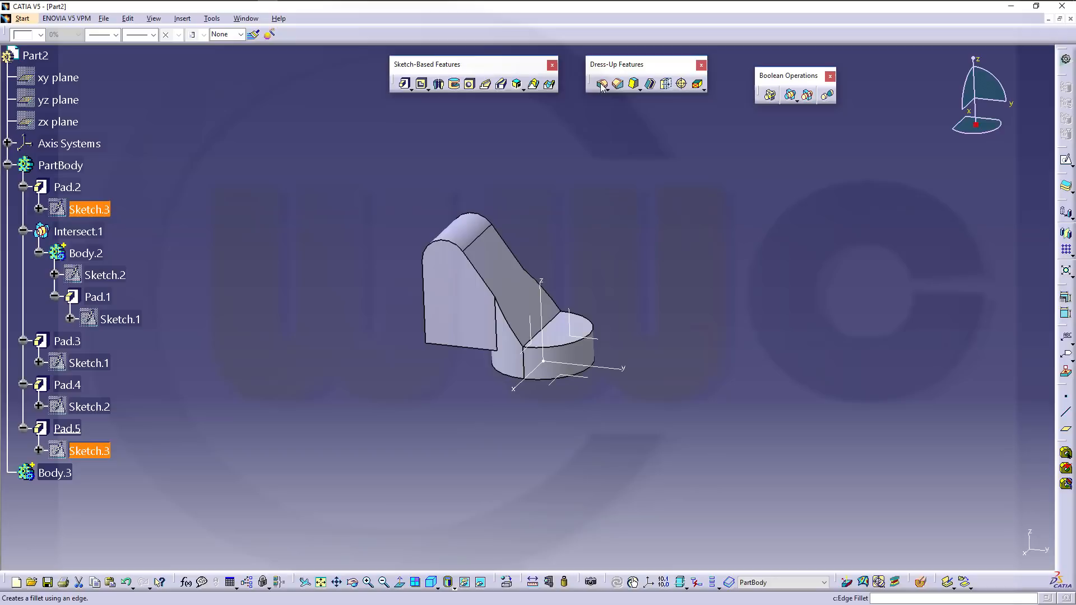
Step: Fillet the four arm-to-base junction edges with a 5 mm radius
left_click(601, 83)
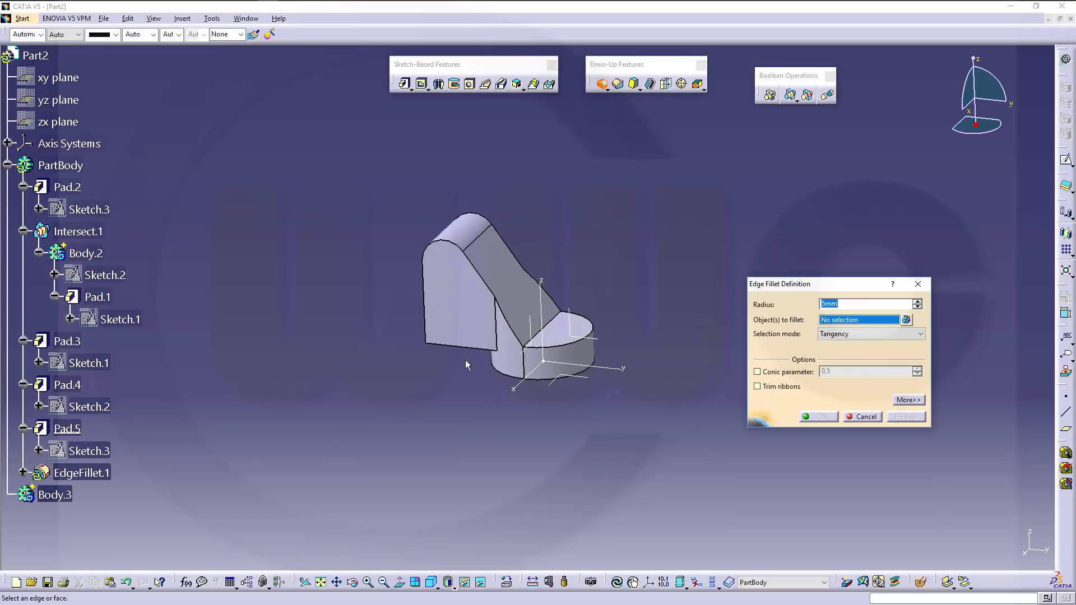
left_click(552, 327)
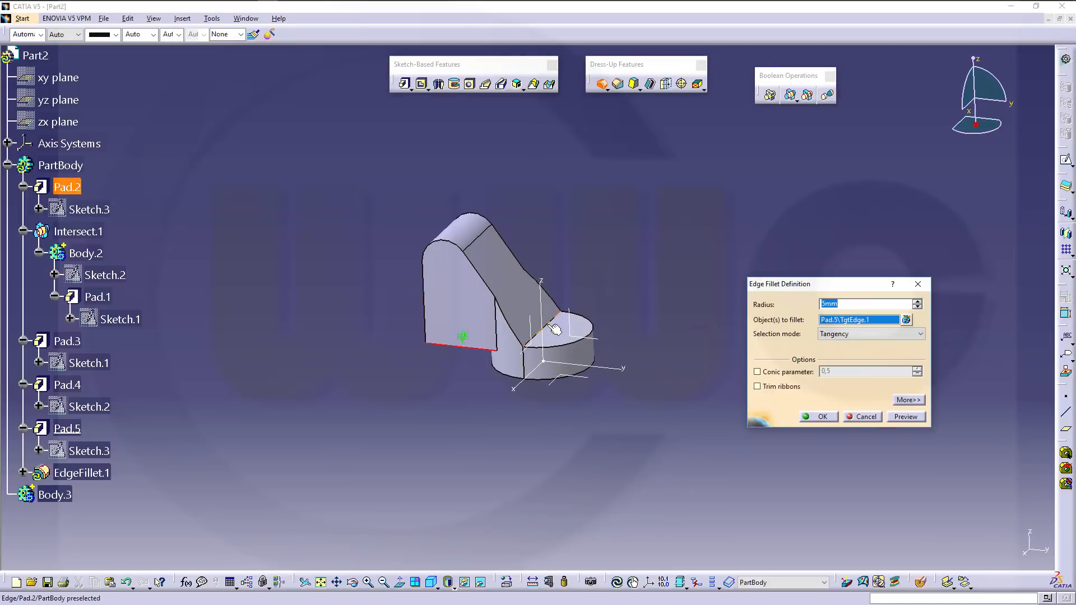
left_click(541, 381)
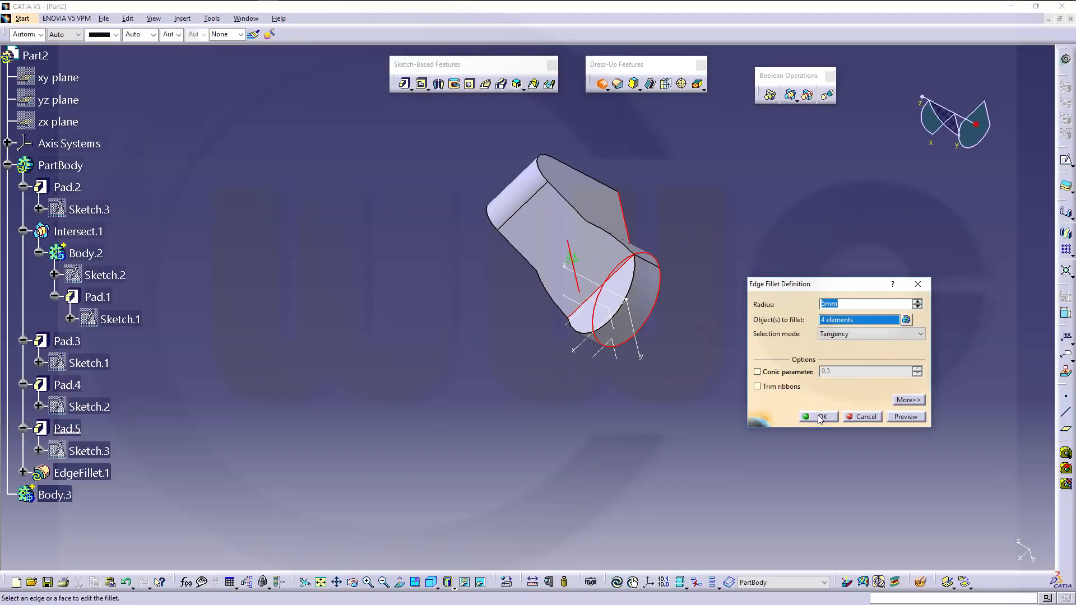
left_click(820, 416)
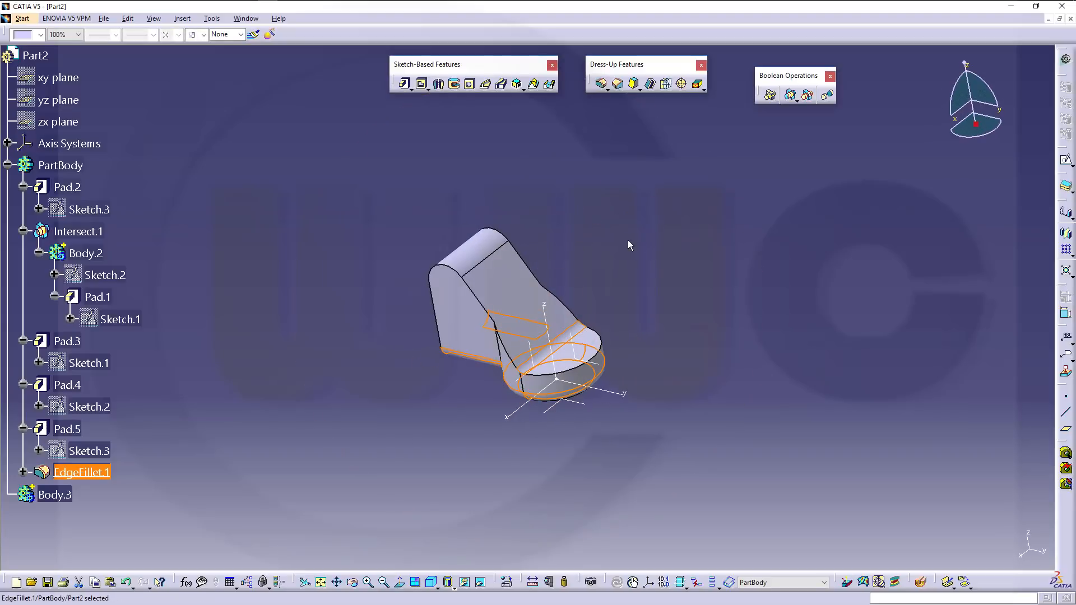
Step: Round the arm's inner junction edge with a 5 mm edge fillet
left_click(600, 83)
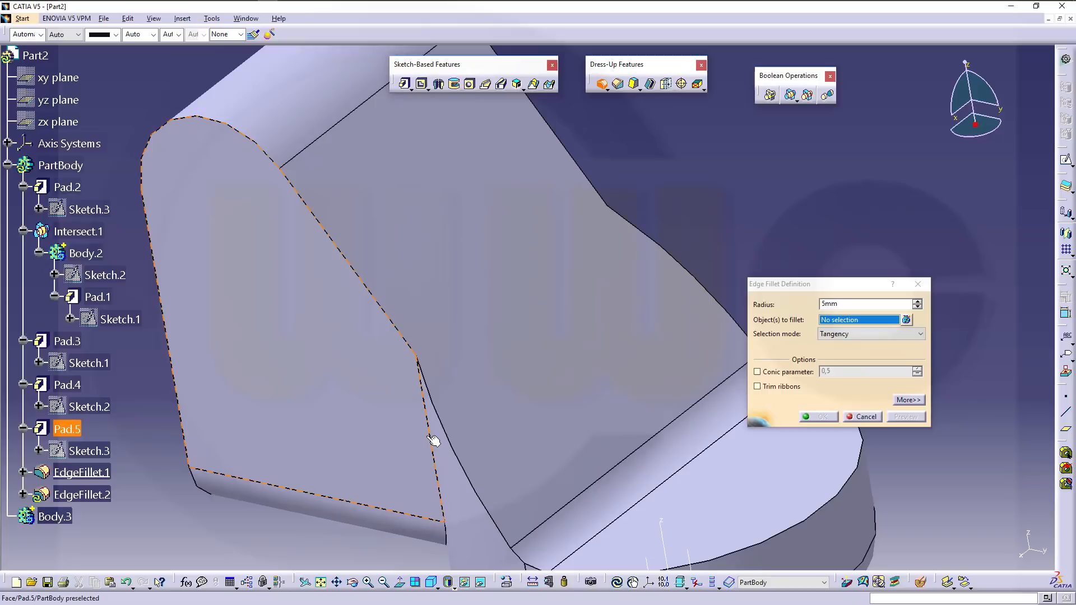
left_click(432, 439)
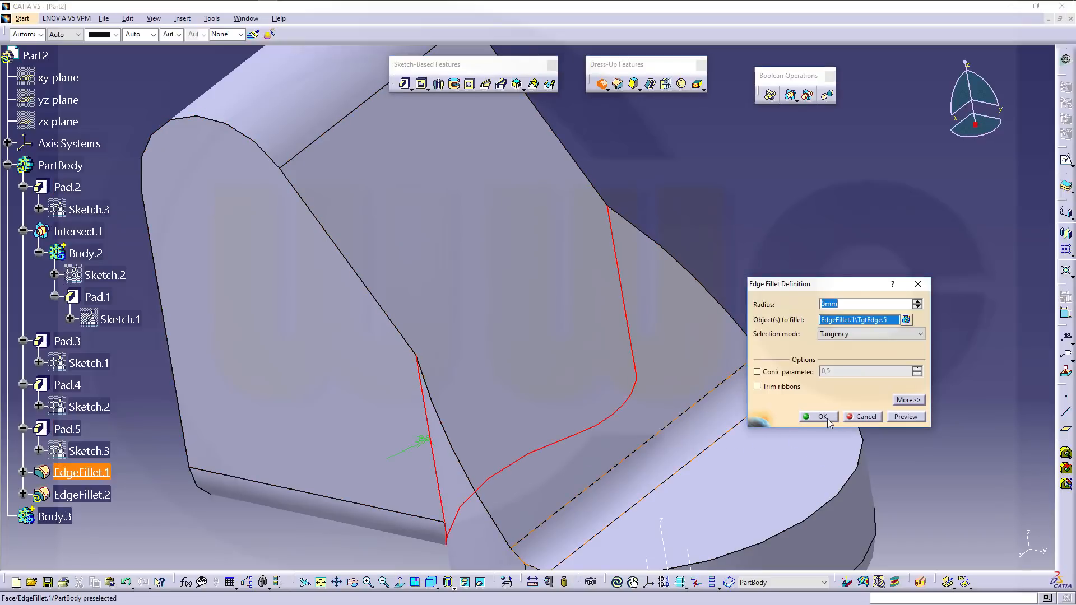
left_click(823, 416)
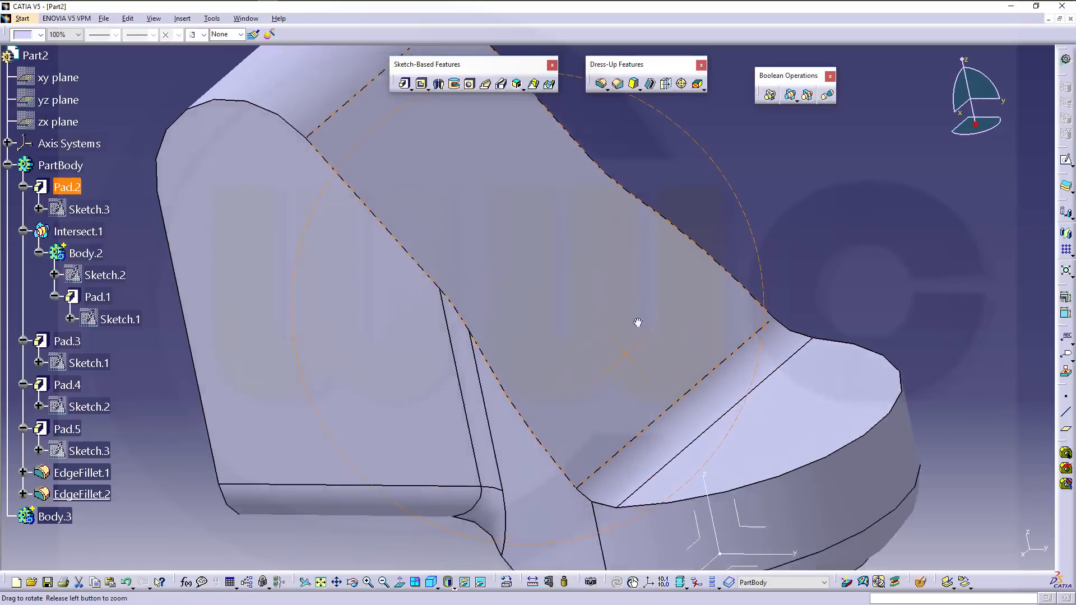
Step: Round the base's bottom circular edge with a 1 mm edge fillet
left_click_drag(638, 323, 583, 164)
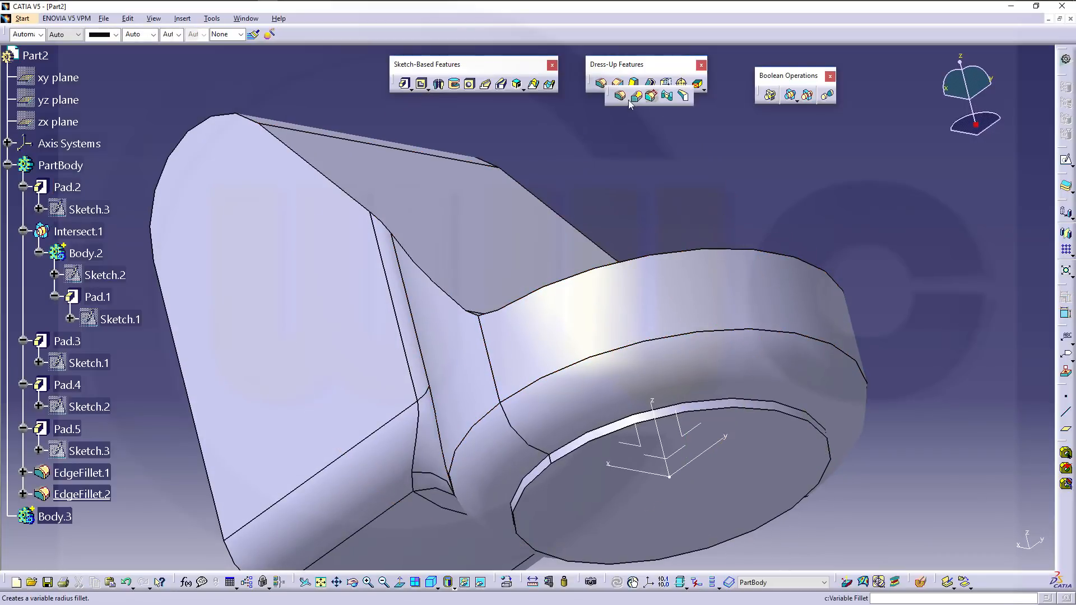
left_click(600, 83)
type("1")
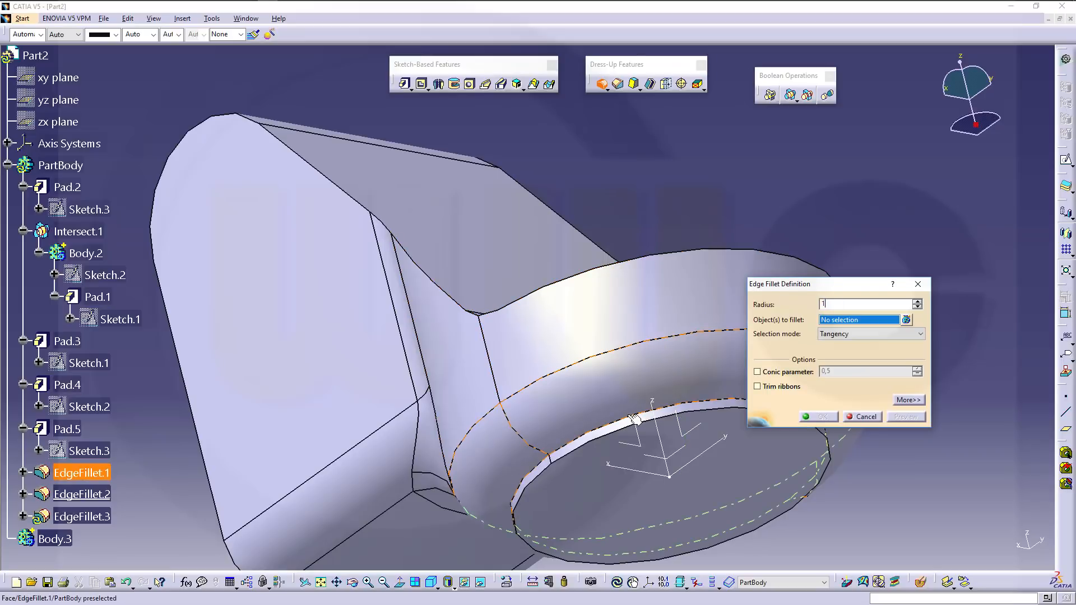
left_click(618, 419)
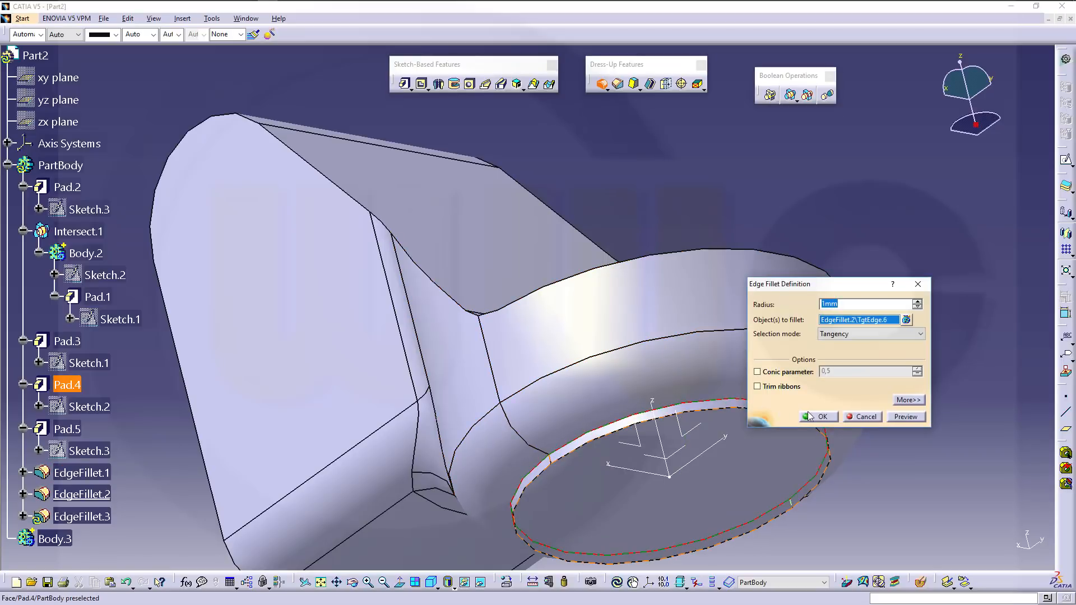
left_click(816, 416)
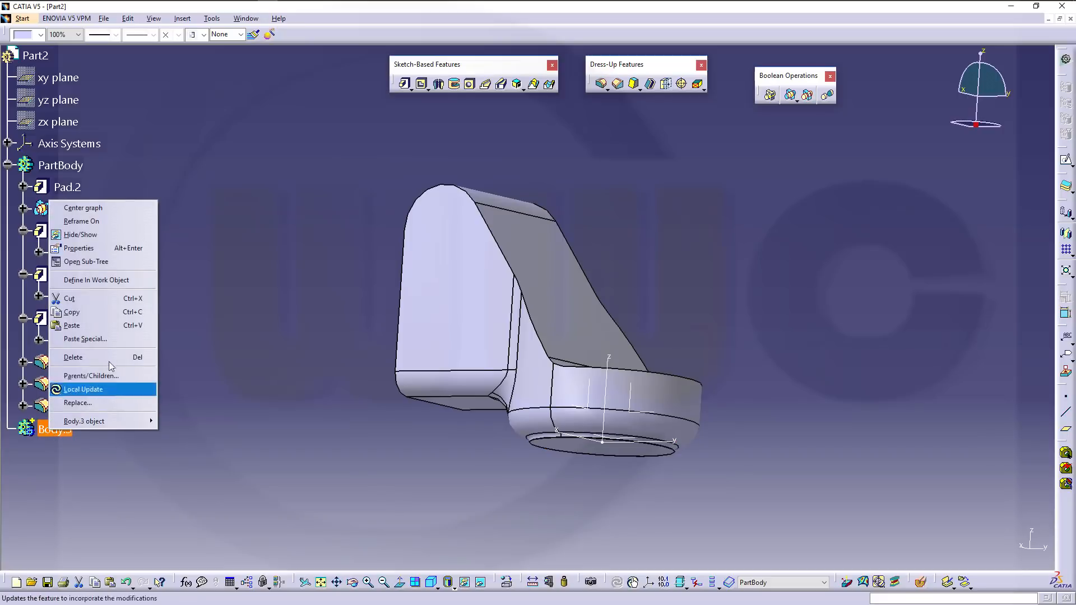
left_click(83, 388)
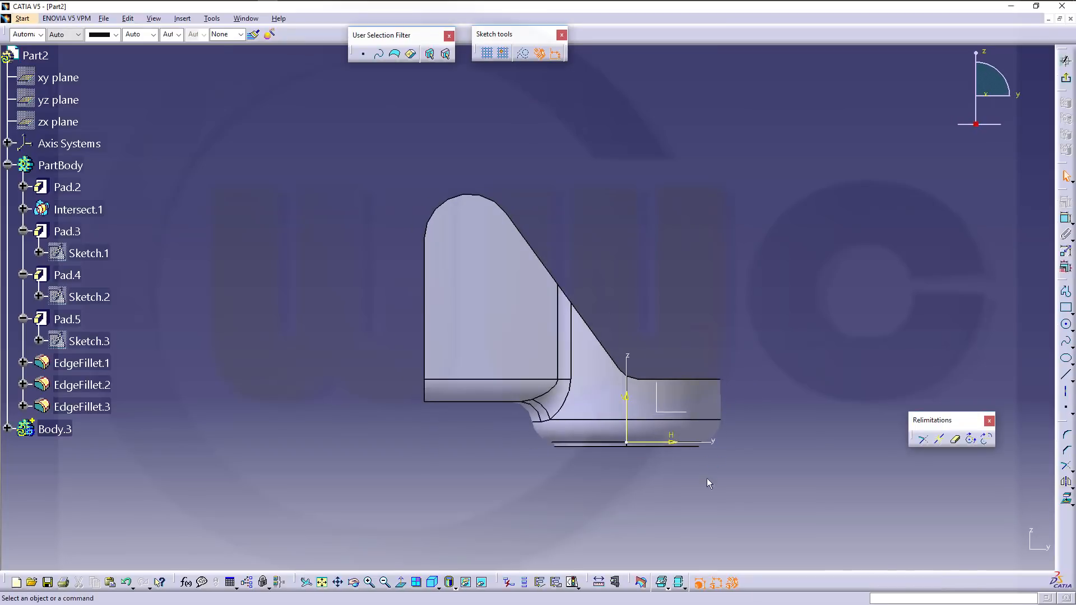
Step: In a Body.3 sketch, draw a 10 × 5 rectangle placed 20 mm horizontally from the origin
left_click(55, 429)
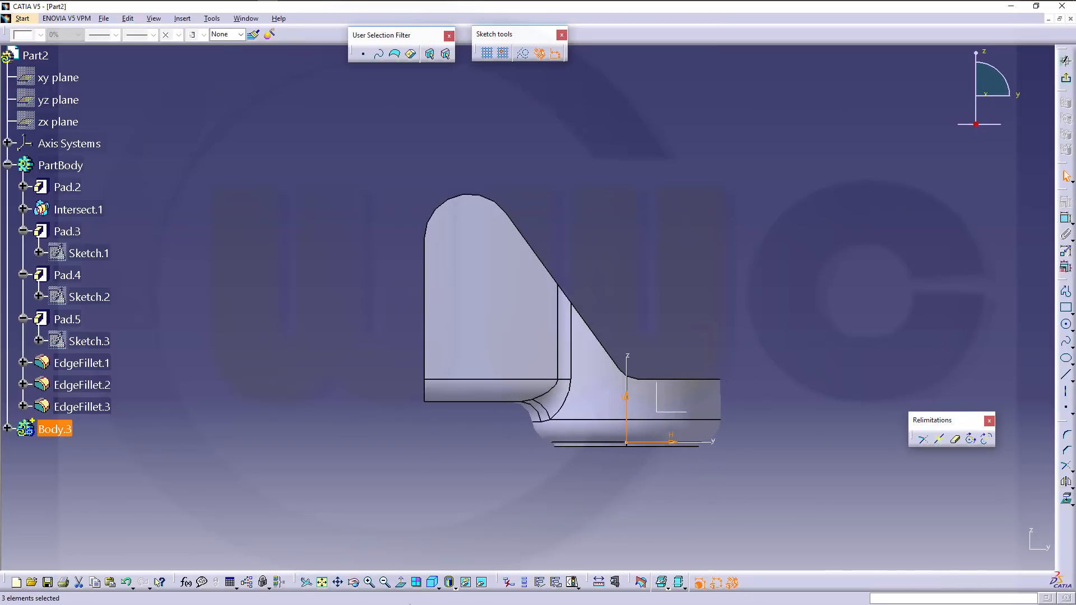
left_click(852, 323)
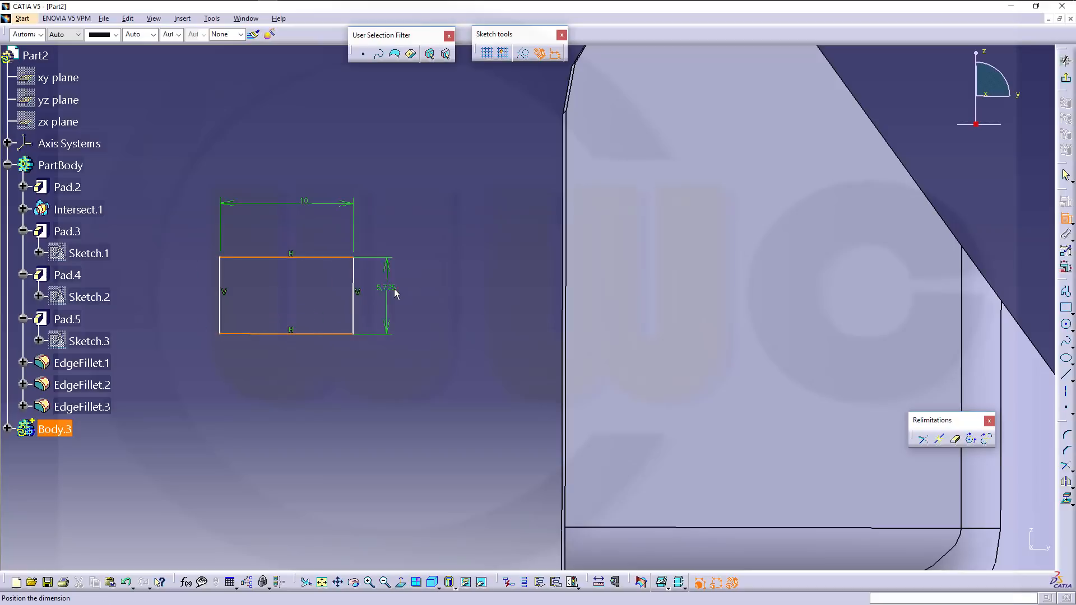
double_click(387, 288)
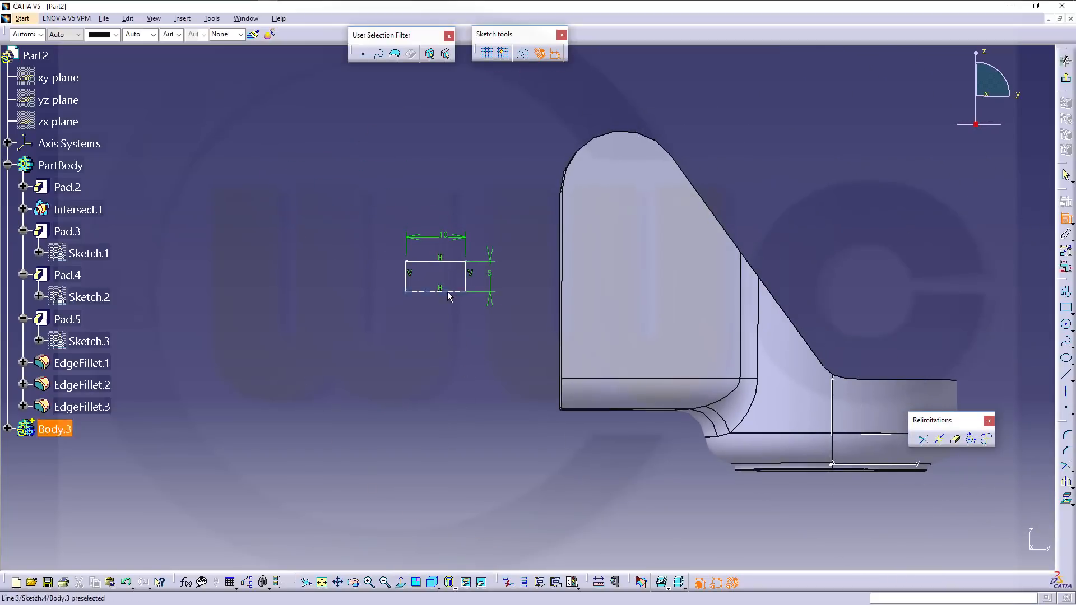
left_click(823, 468)
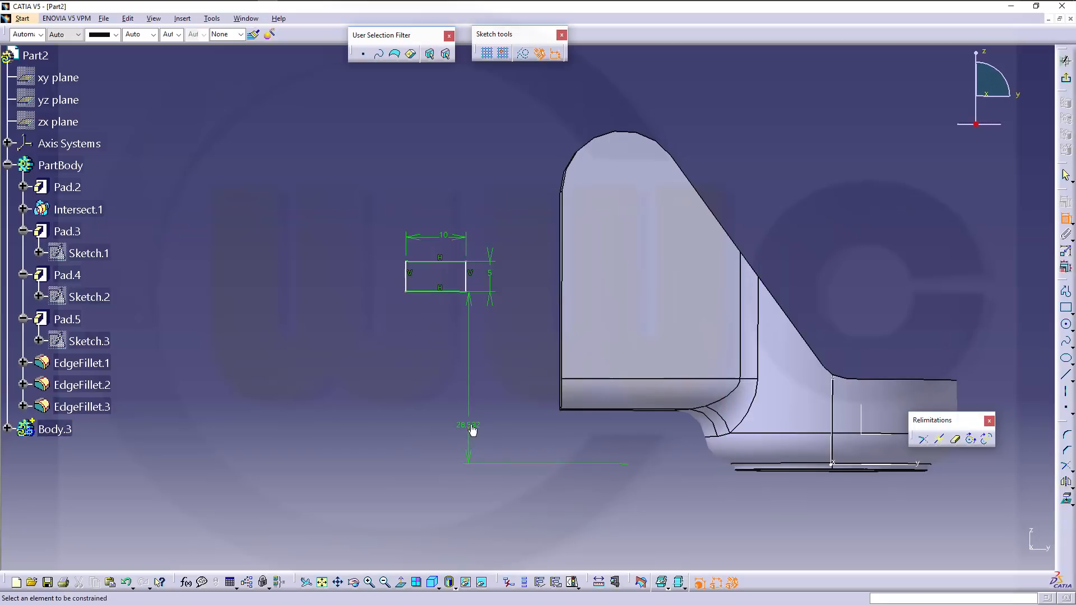
double_click(467, 425)
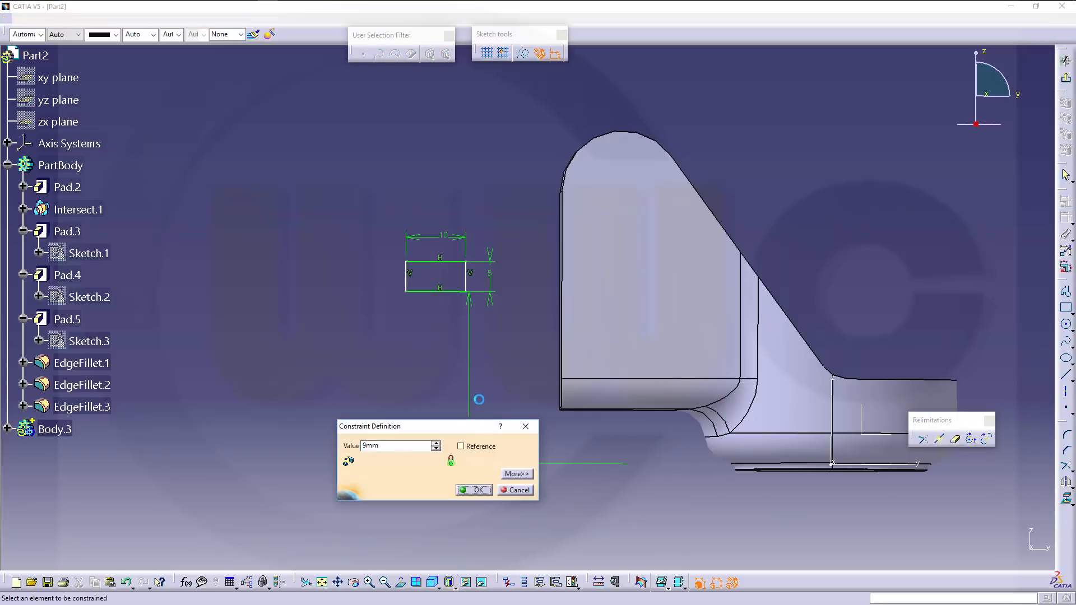
left_click(474, 489)
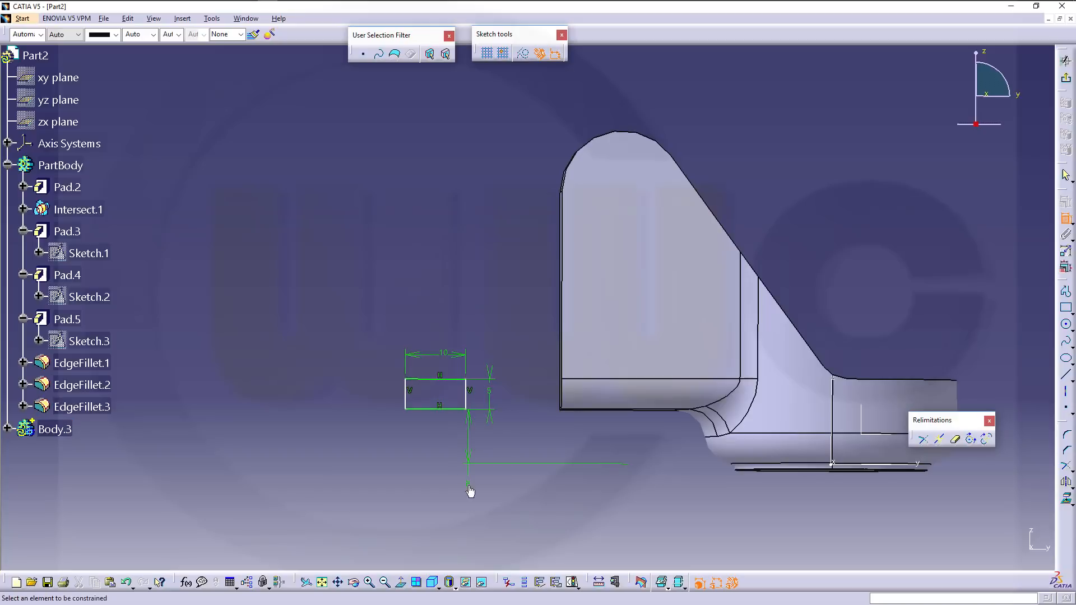
double_click(488, 381)
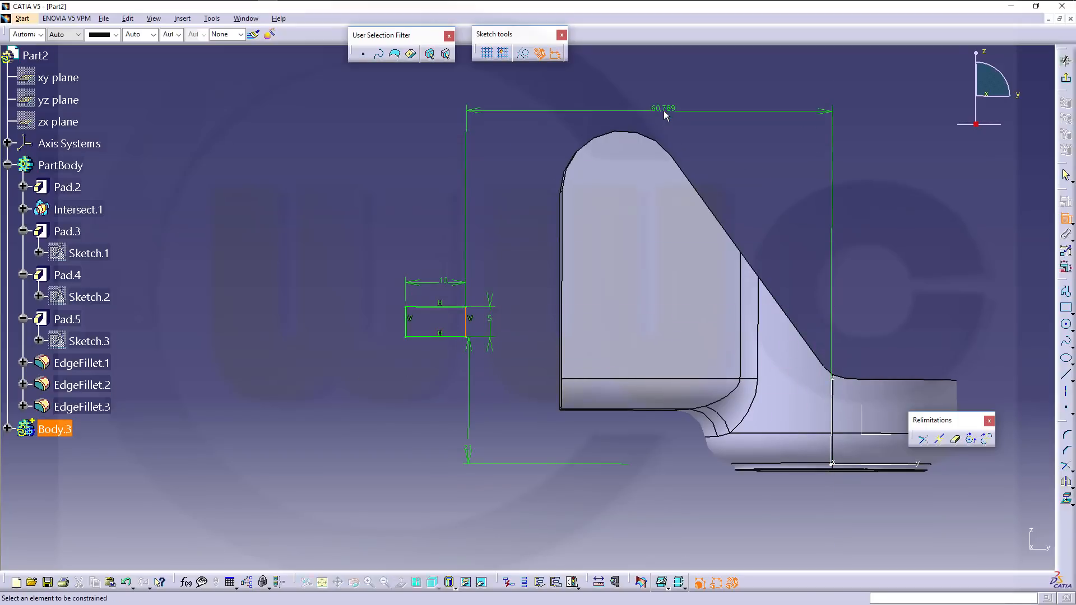
double_click(661, 108)
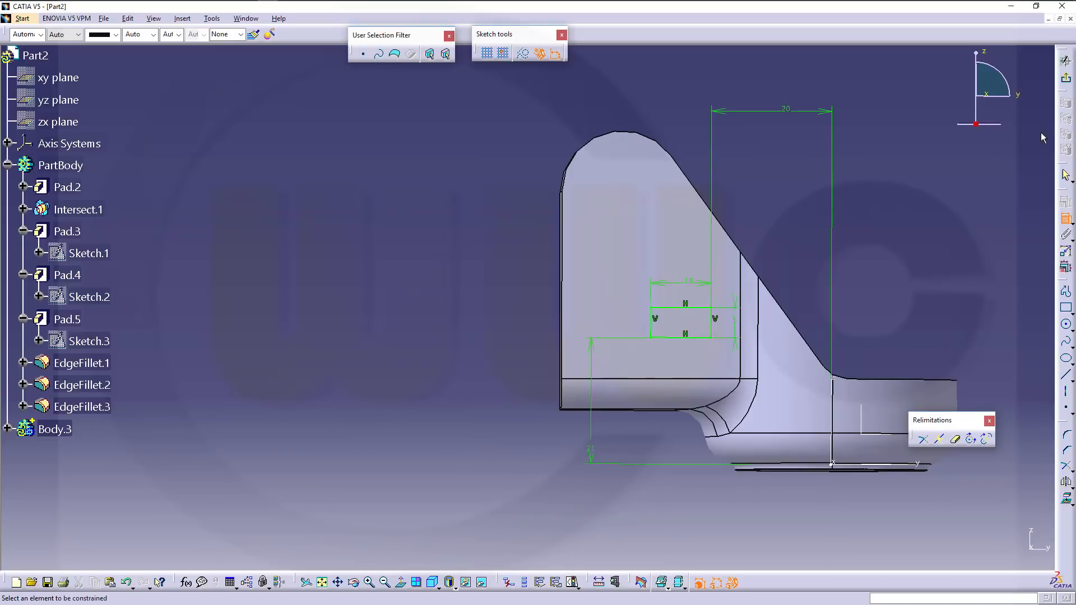
mouse_move(392, 394)
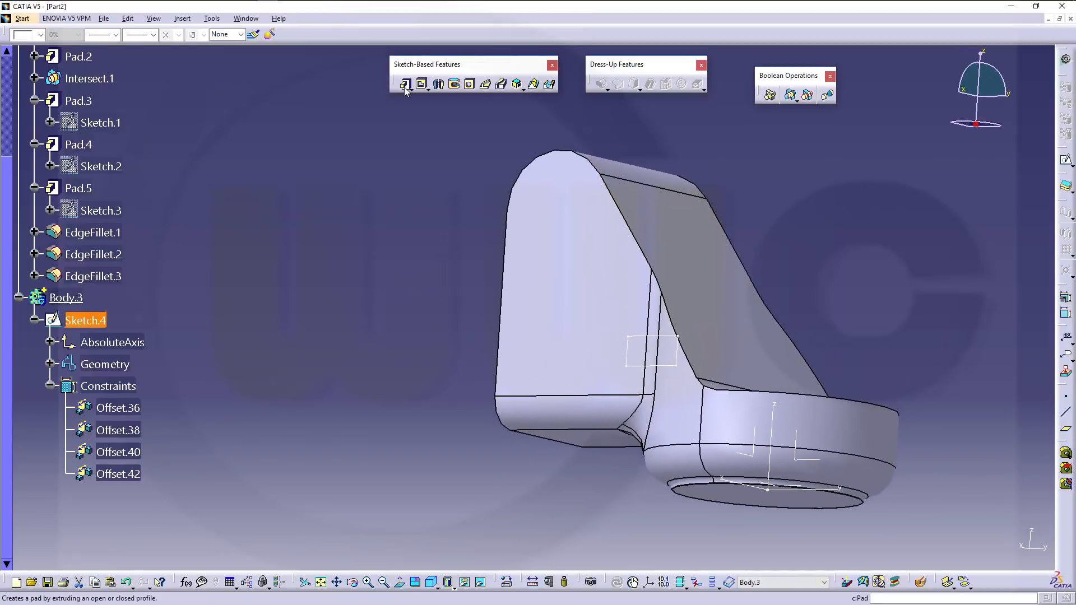
Step: Pad Sketch.4 with a 16 mm mirrored extent into a rectangular bar
left_click(404, 83)
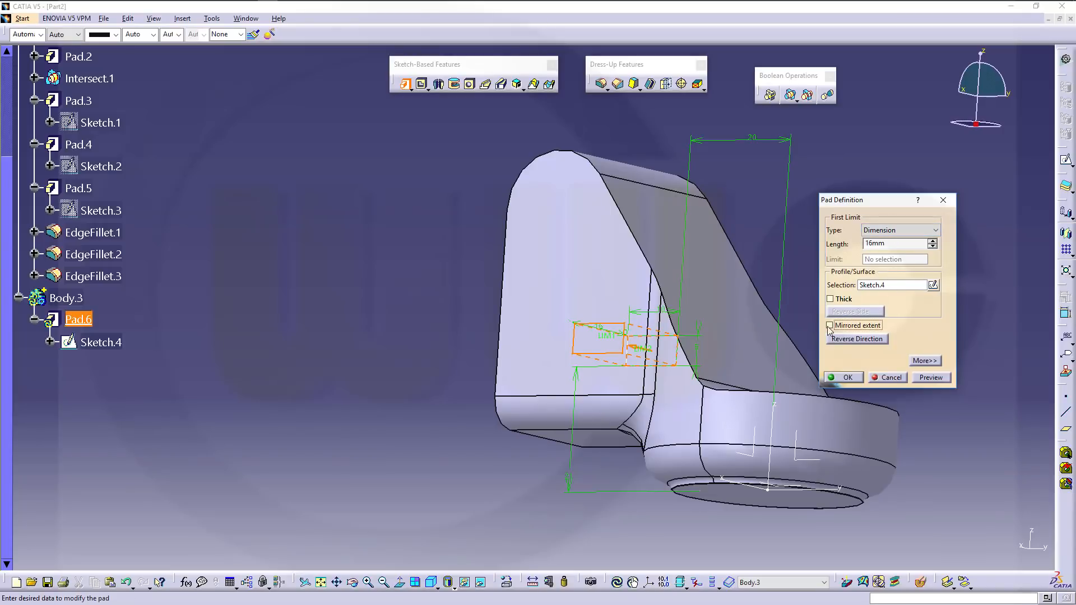
left_click(831, 324)
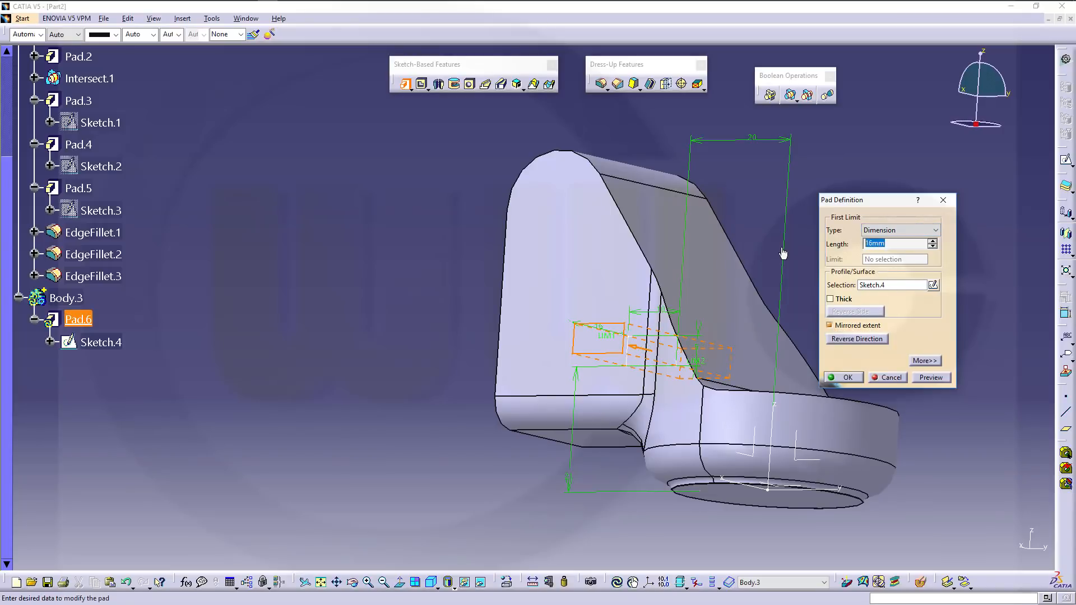
left_click(842, 377)
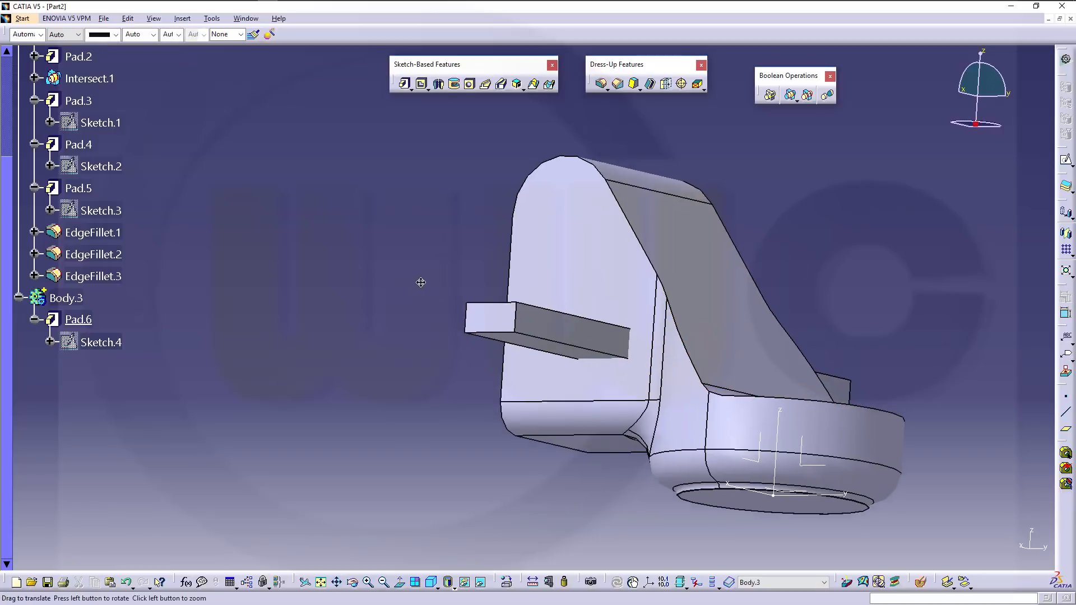
left_click_drag(421, 281, 614, 99)
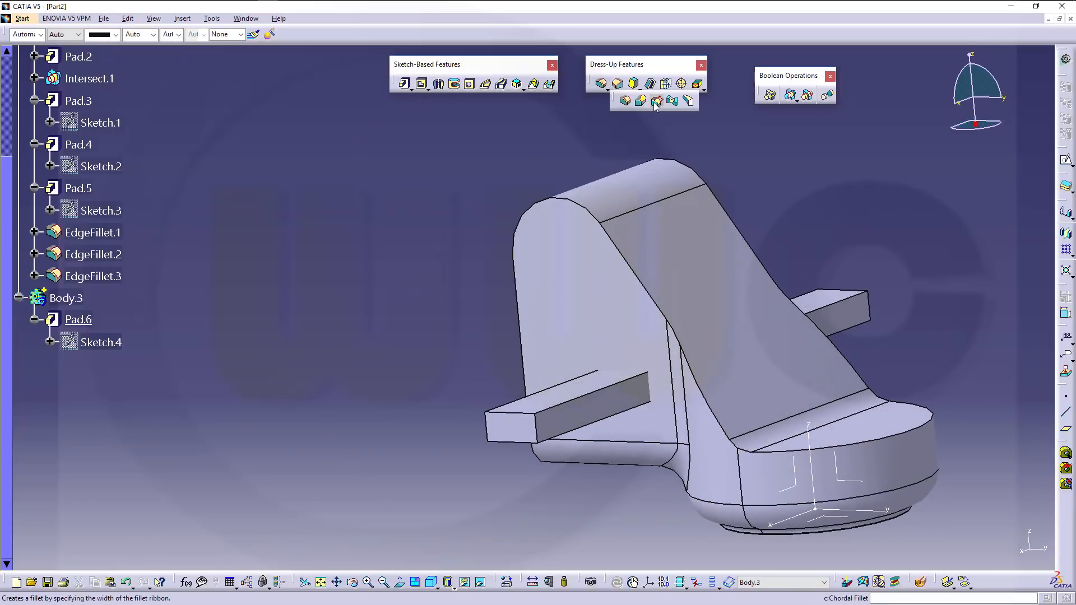
mouse_move(685, 104)
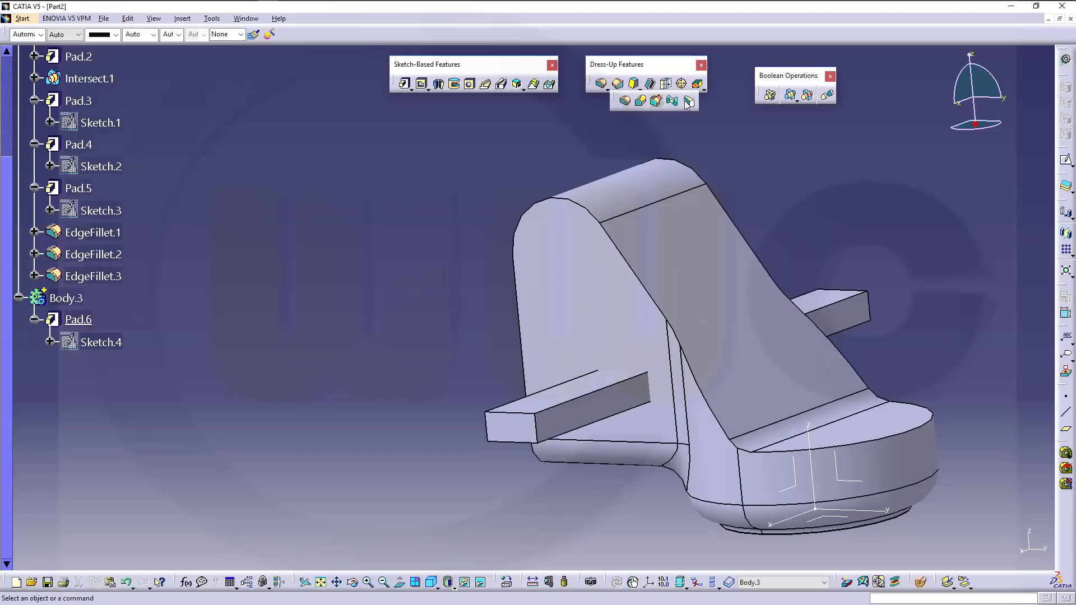
Step: Apply two tritangent fillets, removing each end face of Pad.6's bar
left_click(688, 101)
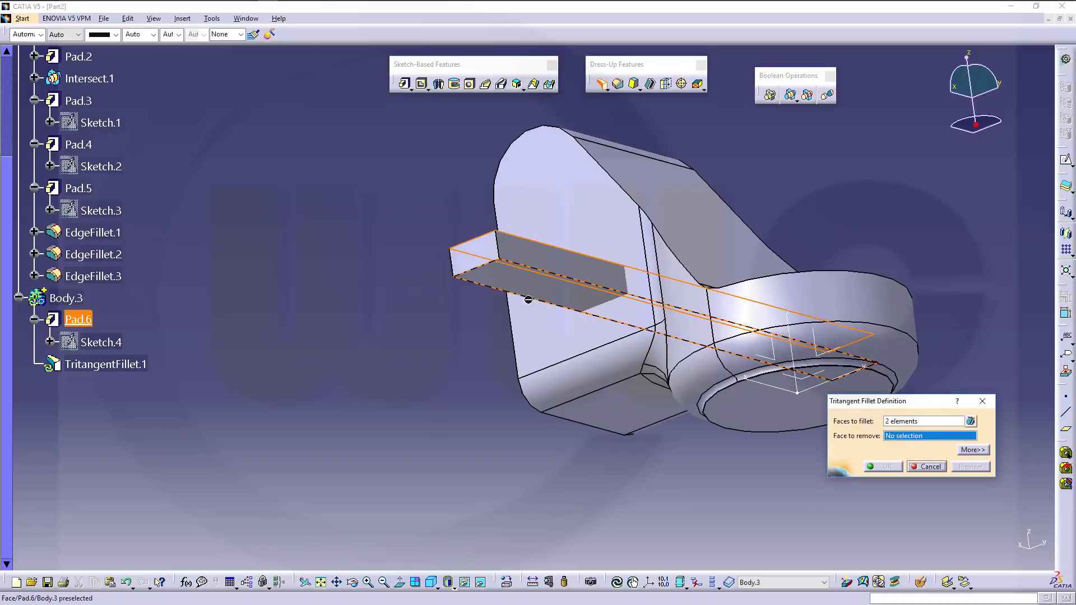
left_click(556, 260)
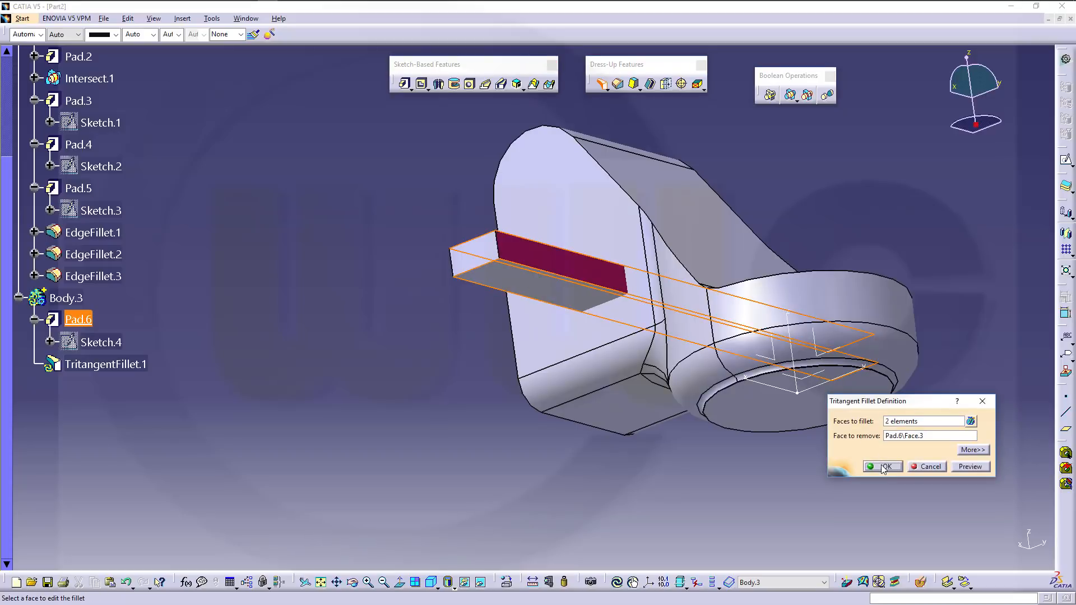
left_click(881, 467)
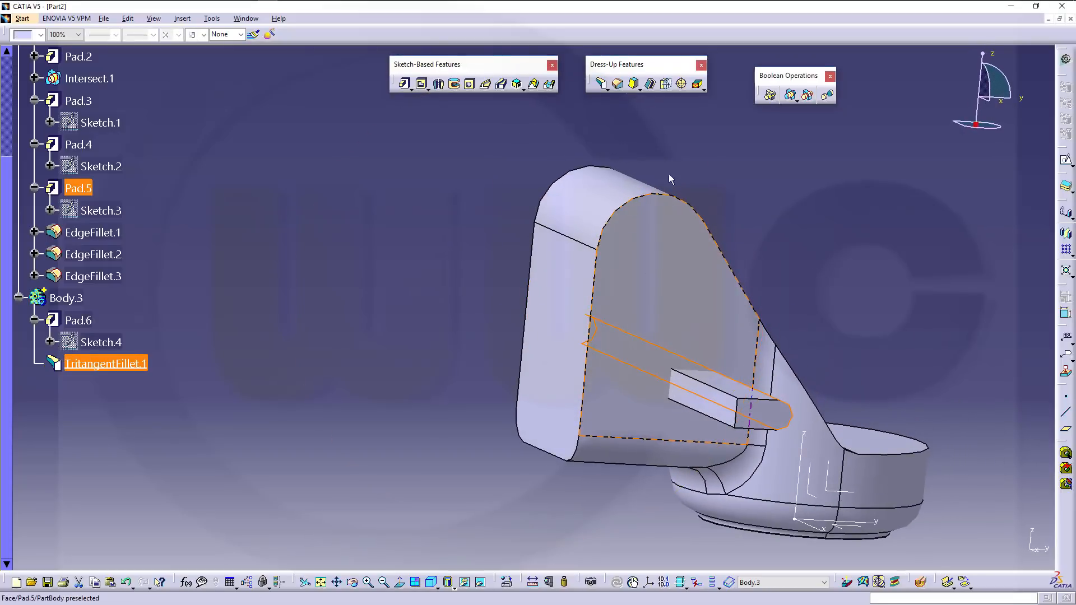
left_click(601, 83)
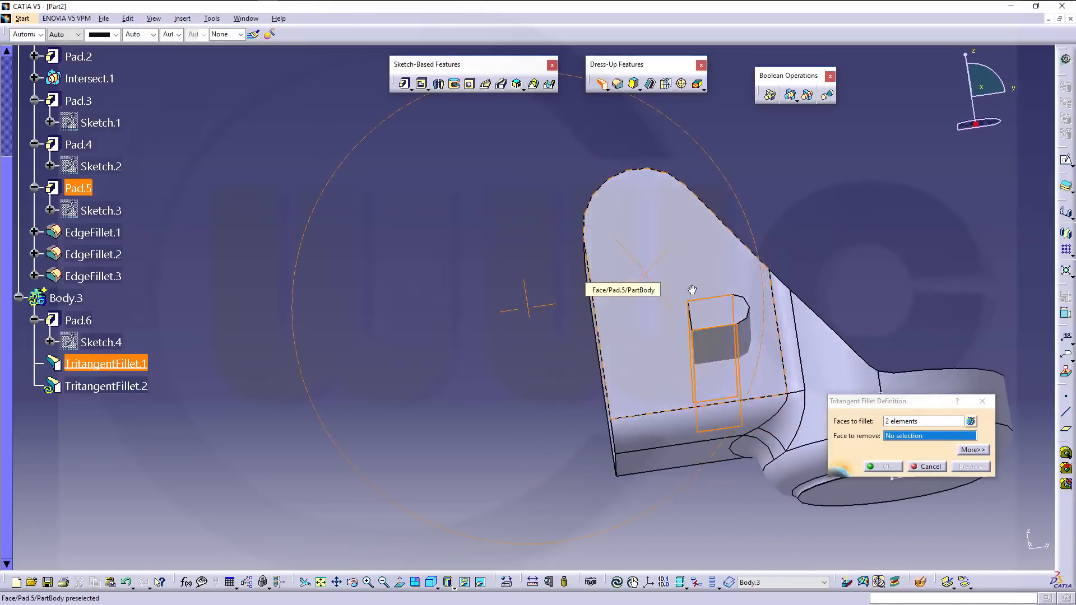
left_click(562, 370)
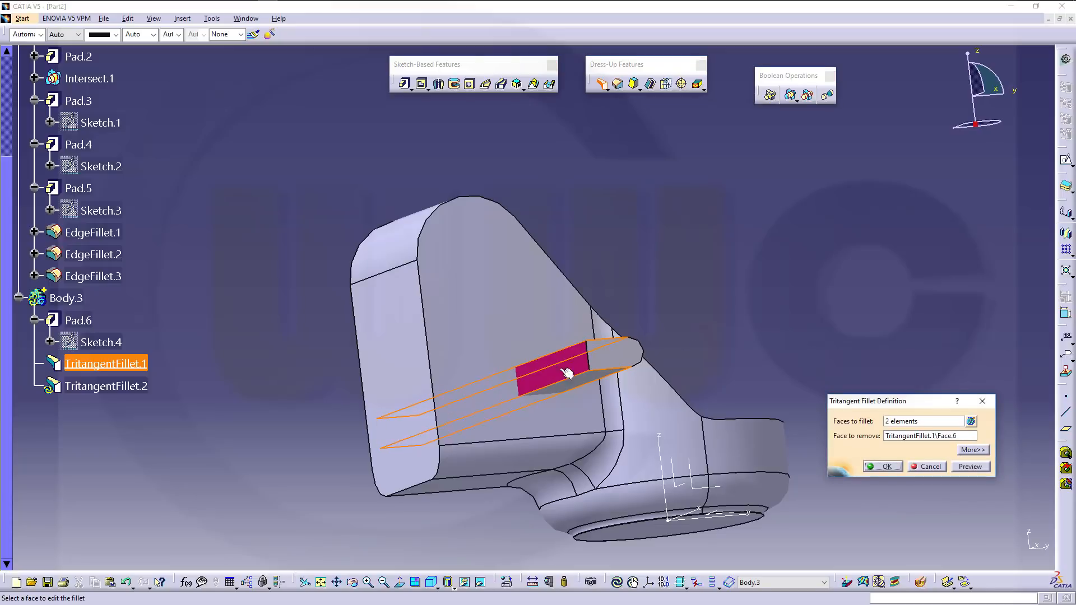
left_click(882, 467)
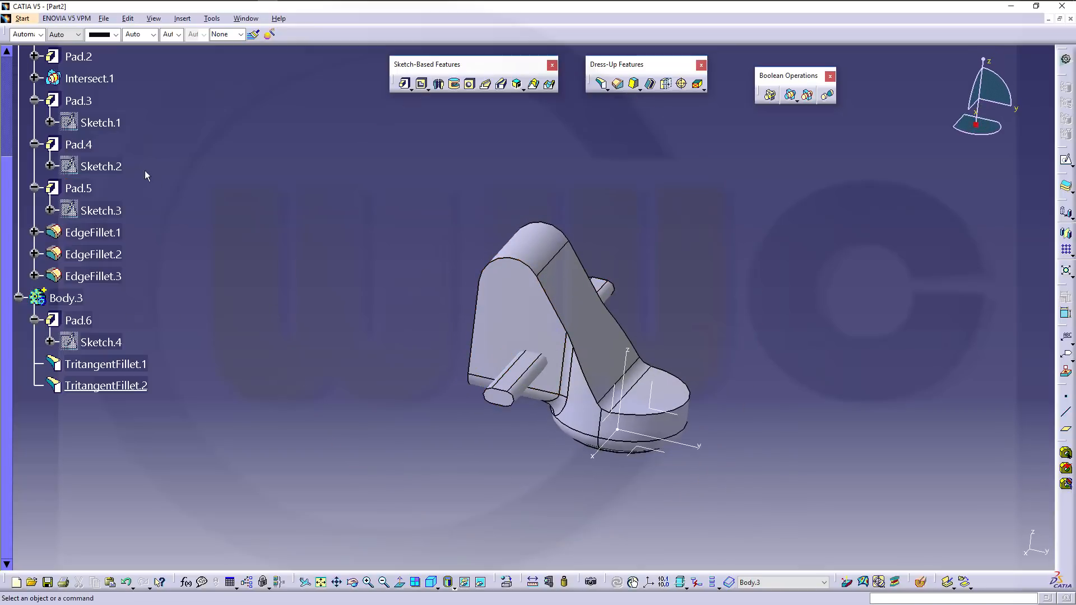
mouse_move(779, 135)
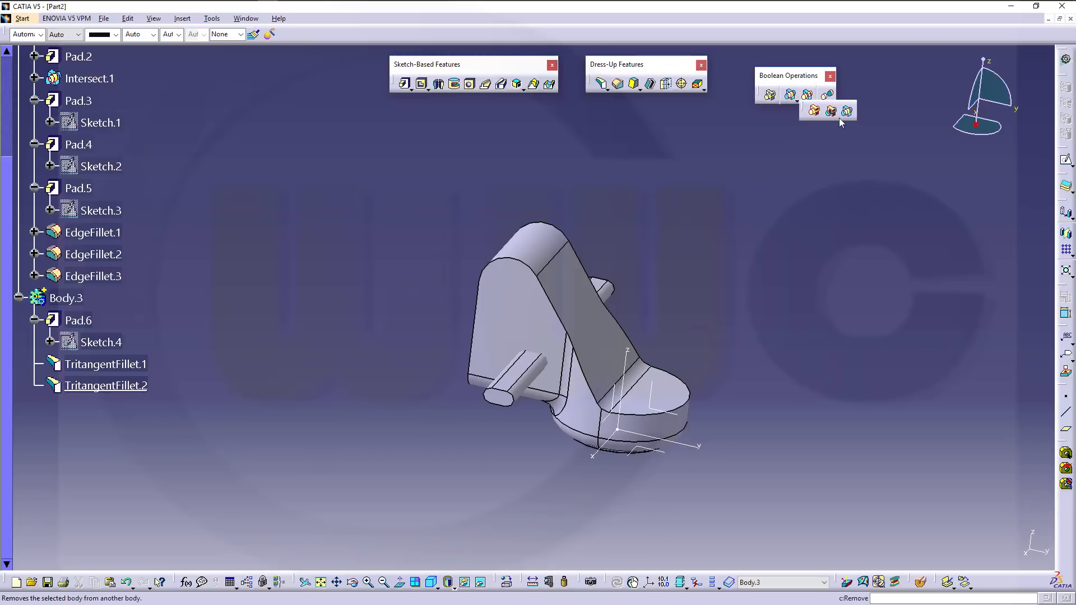
Step: Remove Body.3 from PartBody, then define EdgeFillet.3 as the work object
left_click(791, 94)
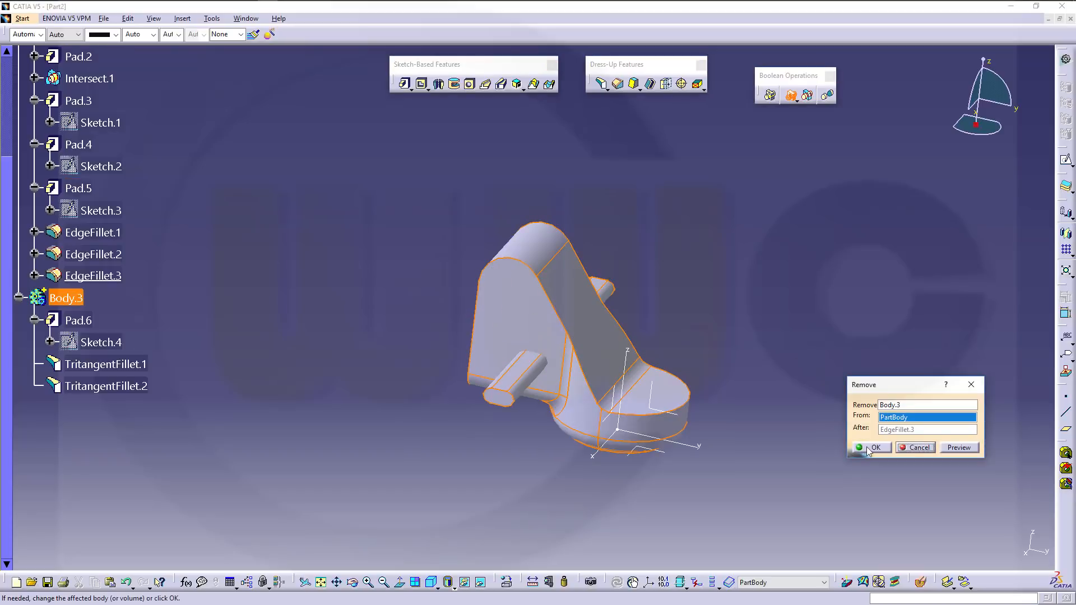
left_click(874, 447)
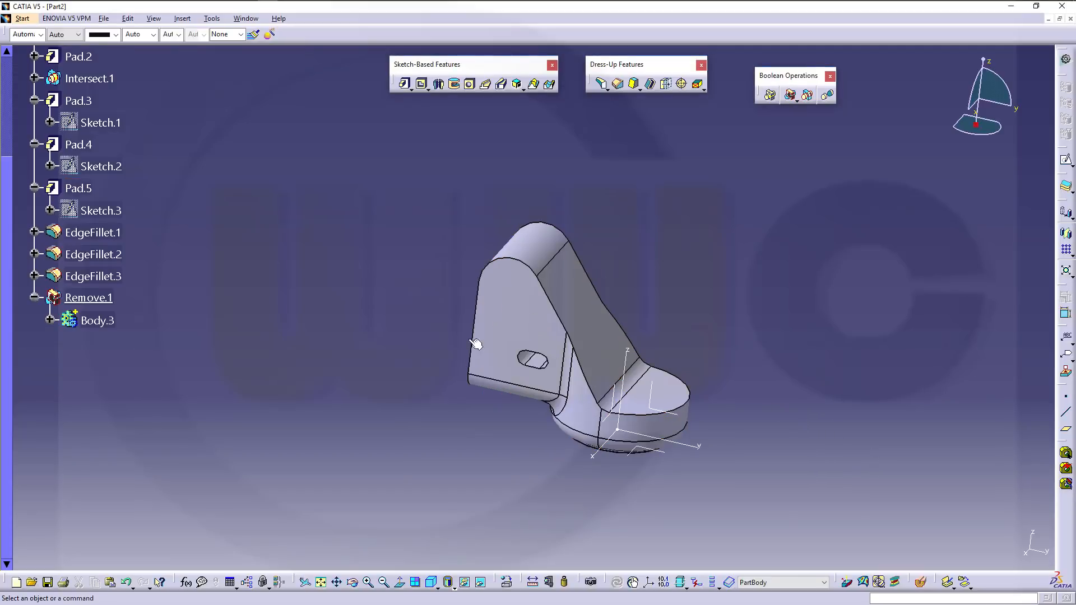
left_click(93, 276)
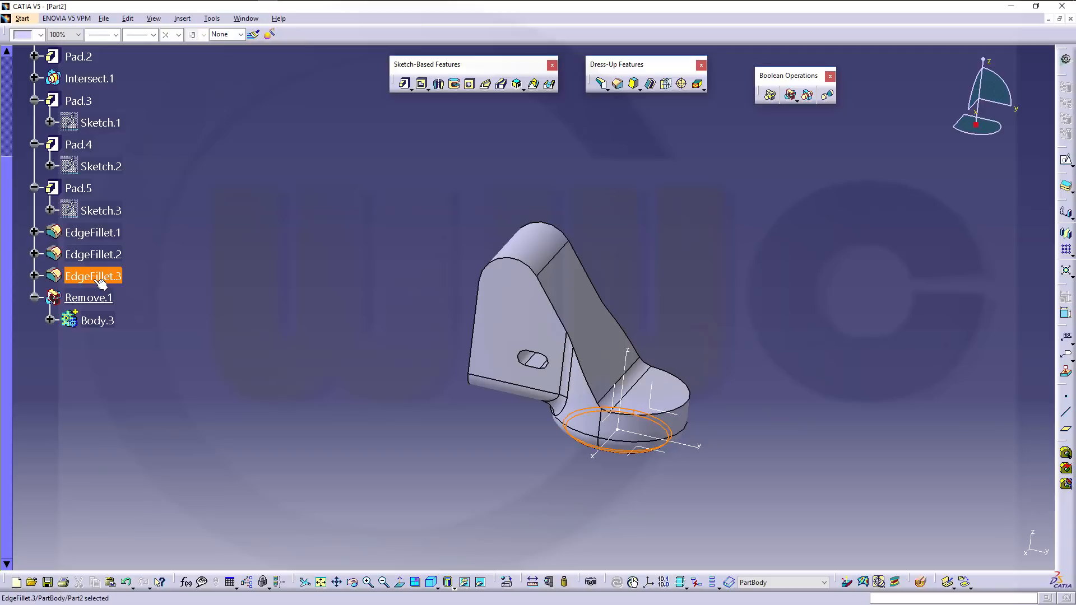
right_click(92, 275)
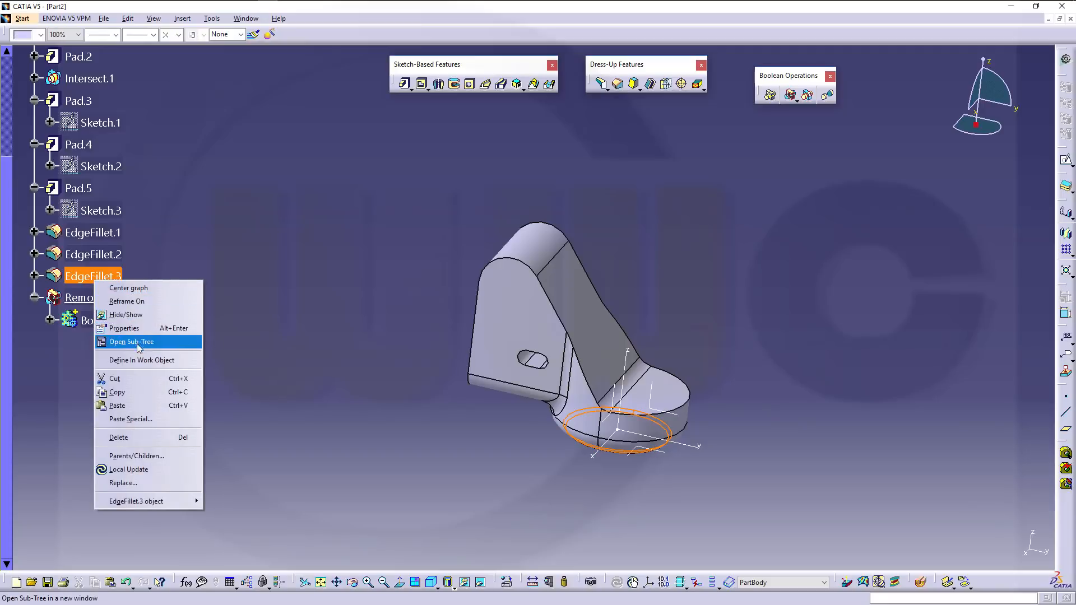
left_click(131, 341)
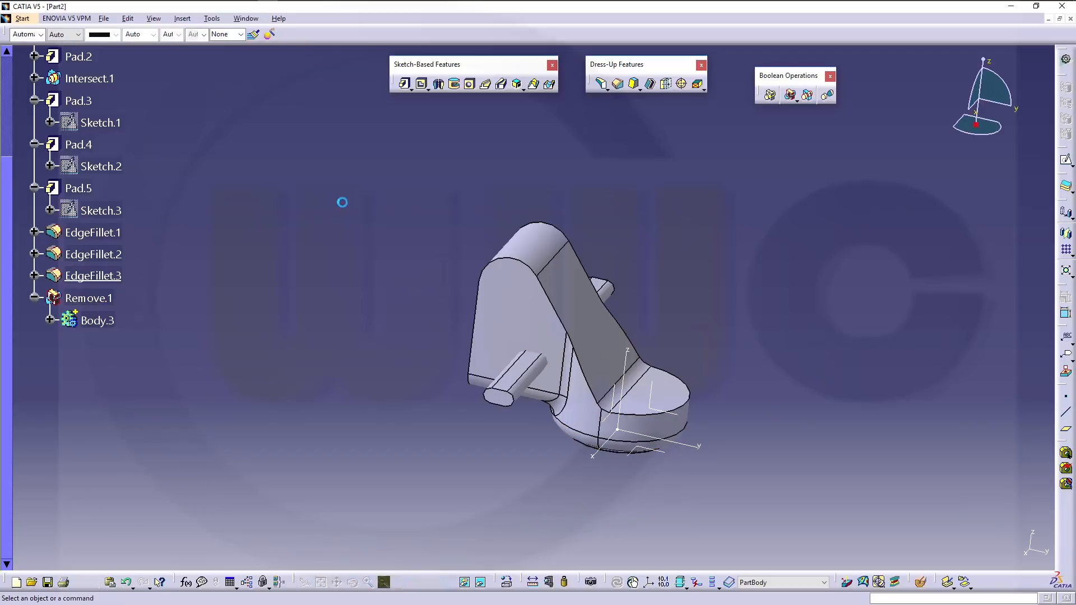
Step: Shell the bracket to 2 mm inside thickness, removing the top and bottom faces
left_click(648, 83)
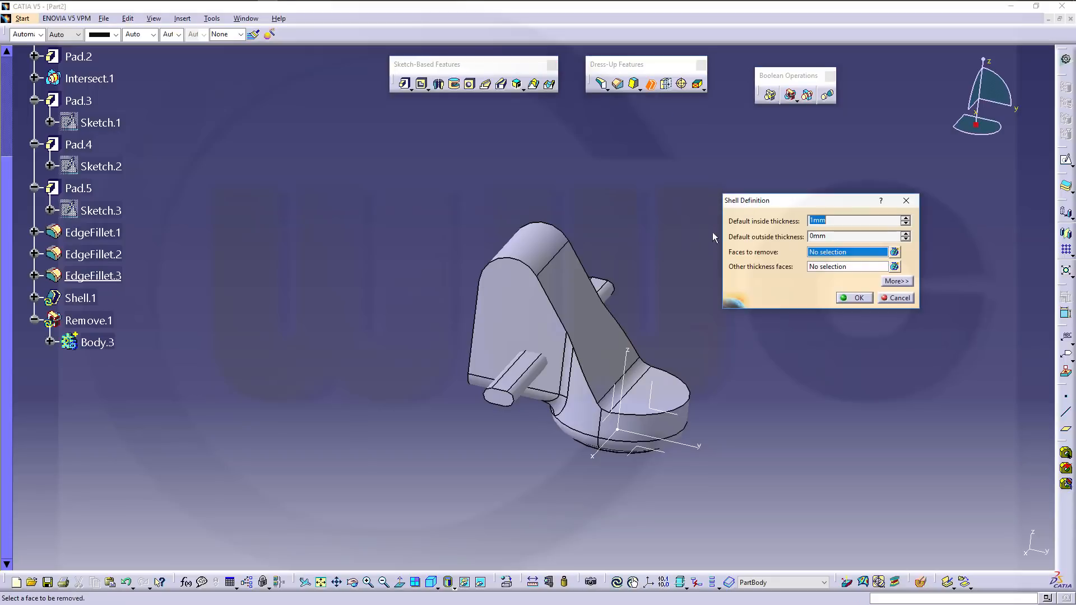
type("2")
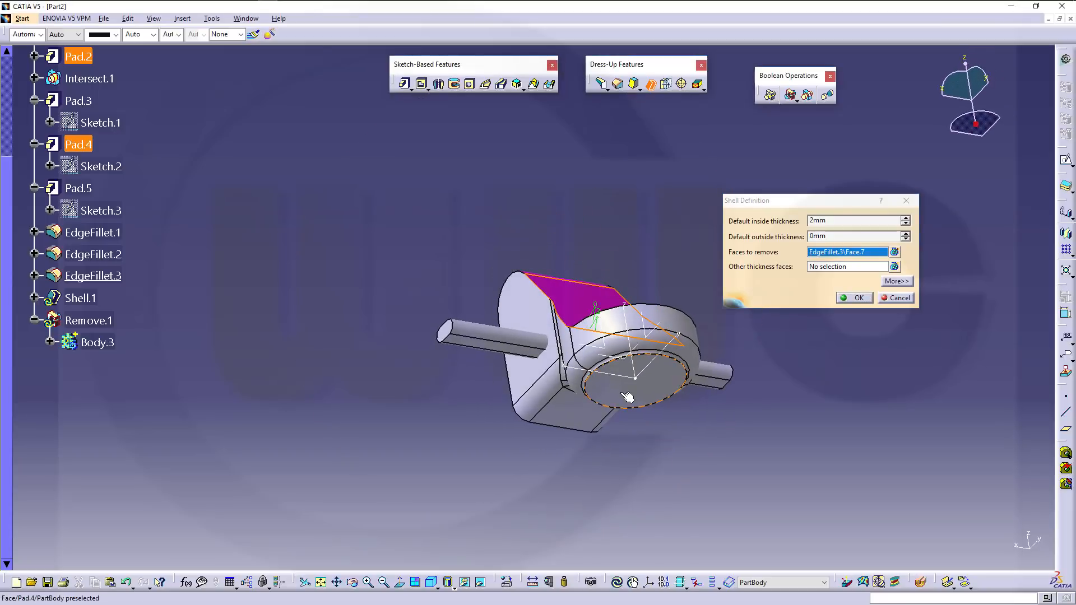
left_click(626, 376)
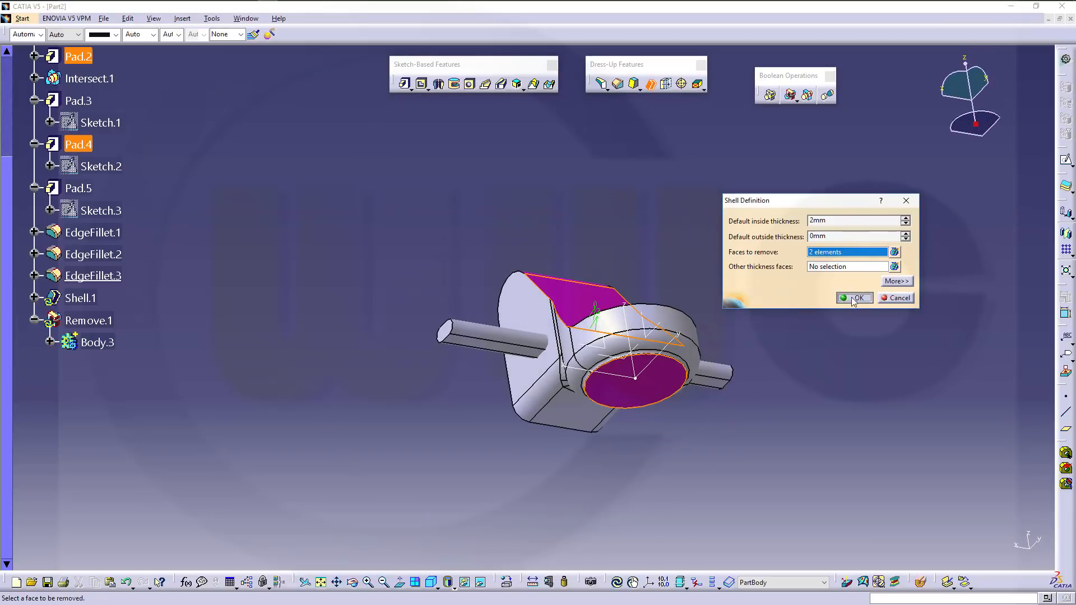
Step: Define Remove.1 as the work object again
right_click(88, 321)
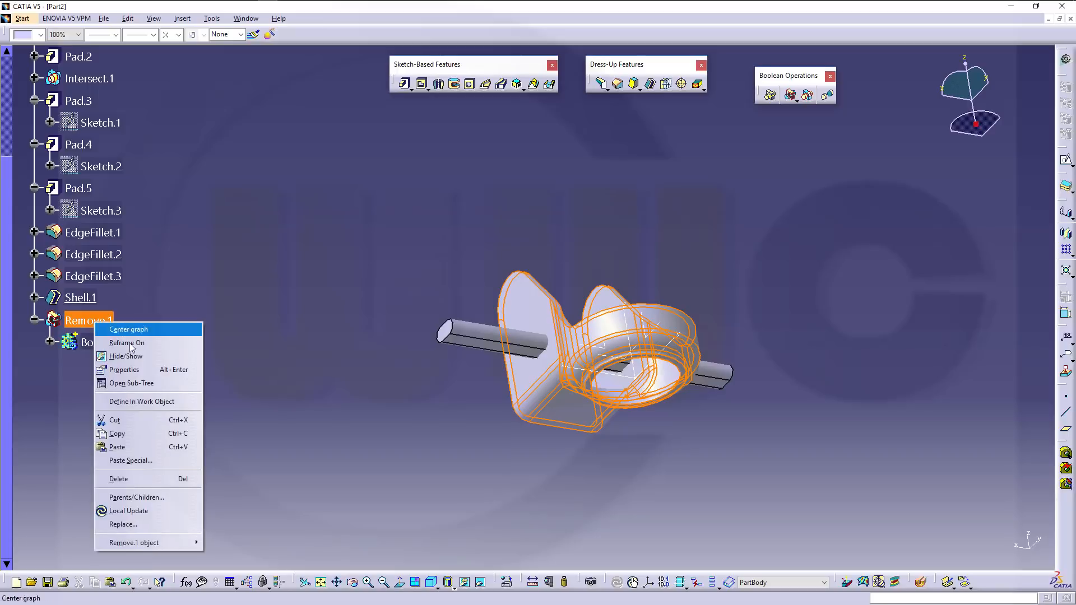
left_click(128, 329)
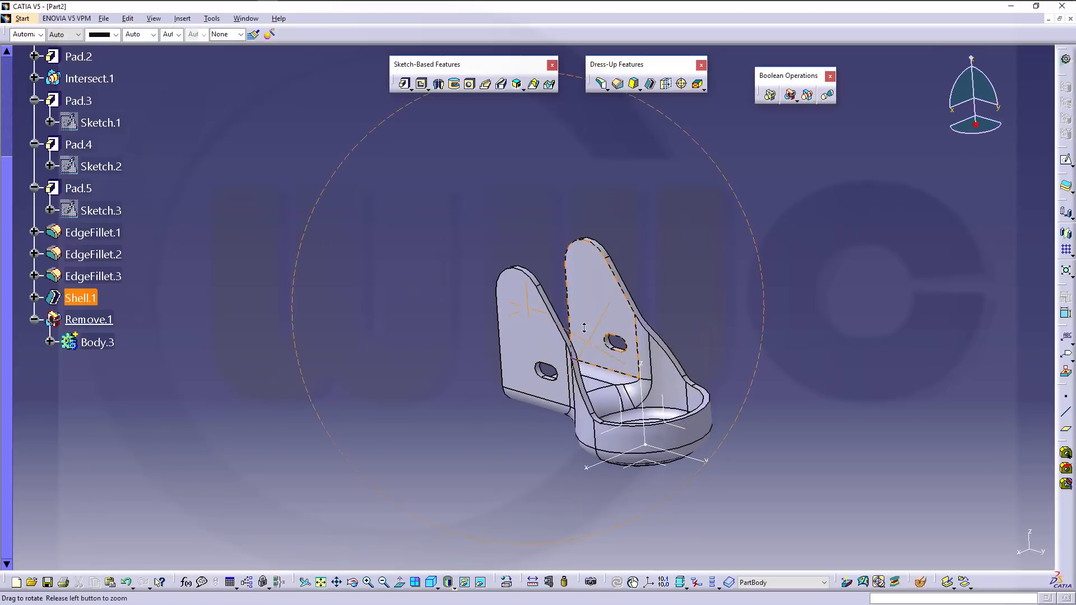
left_click_drag(583, 327, 502, 213)
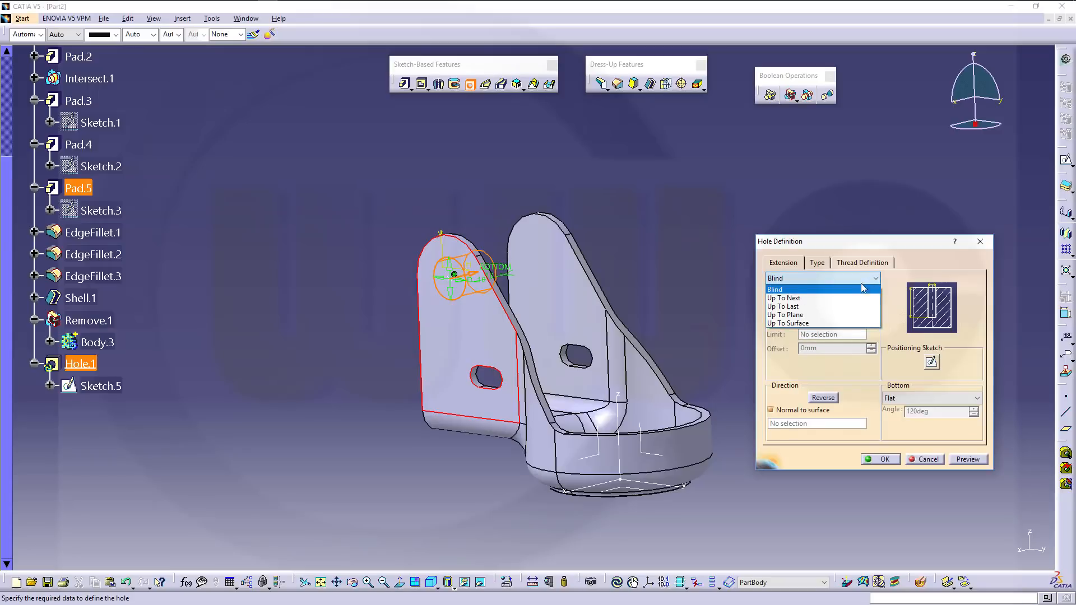
Step: Set Hole.1's extension to Up To Last so it passes through both walls
left_click(782, 306)
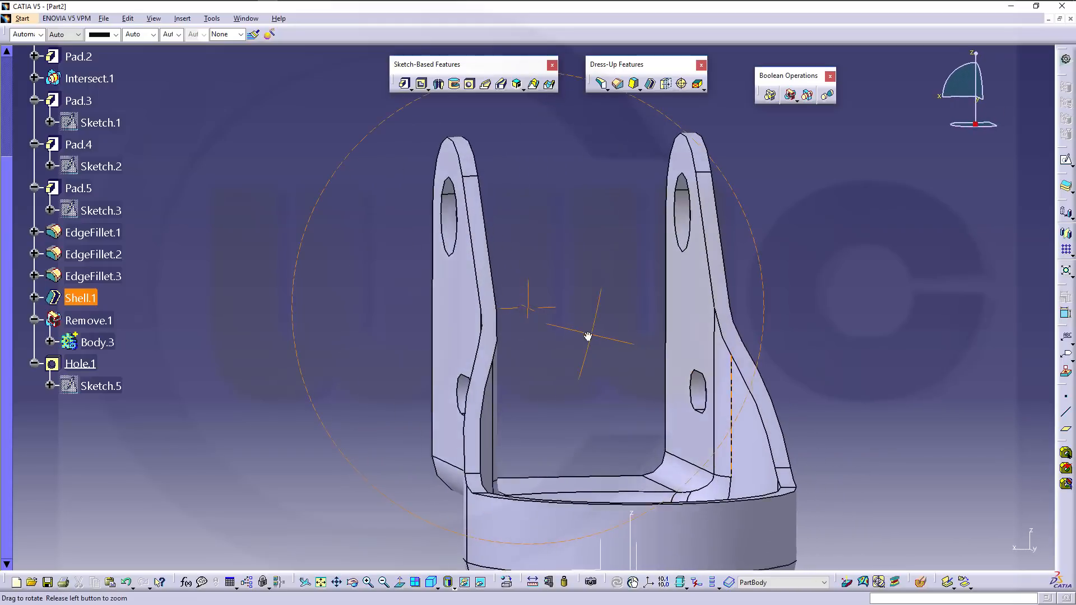
left_click_drag(586, 336, 782, 326)
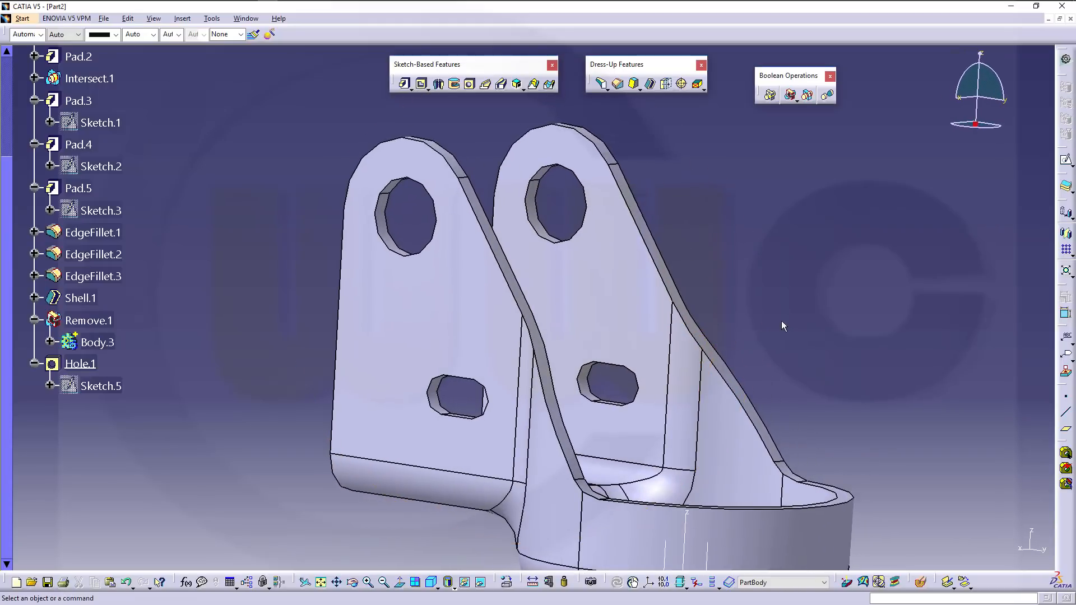
mouse_move(144, 345)
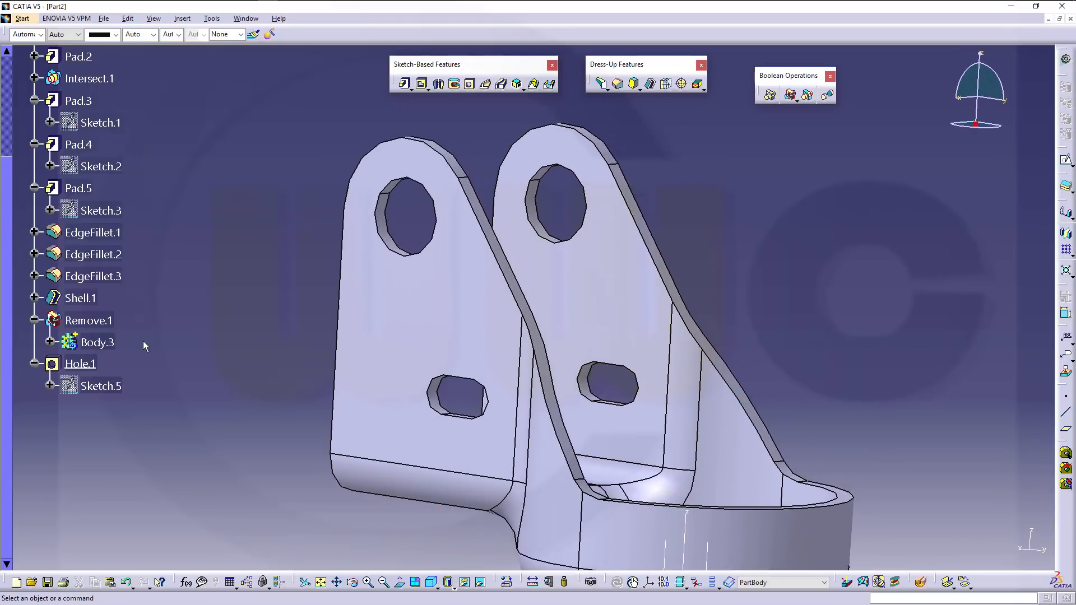